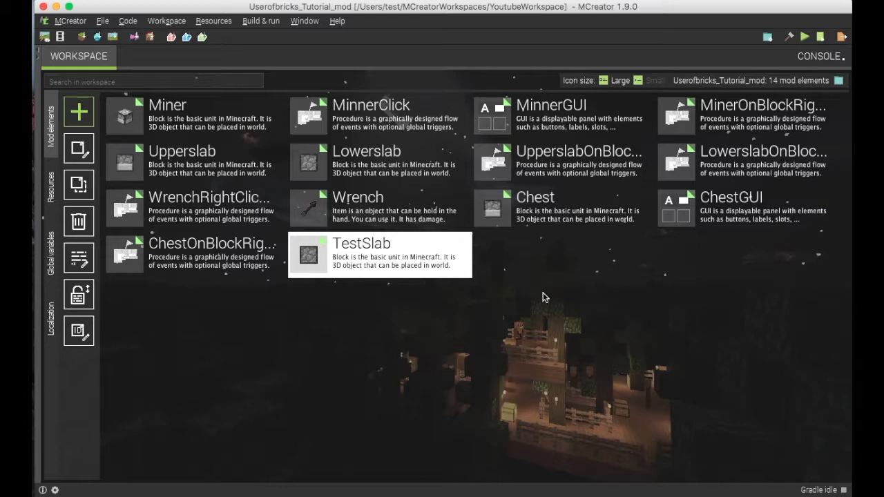
pyautogui.moveTo(423, 341)
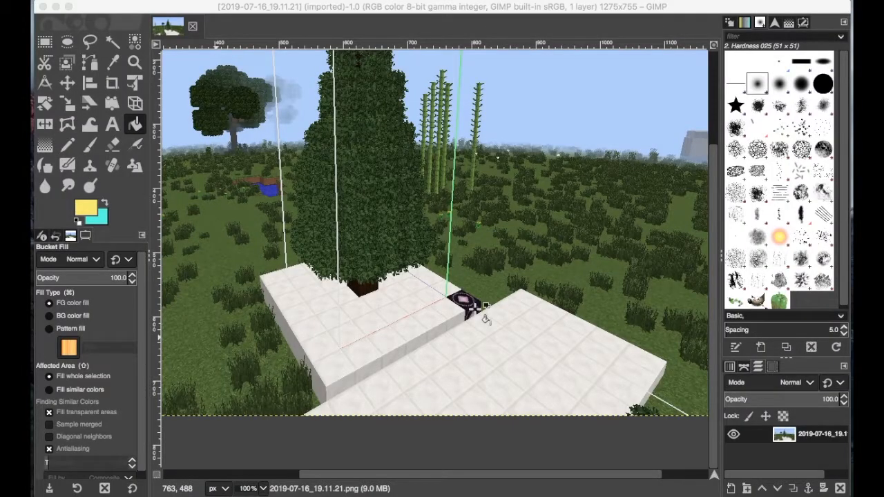
pyautogui.moveTo(487, 335)
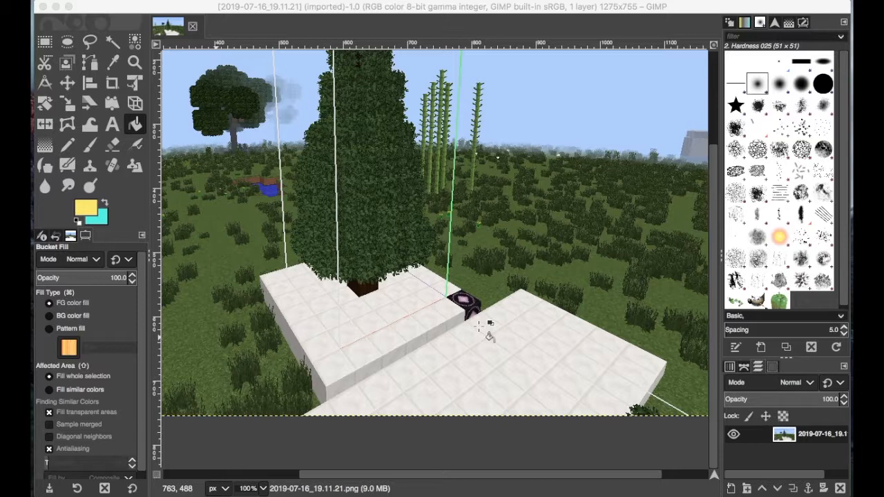
pyautogui.moveTo(315, 287)
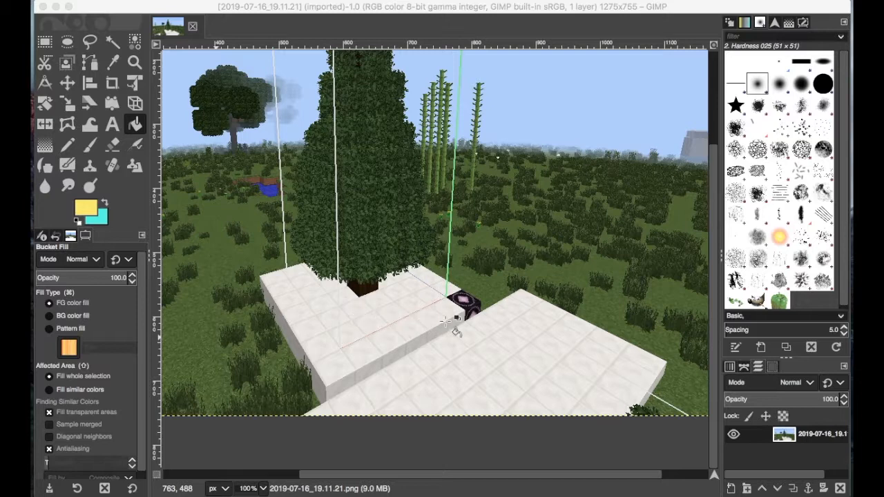
pyautogui.moveTo(422, 239)
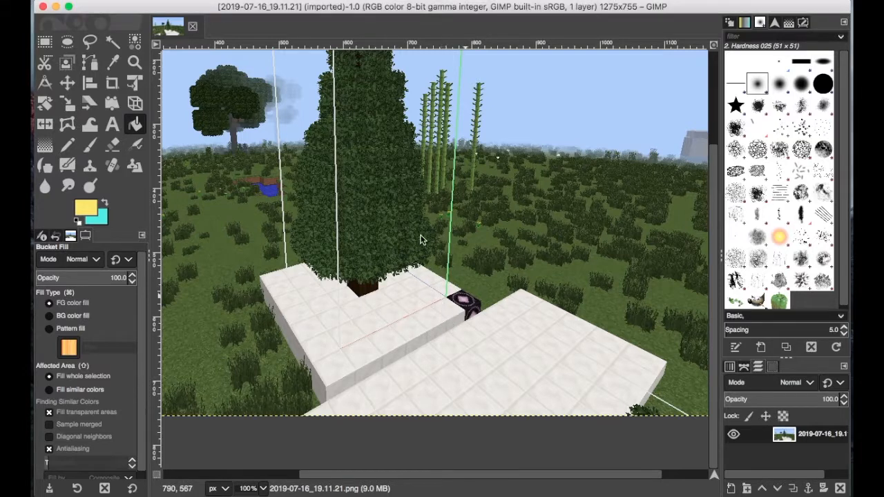
pyautogui.moveTo(428, 352)
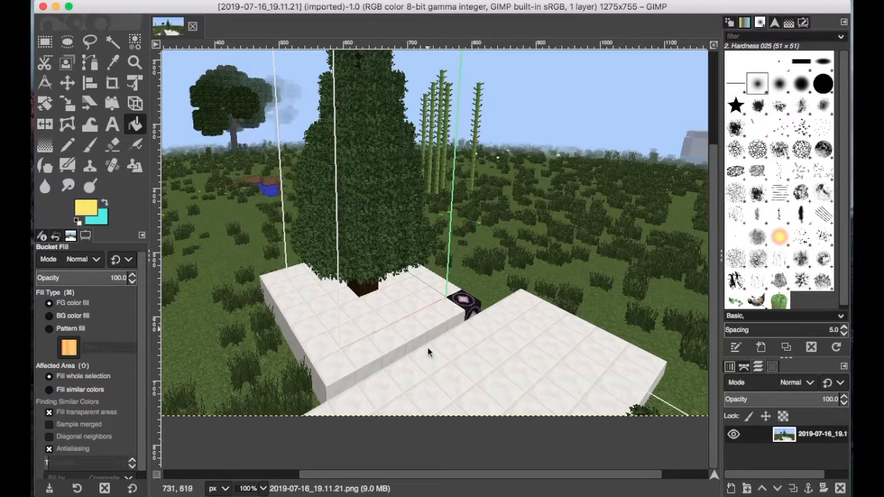
pyautogui.moveTo(443, 311)
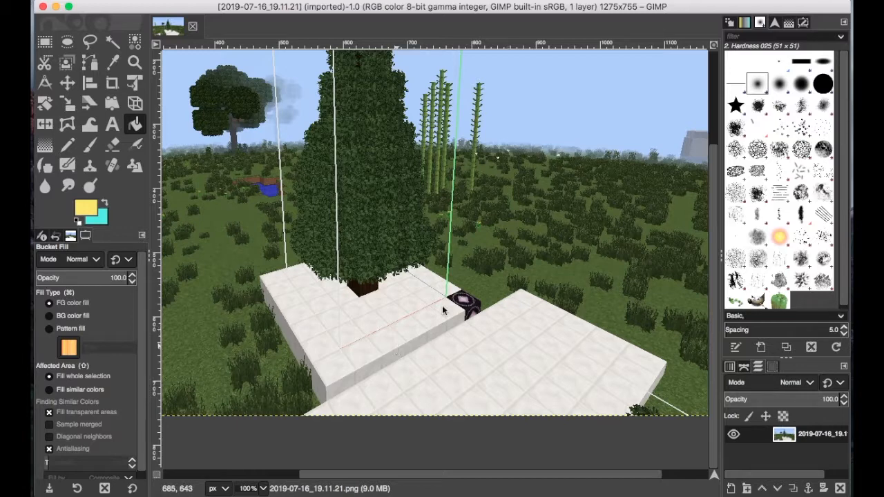
pyautogui.moveTo(354, 178)
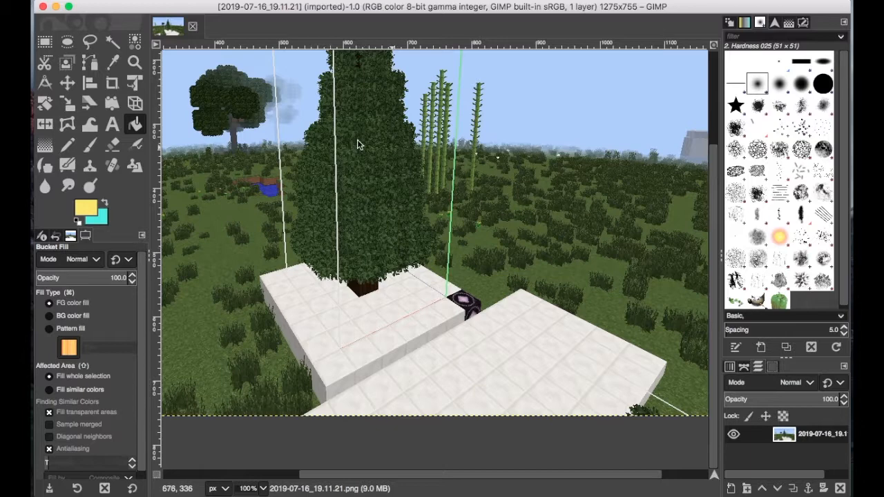
pyautogui.moveTo(406, 242)
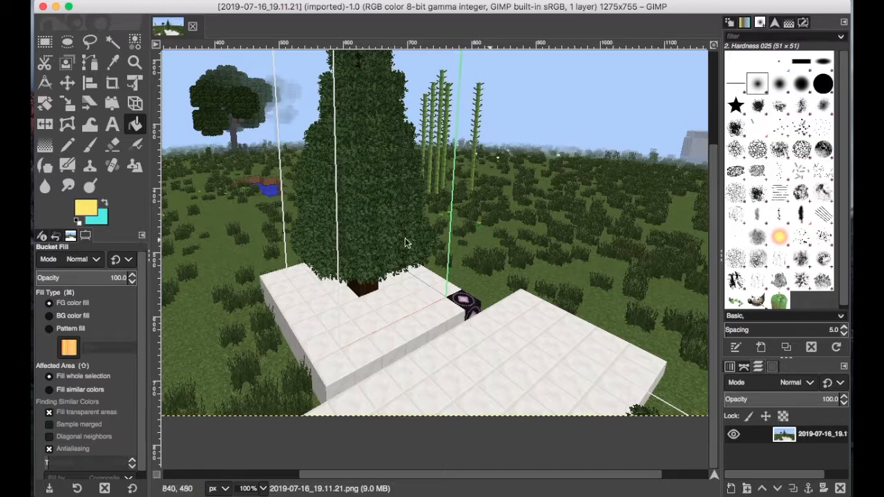
pyautogui.moveTo(456, 297)
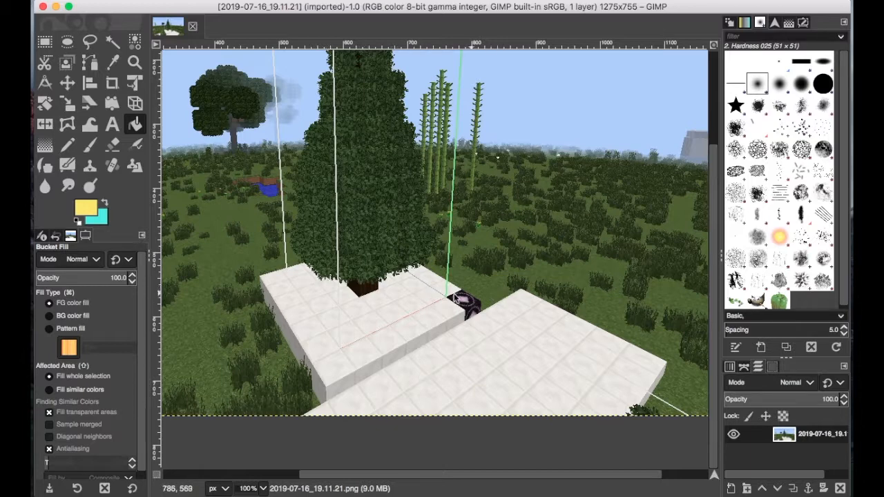
pyautogui.moveTo(541, 256)
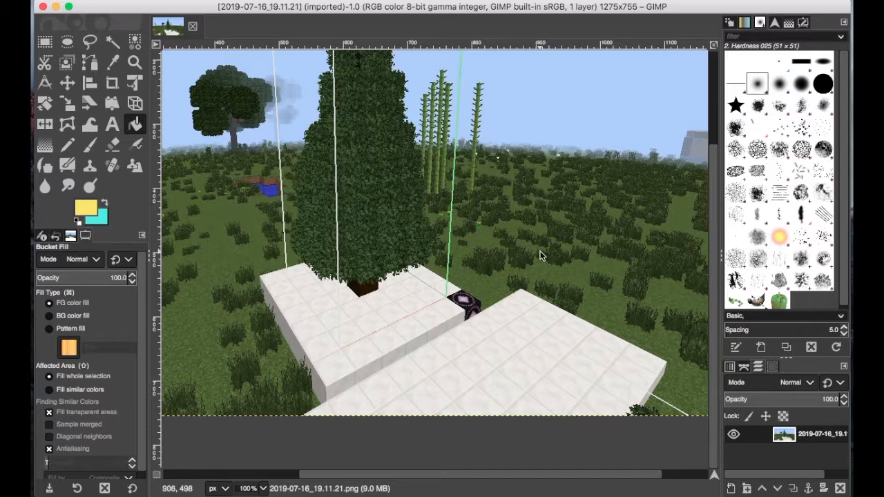
pyautogui.moveTo(447, 304)
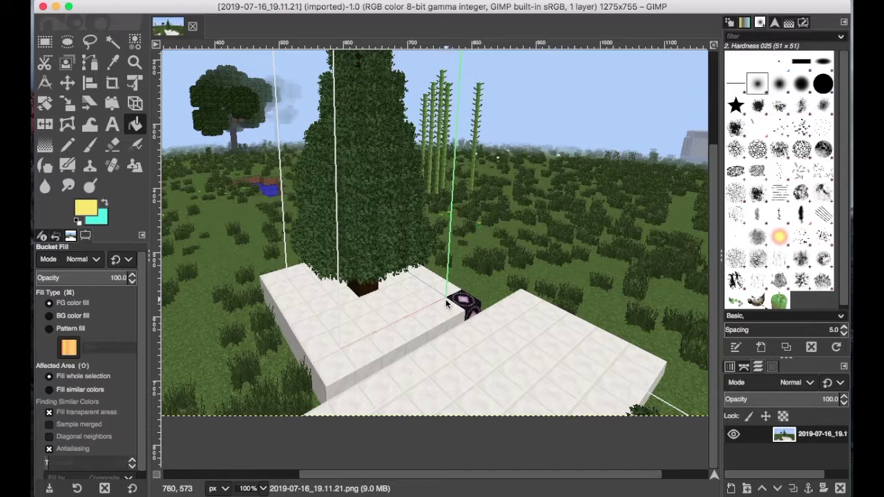
pyautogui.moveTo(449, 331)
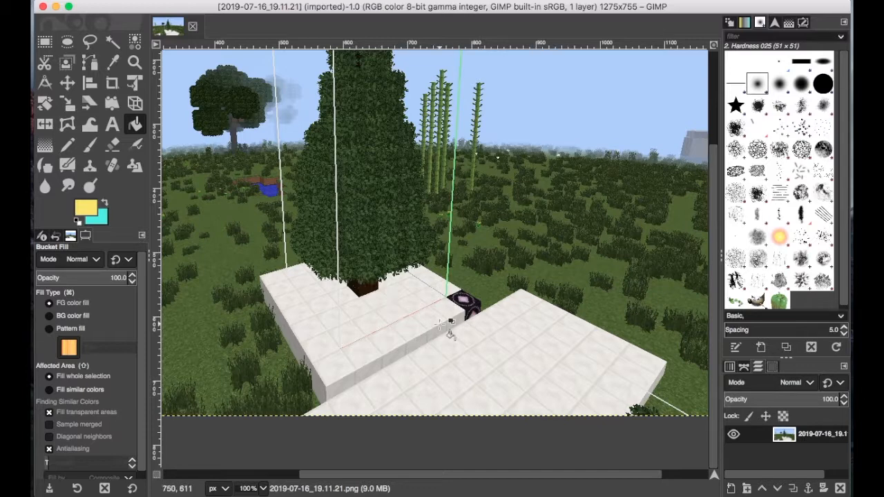
pyautogui.moveTo(456, 294)
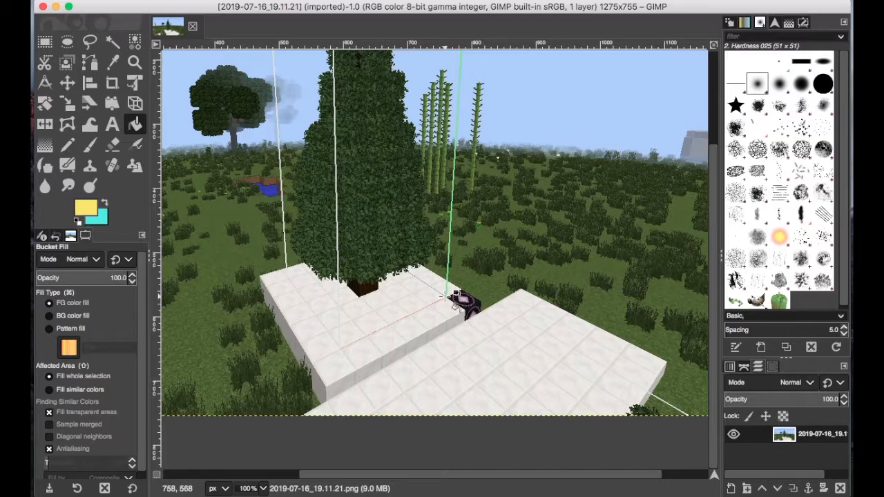
pyautogui.moveTo(452, 301)
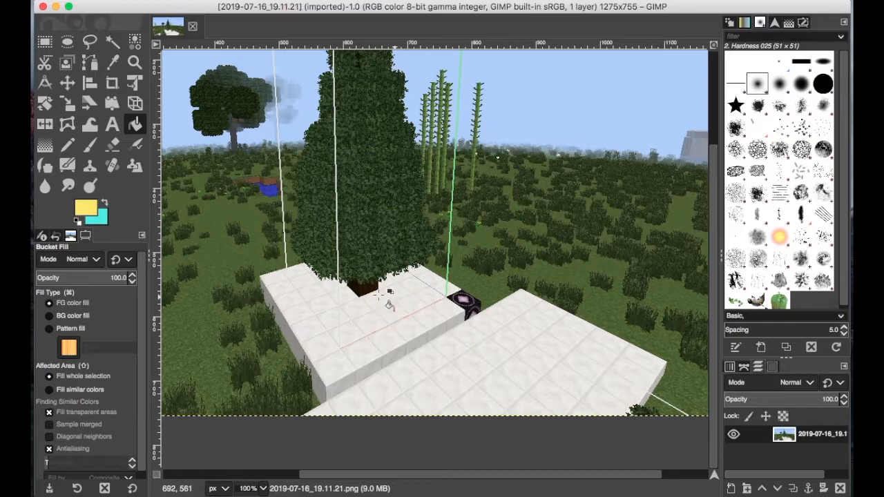
pyautogui.moveTo(422, 83)
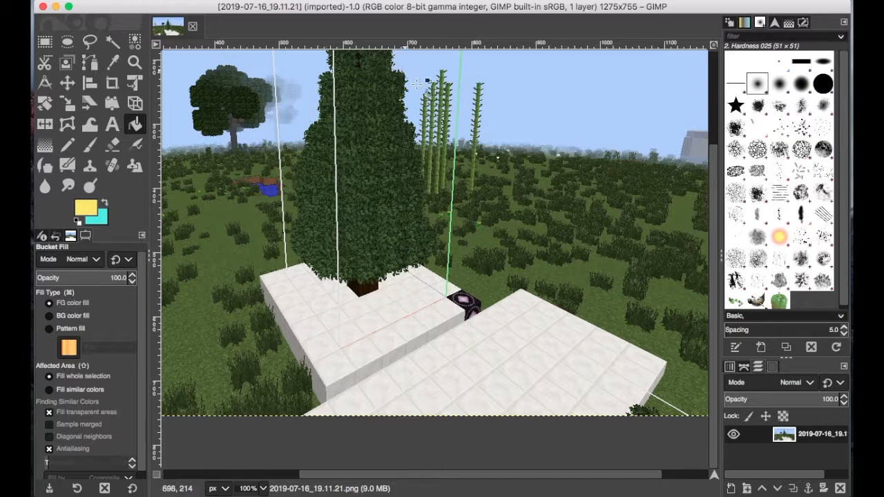
pyautogui.moveTo(348, 335)
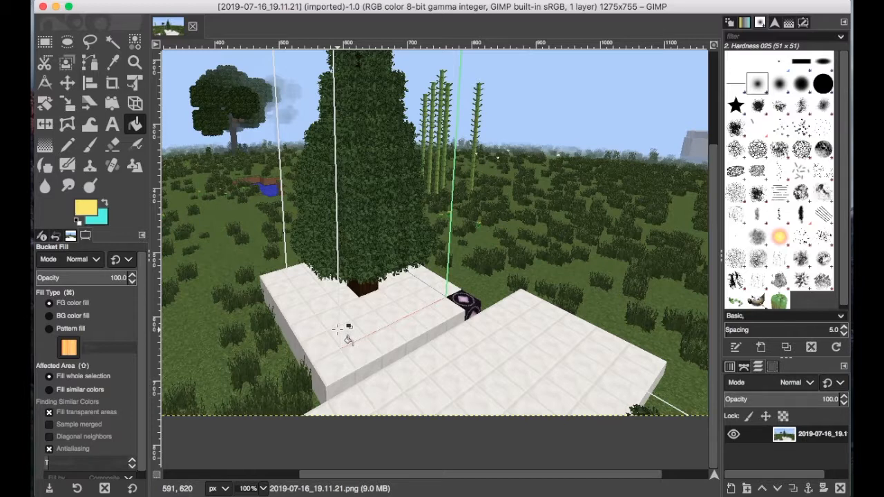
pyautogui.moveTo(483, 293)
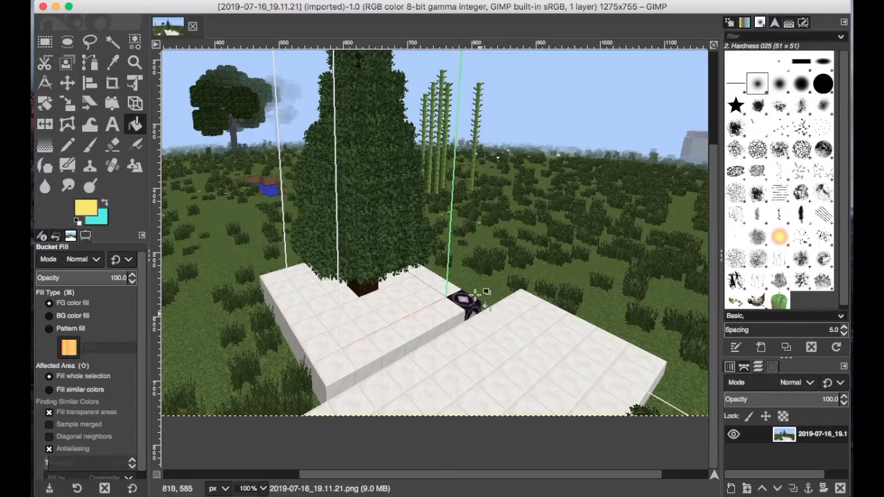
pyautogui.moveTo(483, 321)
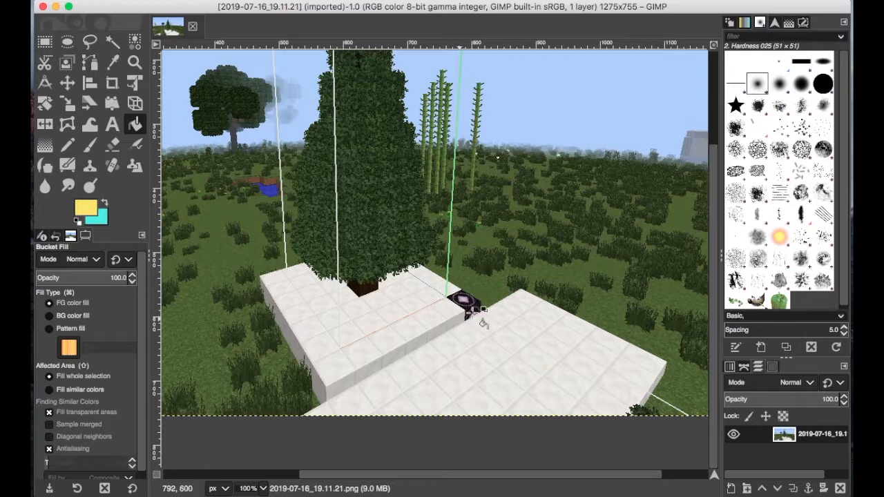
# - Add a new Plant mod element named 'Sapling' to the workspace
pyautogui.click(44, 42)
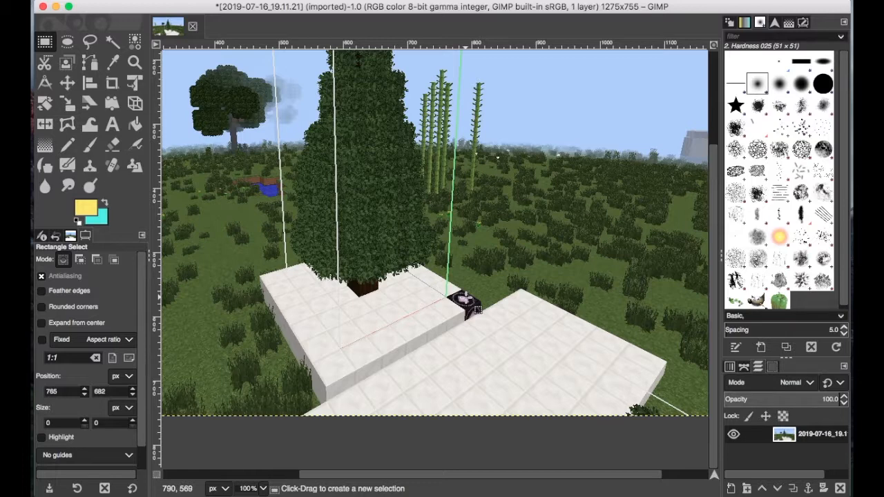
pyautogui.moveTo(469, 307)
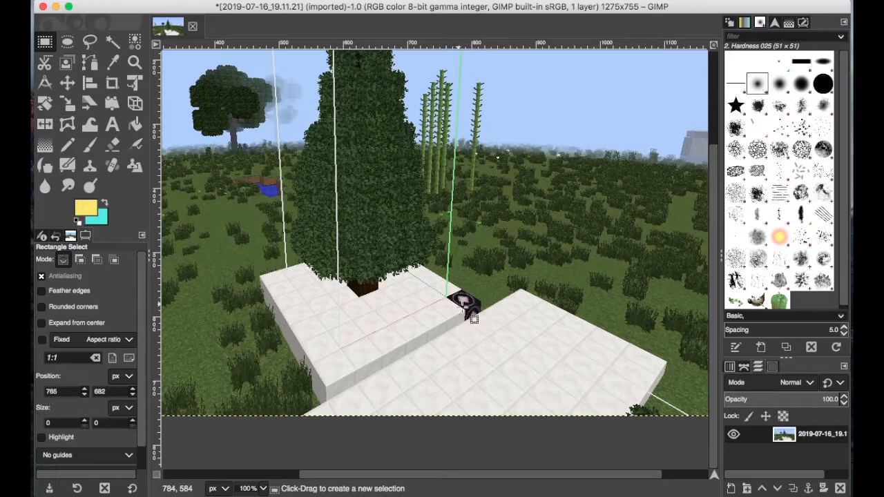
pyautogui.moveTo(470, 317)
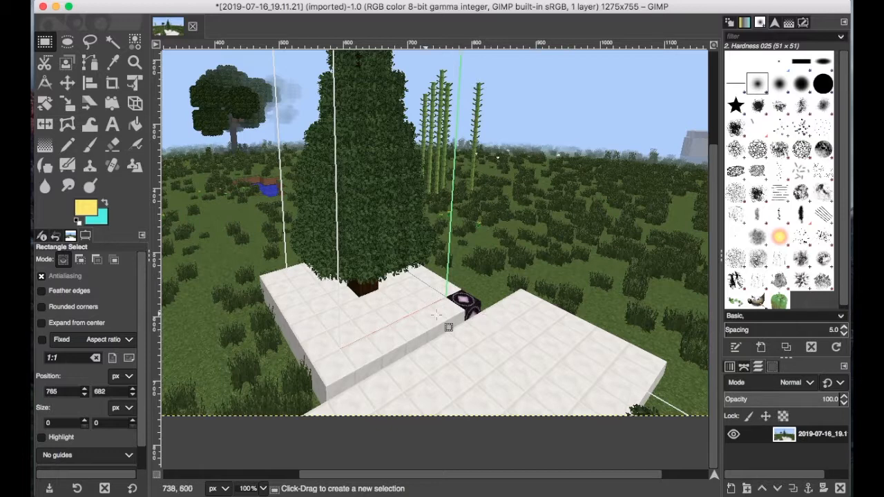
pyautogui.moveTo(469, 324)
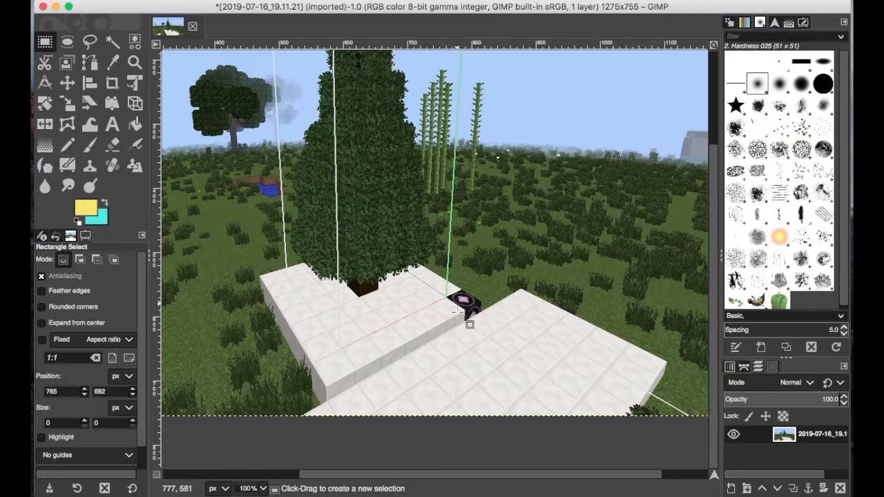
pyautogui.moveTo(438, 357)
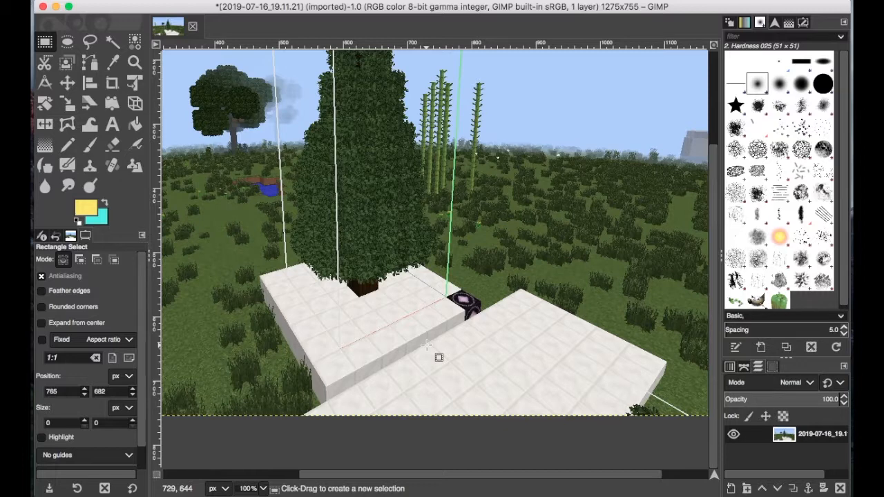
pyautogui.moveTo(477, 341)
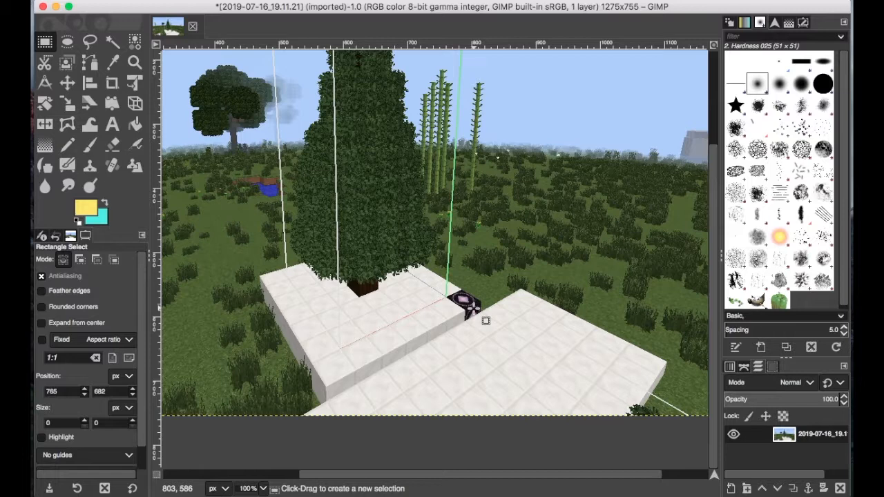
pyautogui.moveTo(484, 337)
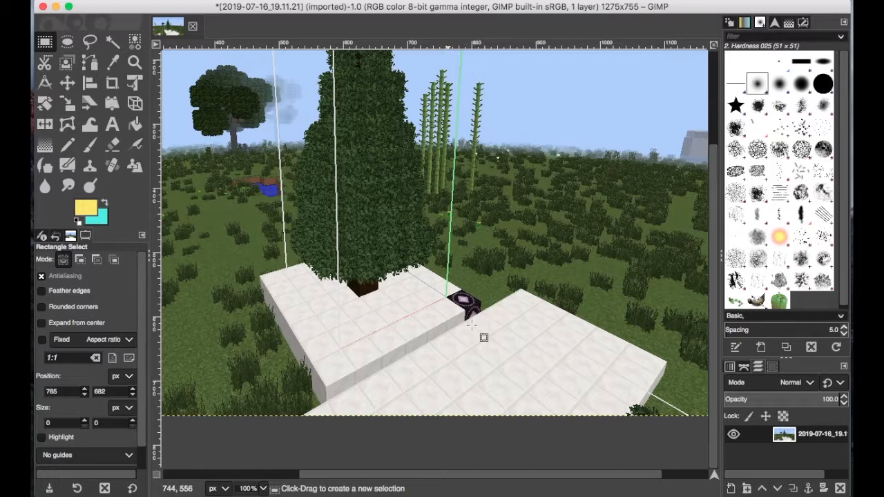
pyautogui.moveTo(338, 162)
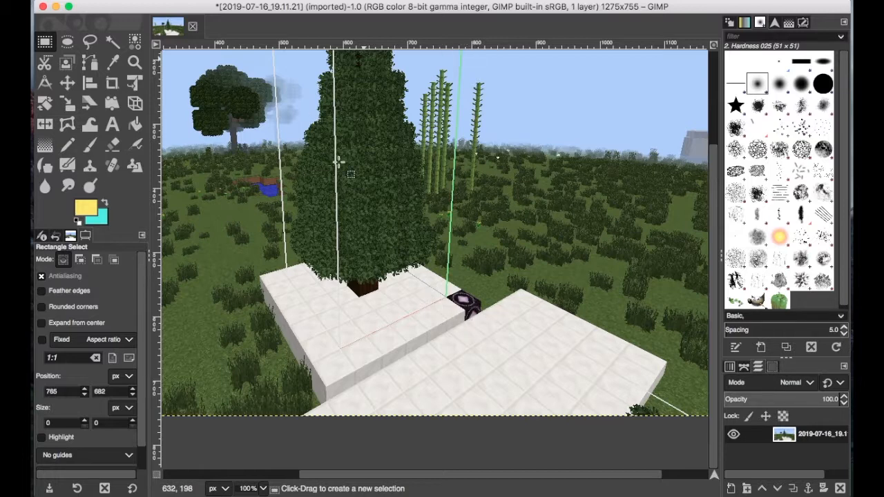
pyautogui.moveTo(314, 227)
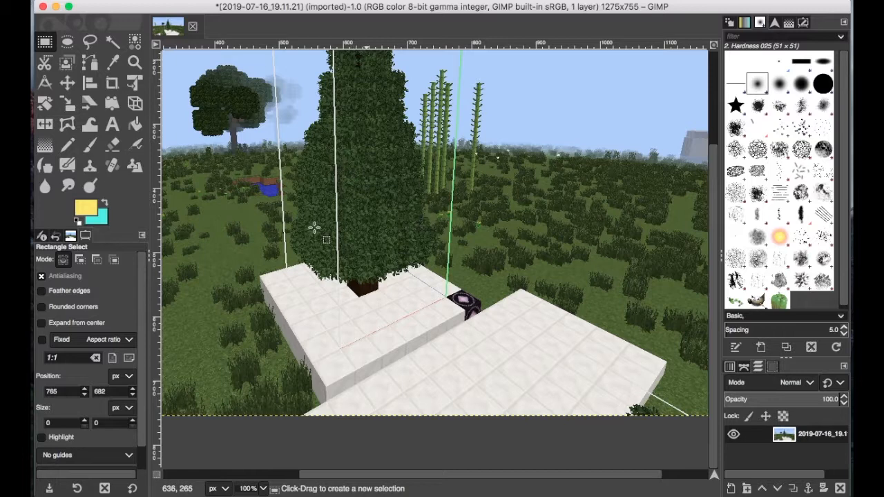
pyautogui.moveTo(446, 293)
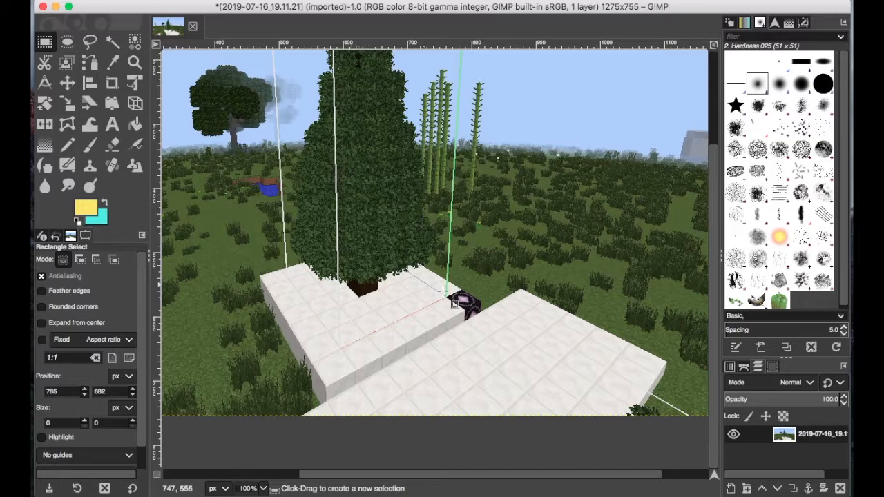
pyautogui.moveTo(397, 265)
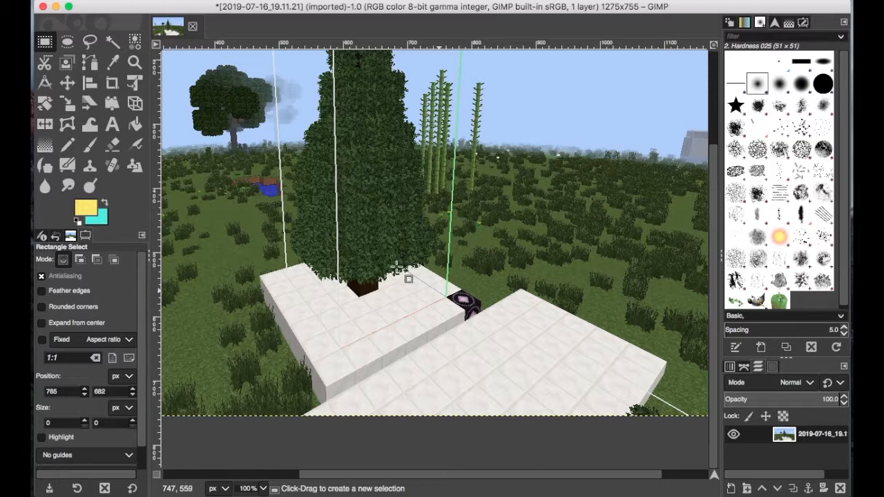
pyautogui.moveTo(461, 323)
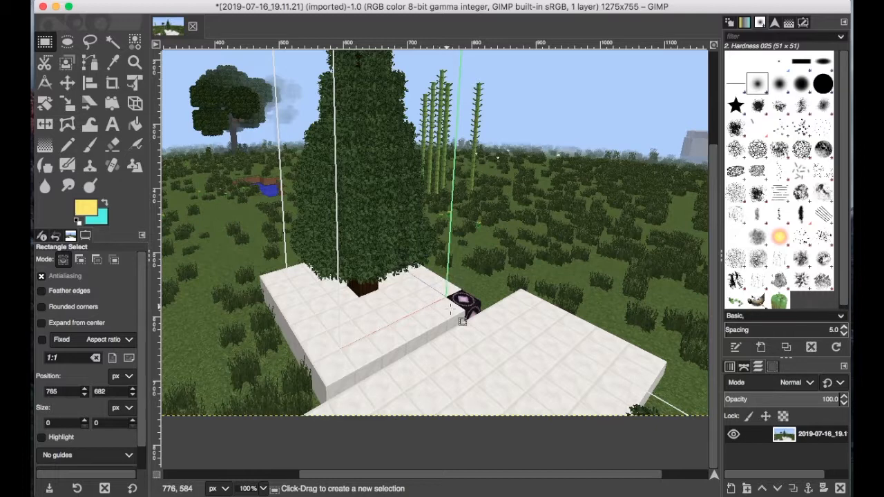
pyautogui.moveTo(459, 307)
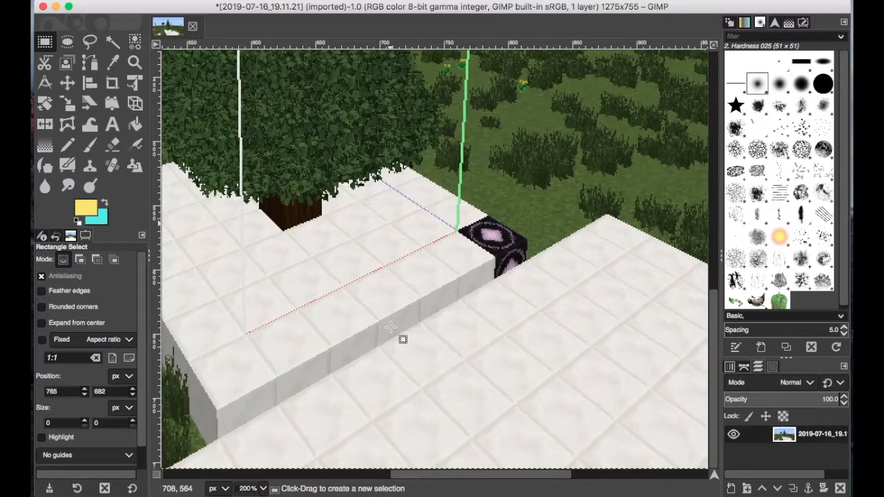
pyautogui.moveTo(459, 246)
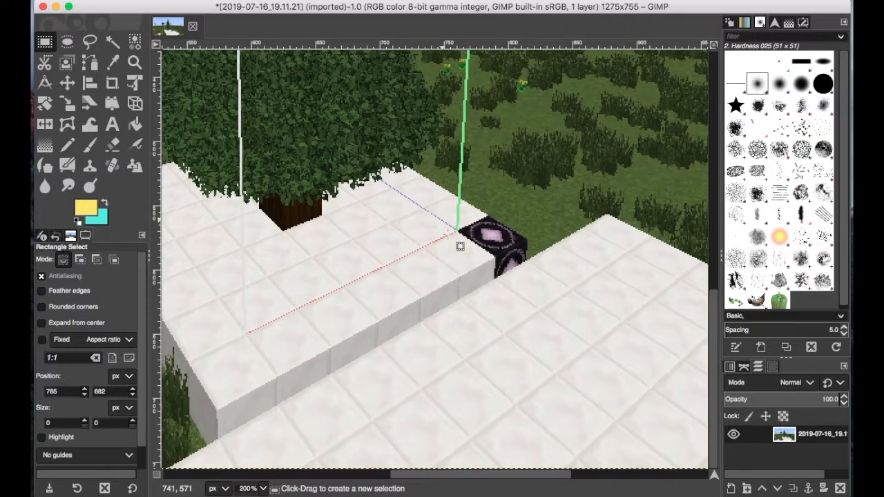
pyautogui.moveTo(433, 229)
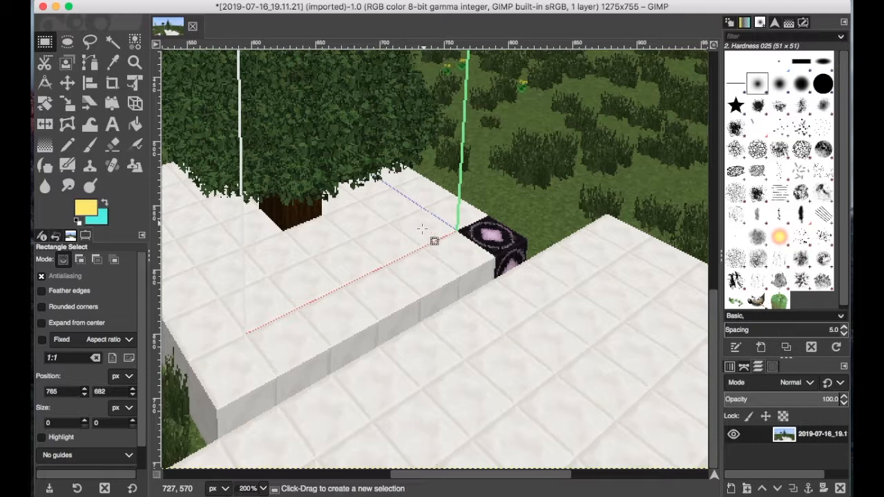
pyautogui.moveTo(438, 239)
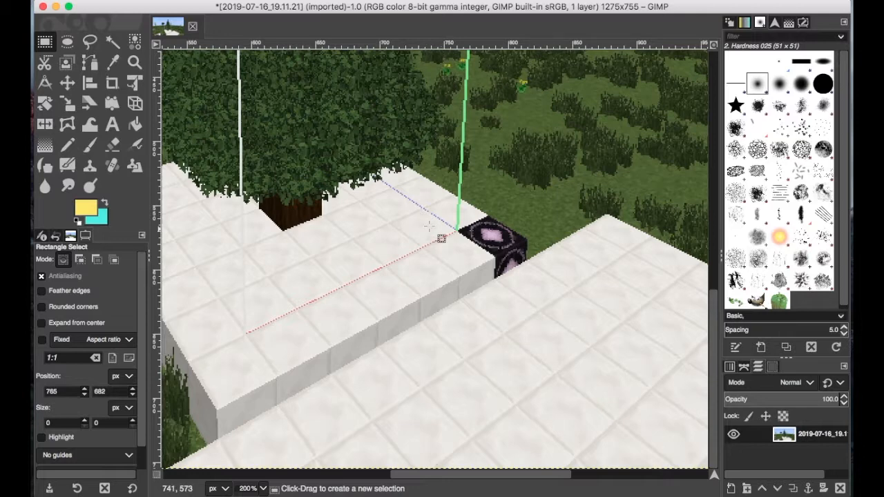
pyautogui.moveTo(426, 230)
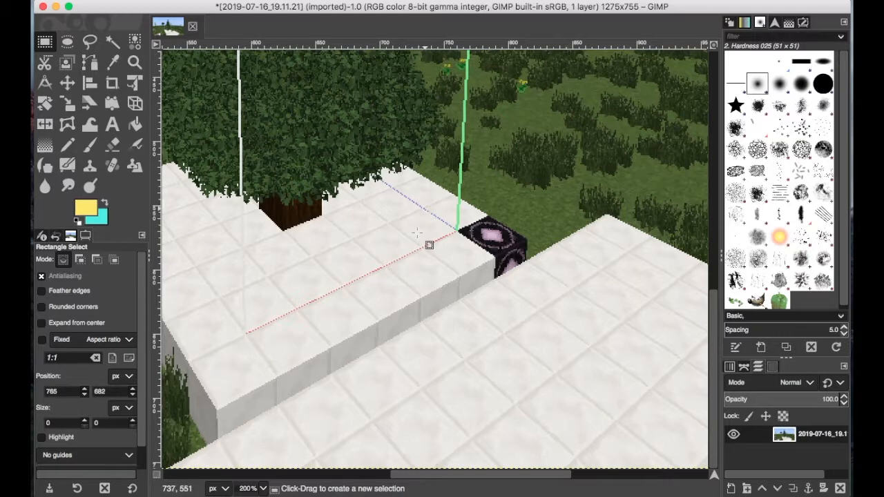
pyautogui.moveTo(412, 227)
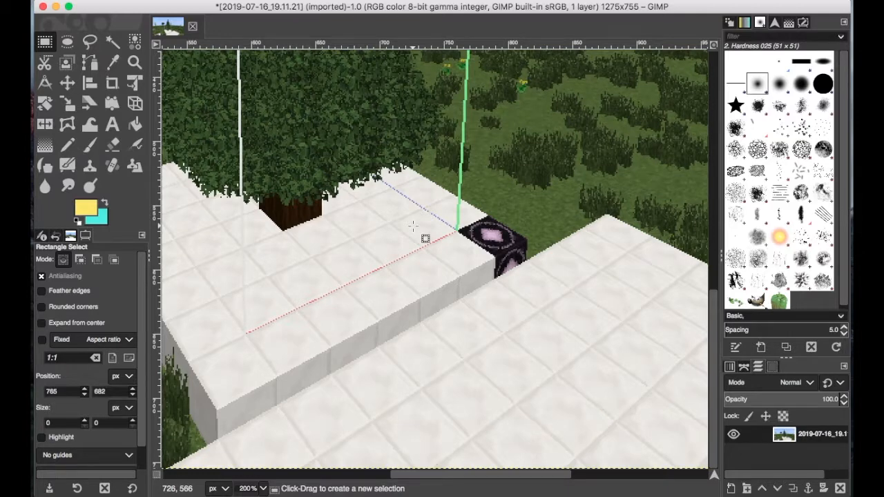
pyautogui.moveTo(449, 180)
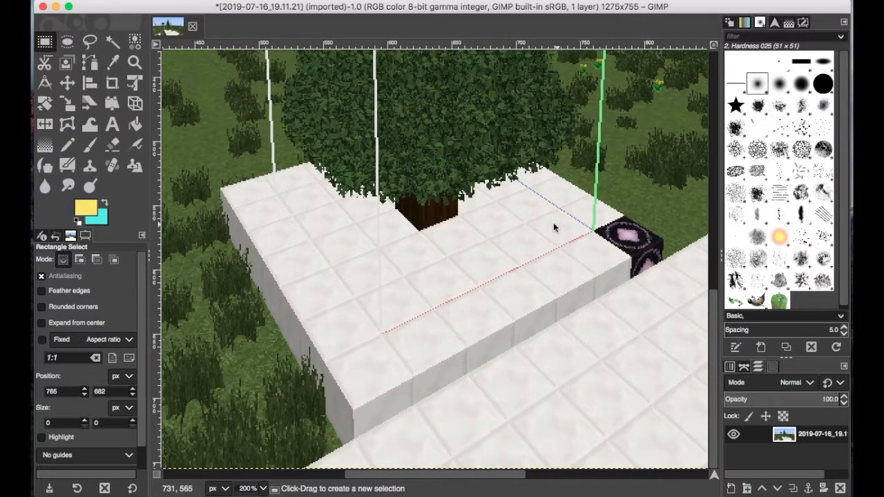
pyautogui.moveTo(483, 264)
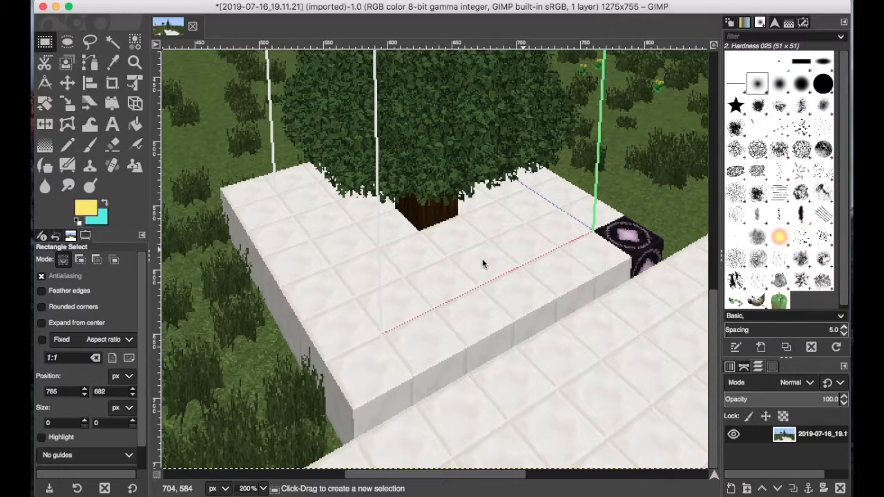
pyautogui.moveTo(338, 259)
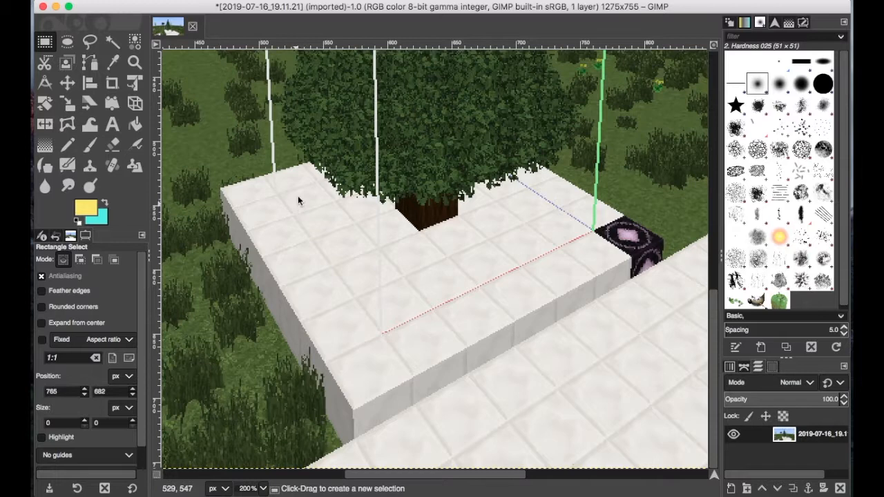
pyautogui.moveTo(301, 200)
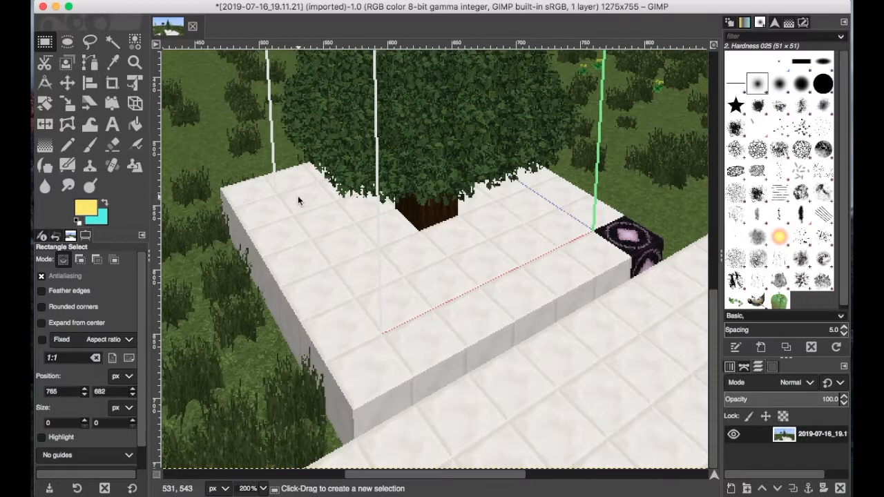
pyautogui.moveTo(551, 214)
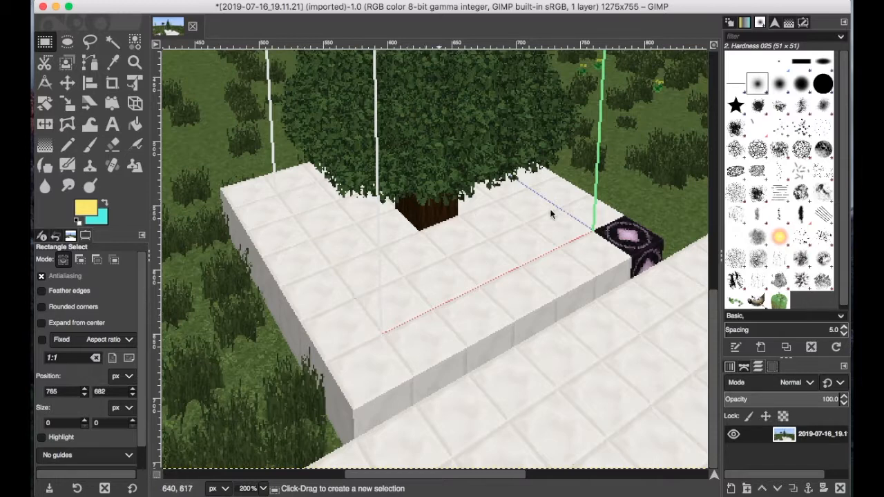
pyautogui.moveTo(595, 247)
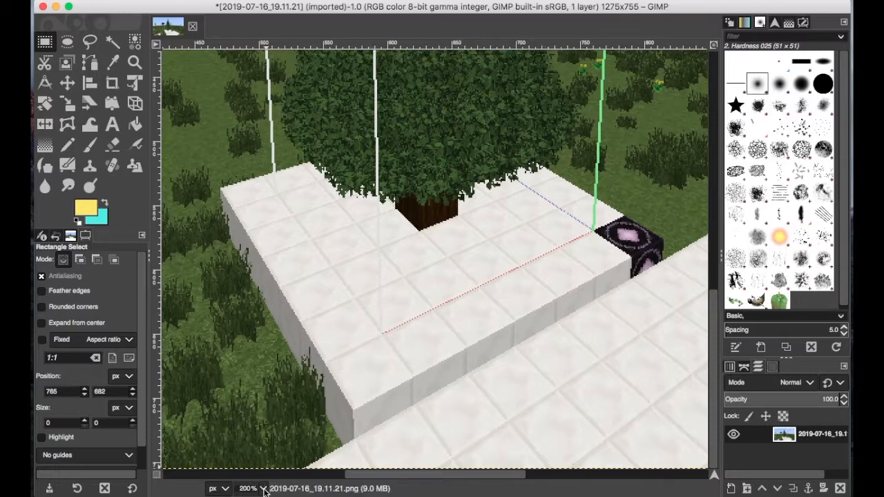
pyautogui.moveTo(373, 290)
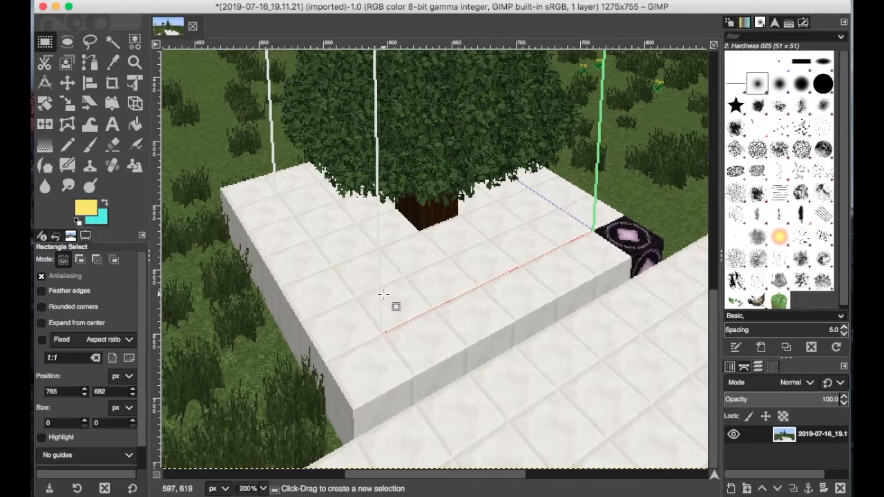
pyautogui.moveTo(553, 253)
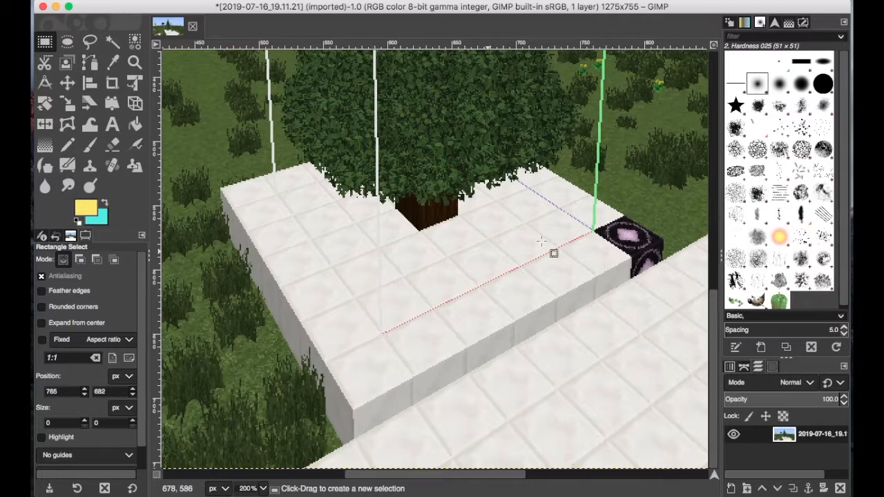
pyautogui.moveTo(457, 283)
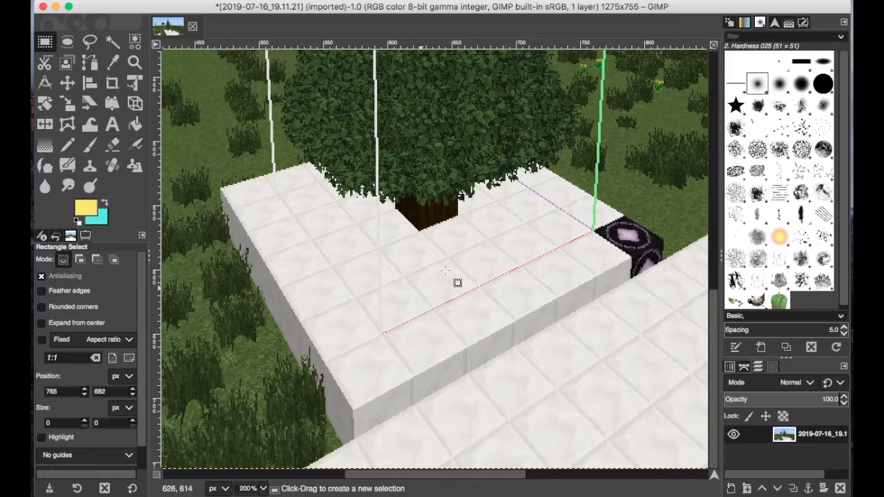
pyautogui.moveTo(455, 266)
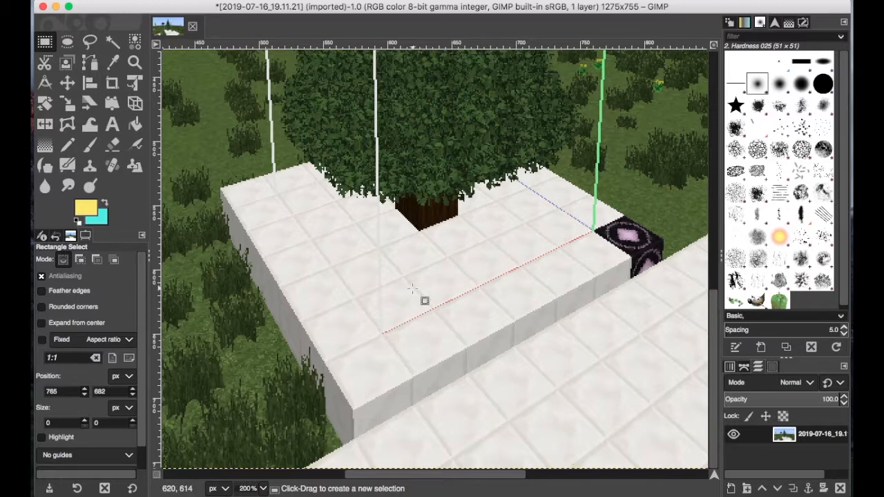
pyautogui.moveTo(558, 245)
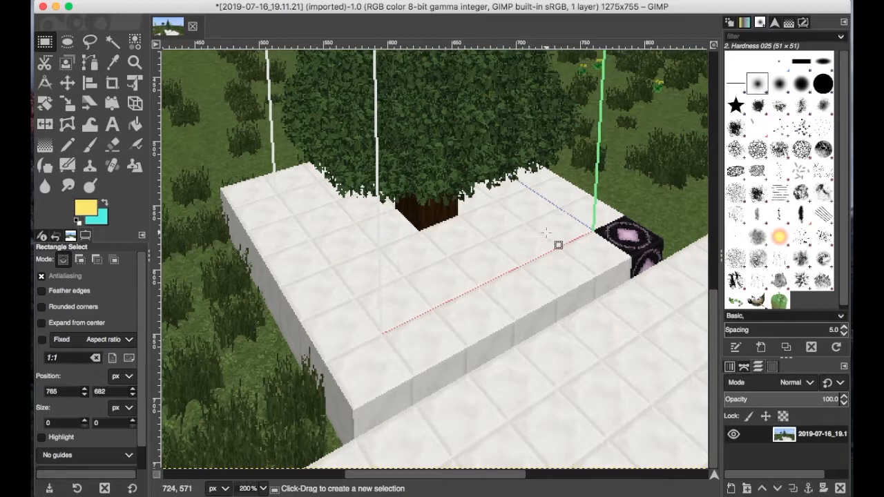
pyautogui.moveTo(349, 317)
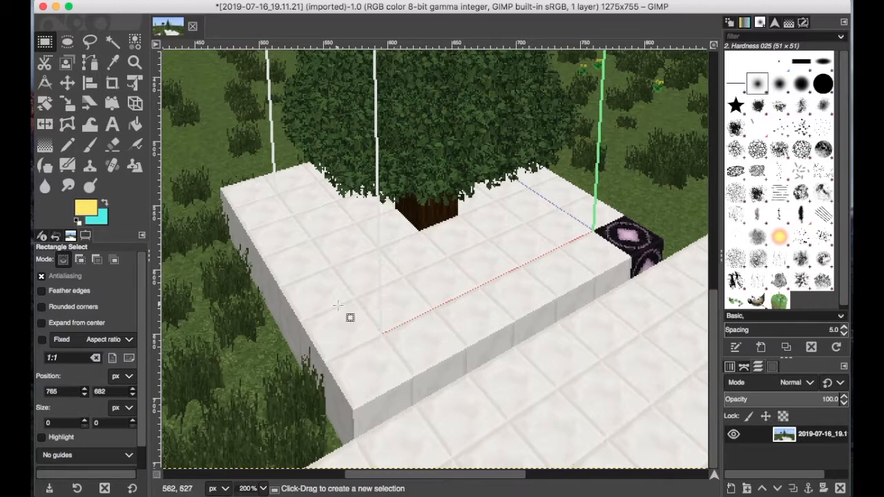
pyautogui.moveTo(412, 324)
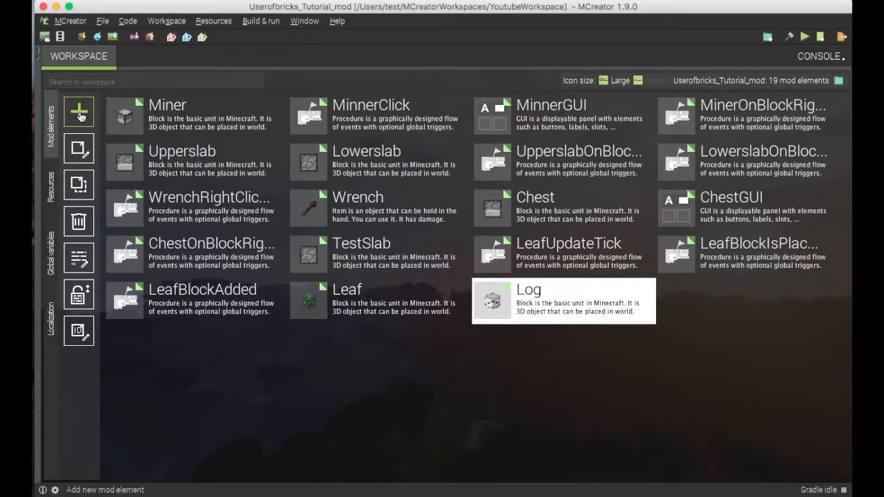
pyautogui.click(78, 112)
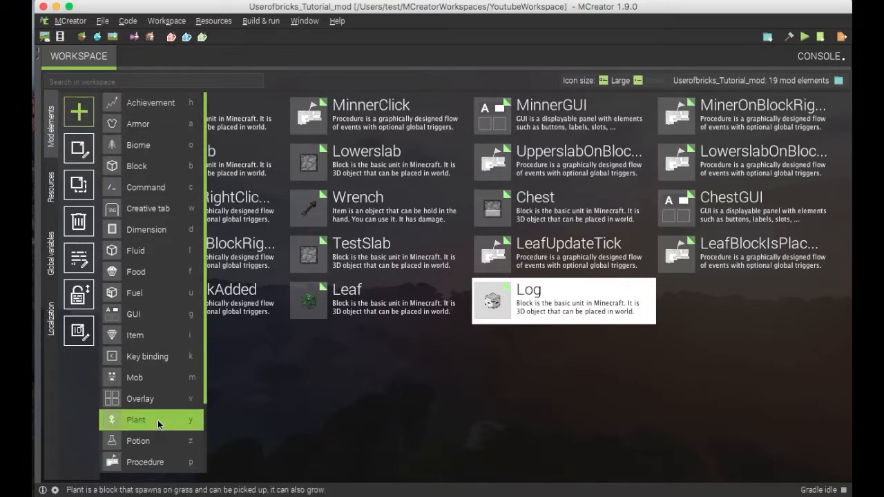
pyautogui.moveTo(159, 424)
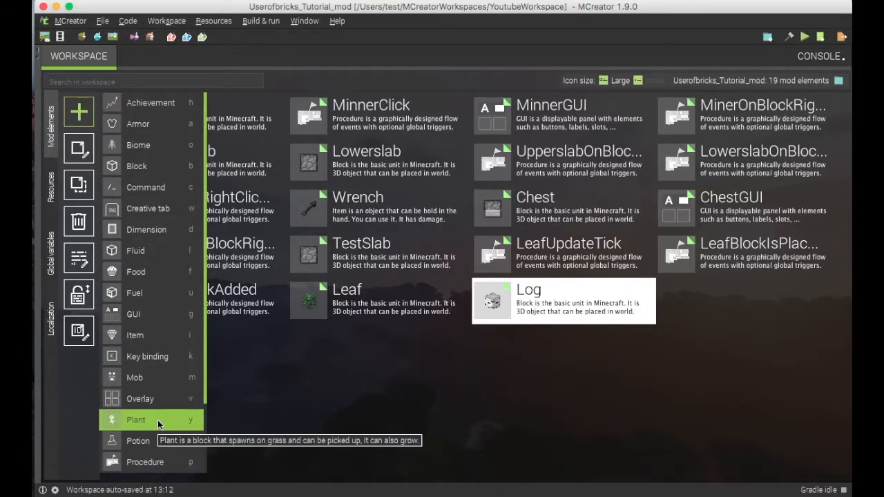
pyautogui.click(135, 419)
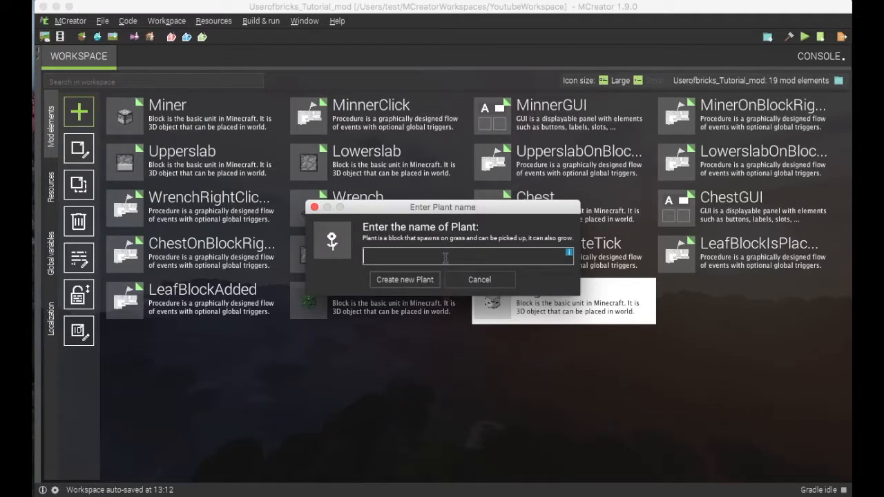
pyautogui.write('Saplin')
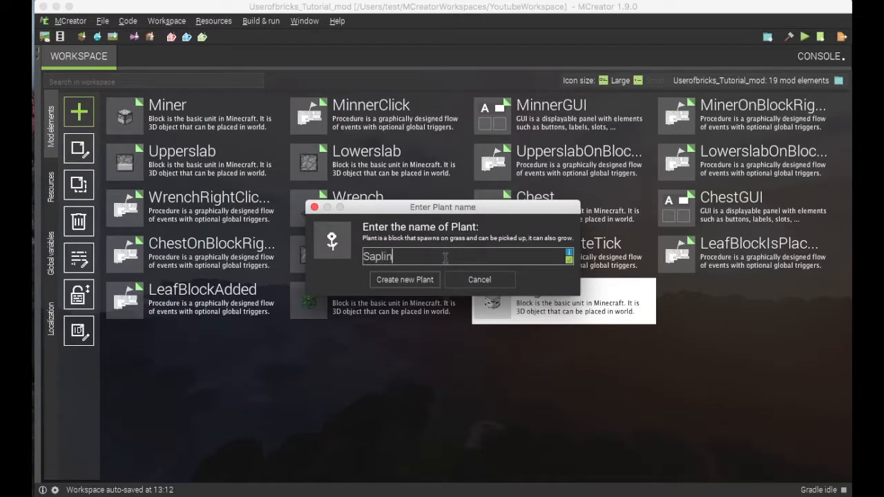
pyautogui.click(404, 280)
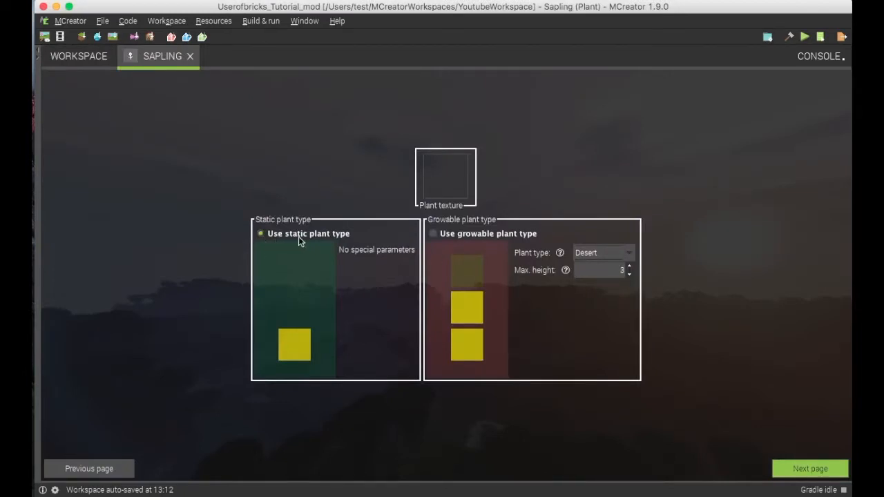
pyautogui.moveTo(356, 238)
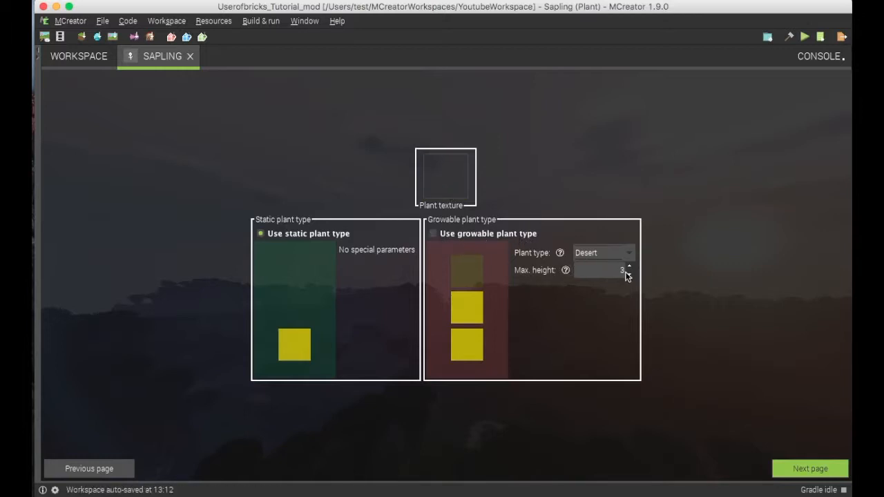
pyautogui.moveTo(435, 179)
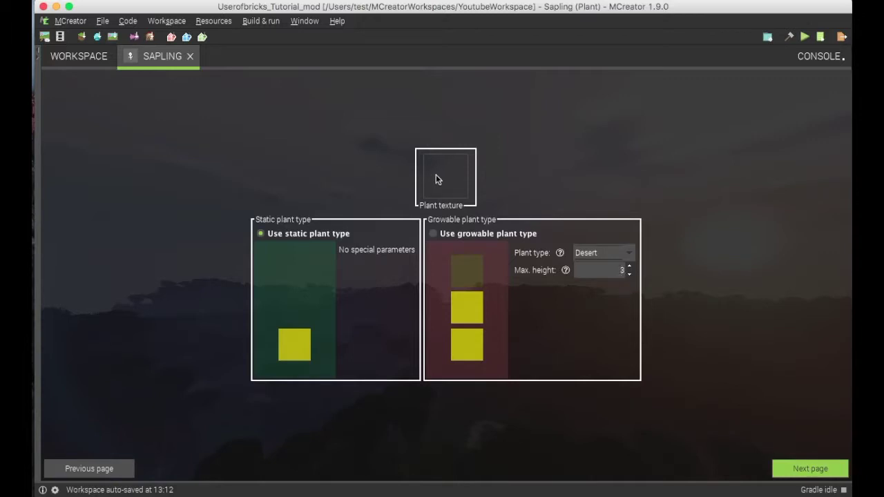
# - Switch the Sapling to the growable plant type, set to Plains
pyautogui.click(602, 253)
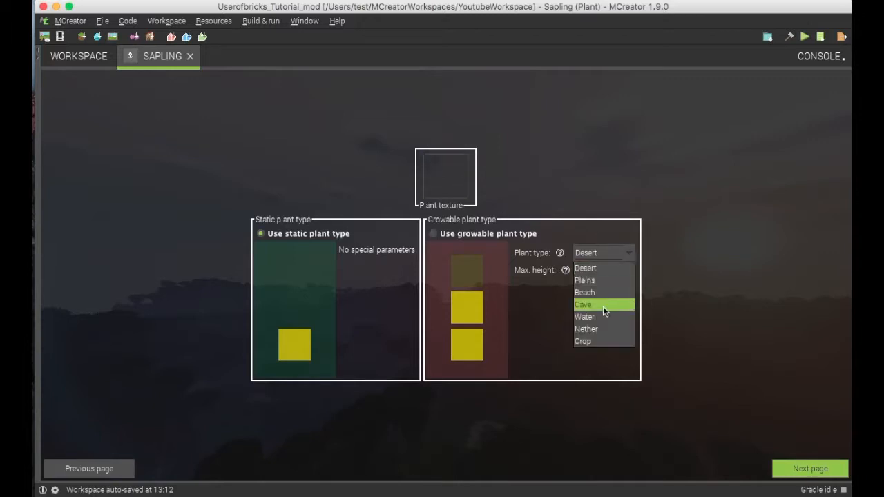
pyautogui.moveTo(564, 306)
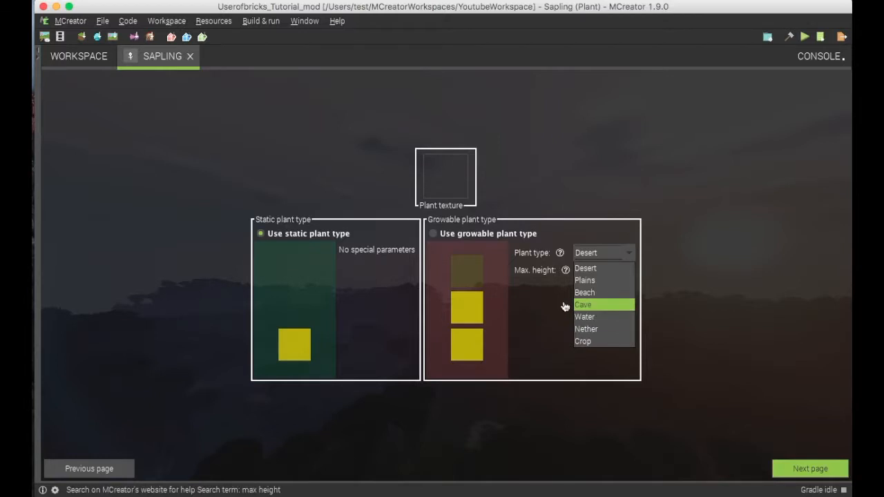
pyautogui.click(585, 268)
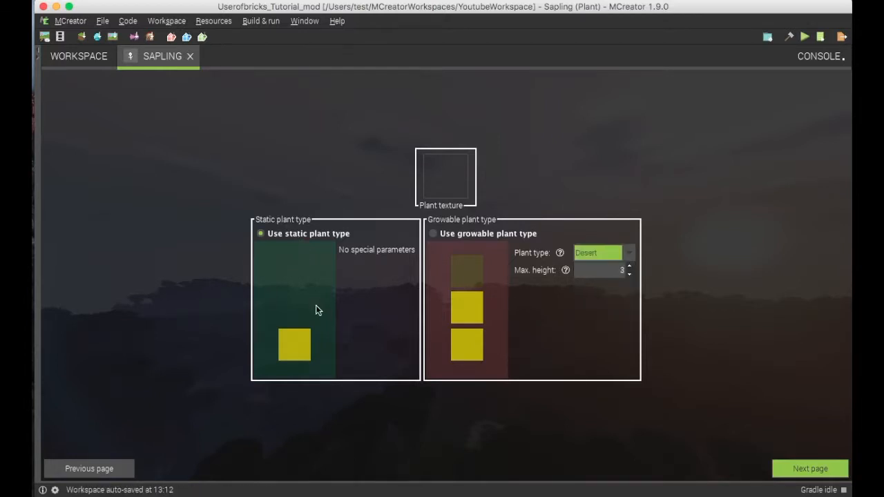
pyautogui.moveTo(348, 337)
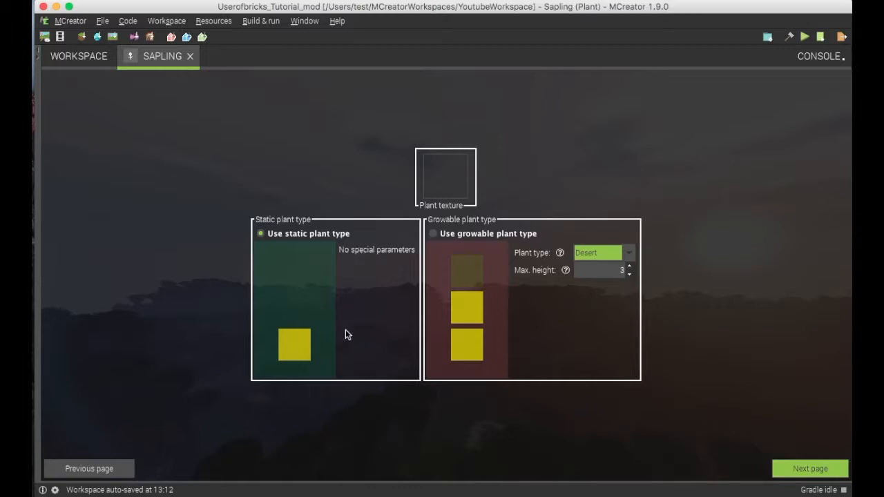
pyautogui.moveTo(351, 304)
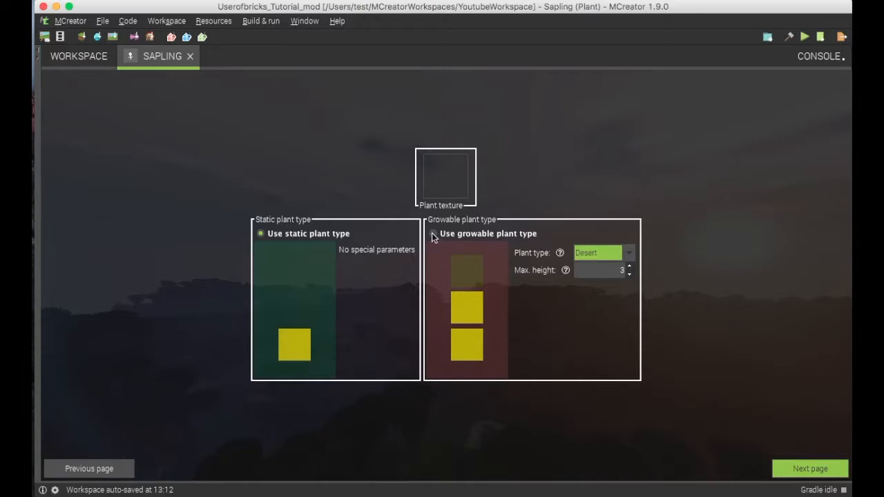
pyautogui.click(432, 233)
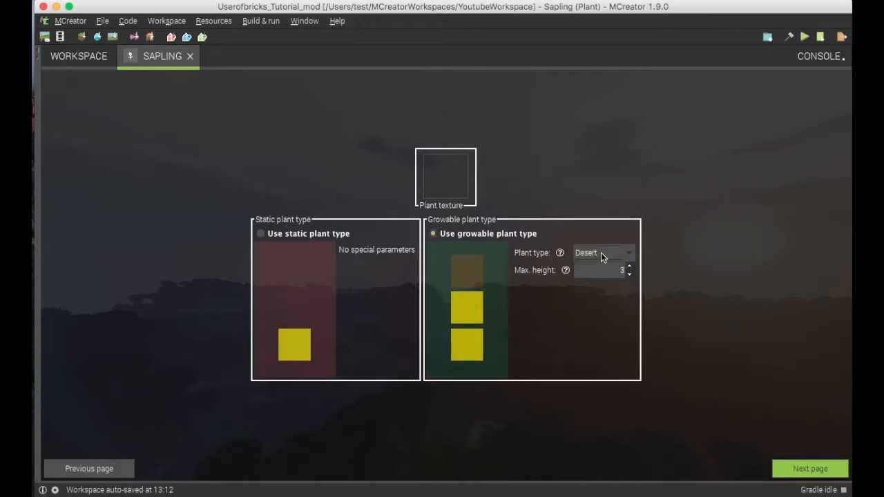
pyautogui.click(602, 253)
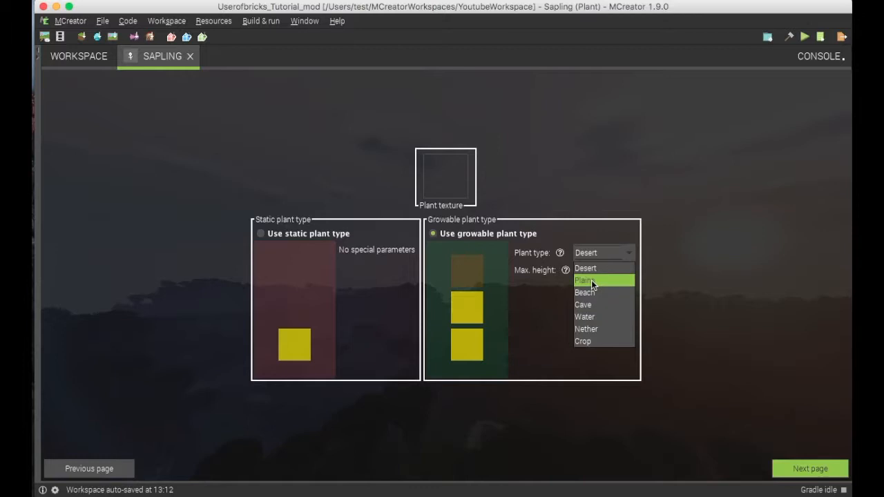
pyautogui.click(584, 279)
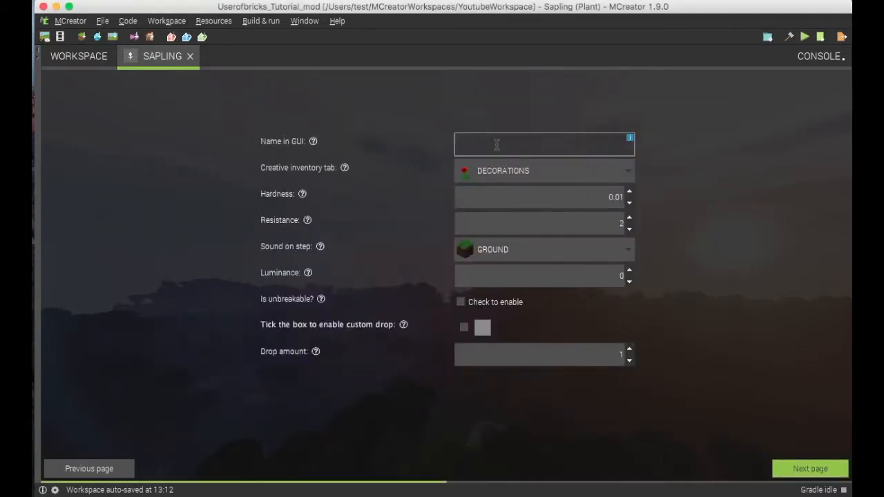
# - Enter 'sapling' as the GUI name, leaving custom drop disabled
pyautogui.write('sapling')
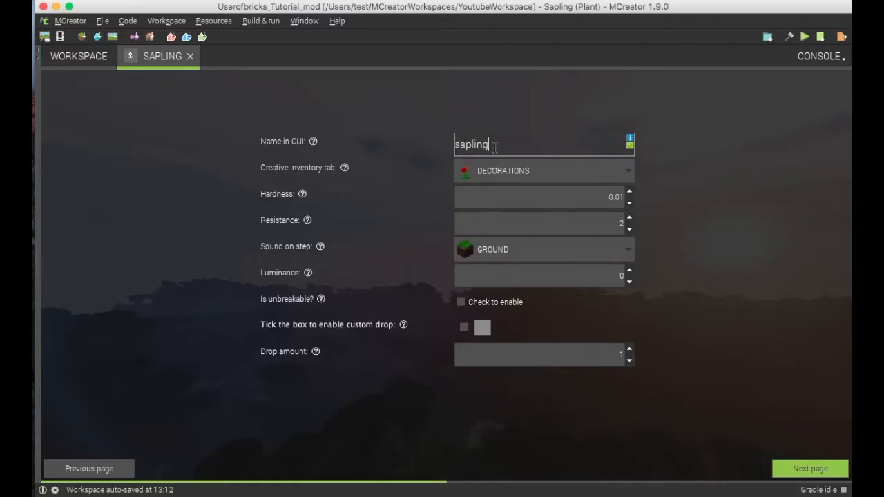
pyautogui.click(543, 171)
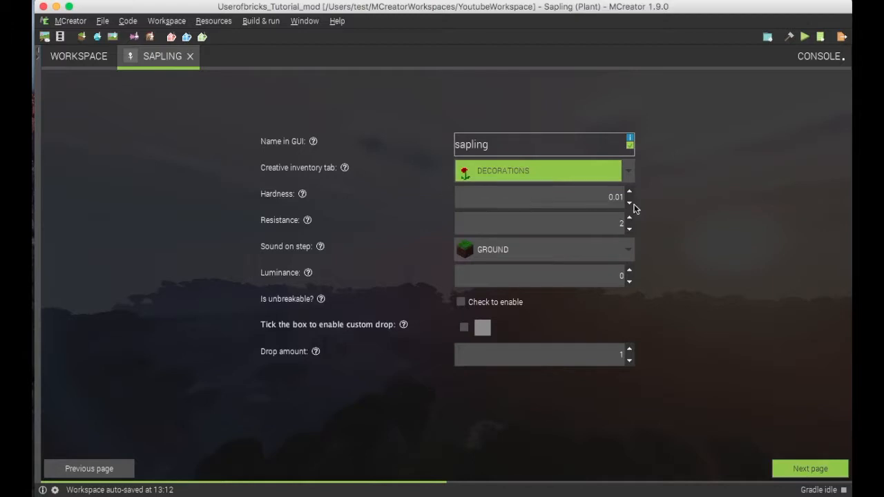
pyautogui.moveTo(435, 396)
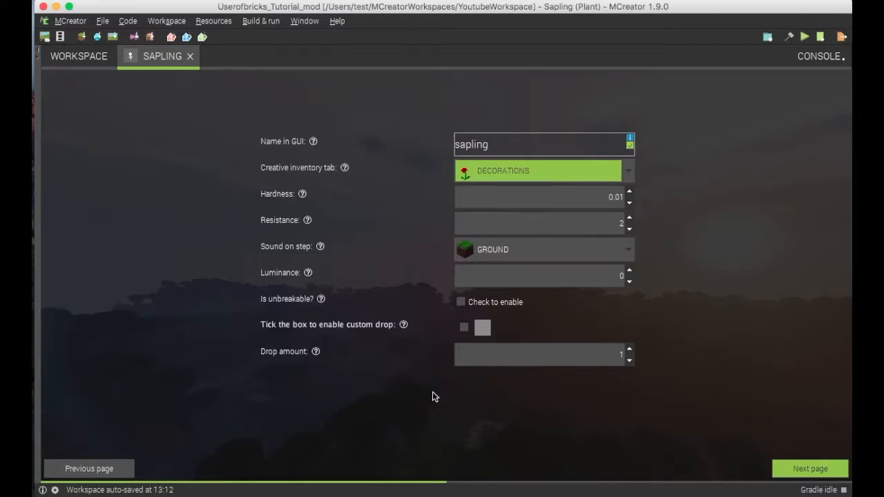
pyautogui.moveTo(463, 329)
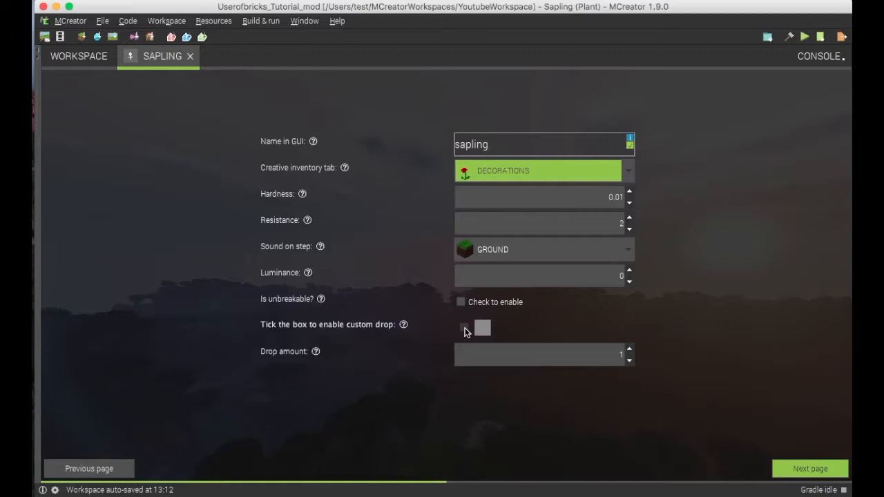
pyautogui.moveTo(464, 329)
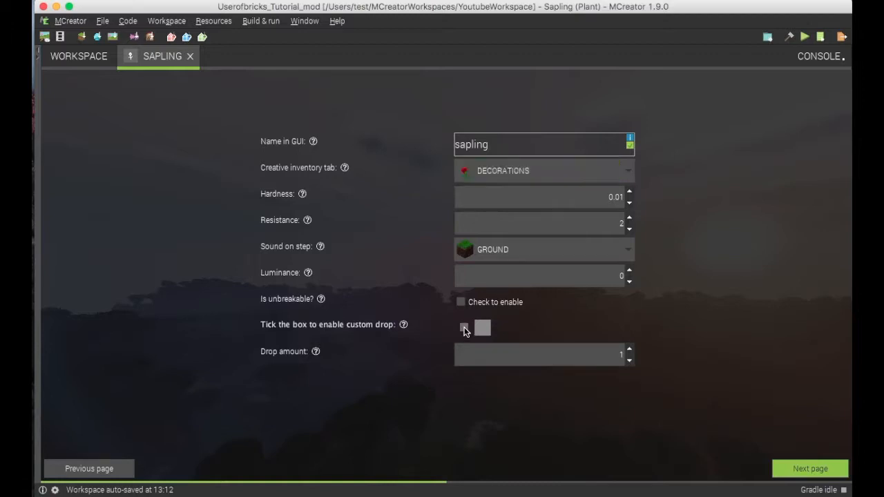
pyautogui.click(463, 329)
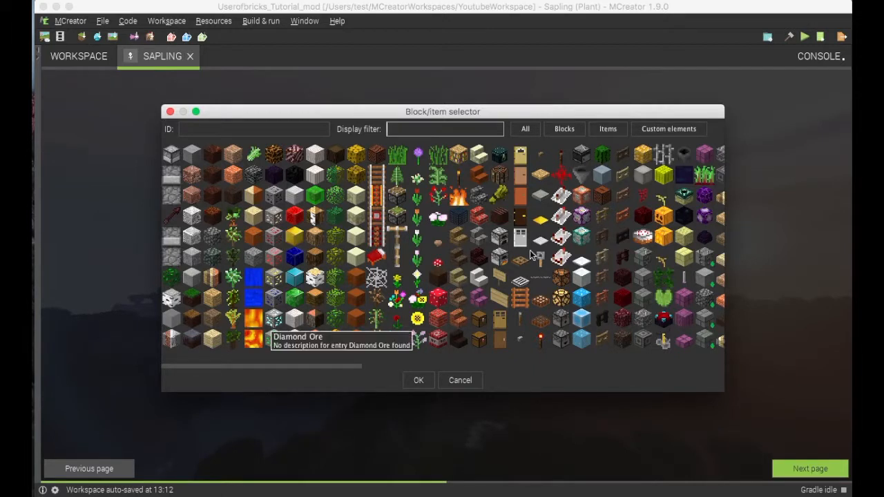
pyautogui.moveTo(404, 186)
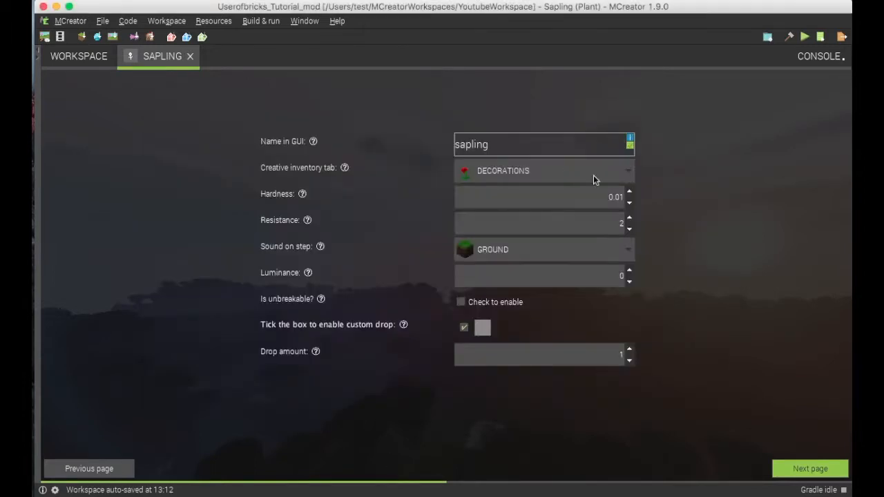
pyautogui.moveTo(345, 243)
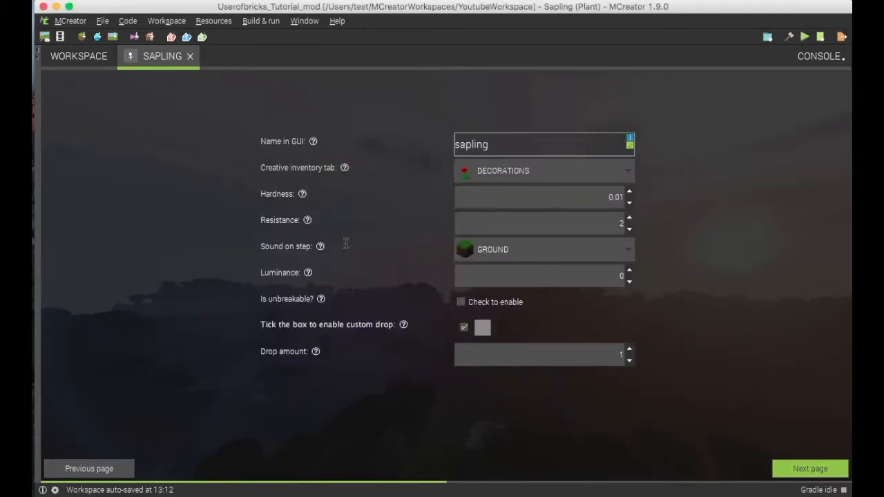
pyautogui.click(464, 326)
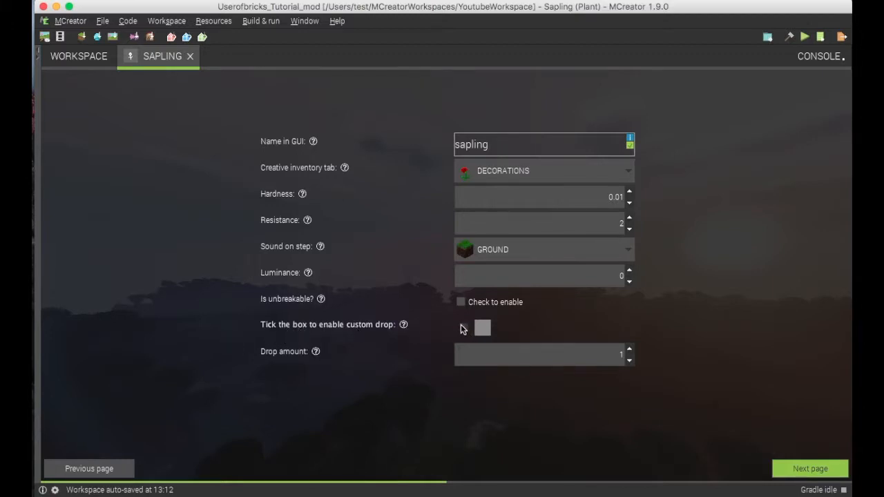
pyautogui.moveTo(495, 332)
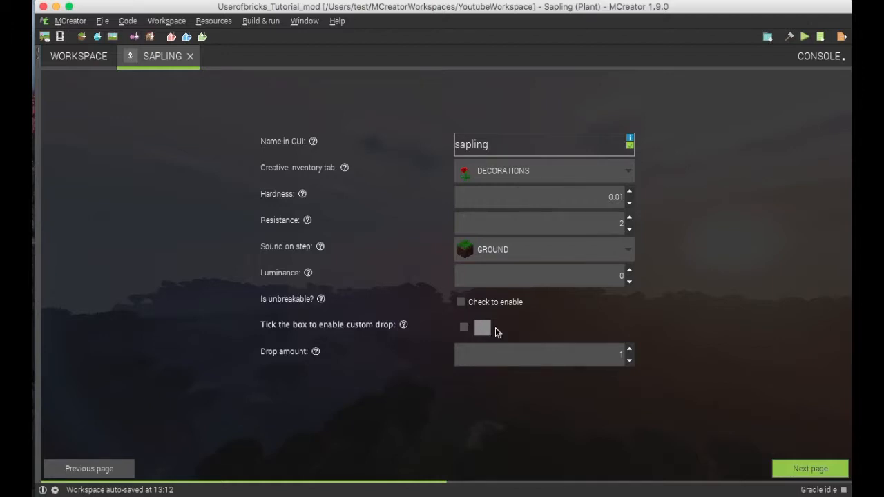
pyautogui.moveTo(488, 338)
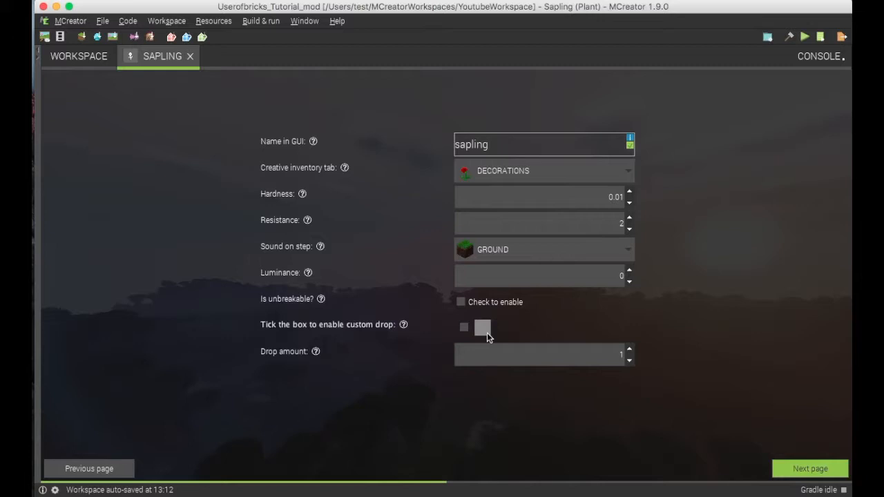
pyautogui.moveTo(810, 468)
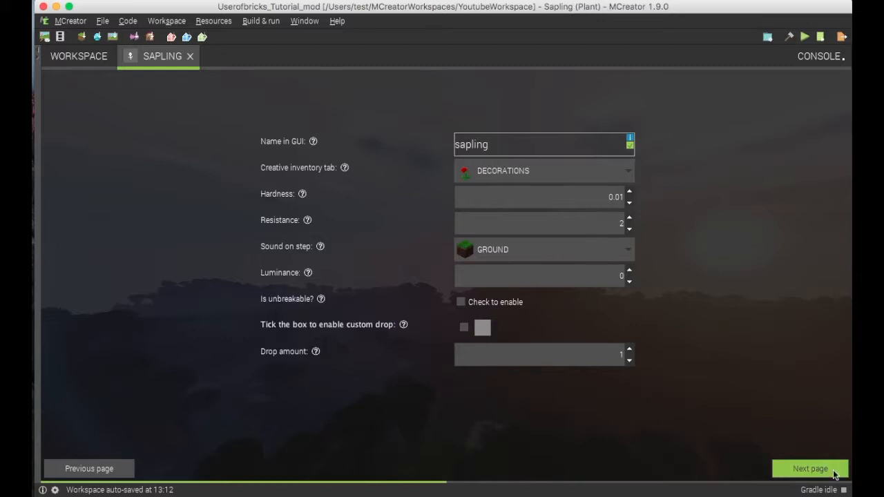
pyautogui.moveTo(531, 478)
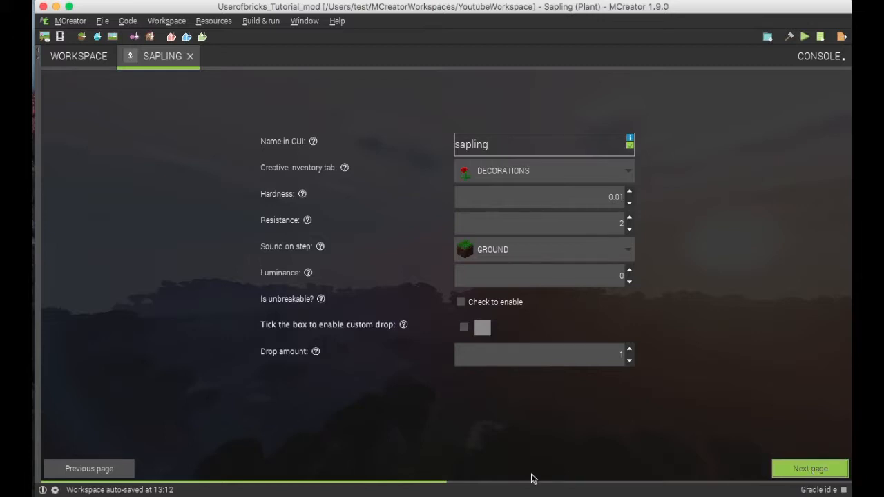
pyautogui.moveTo(809, 469)
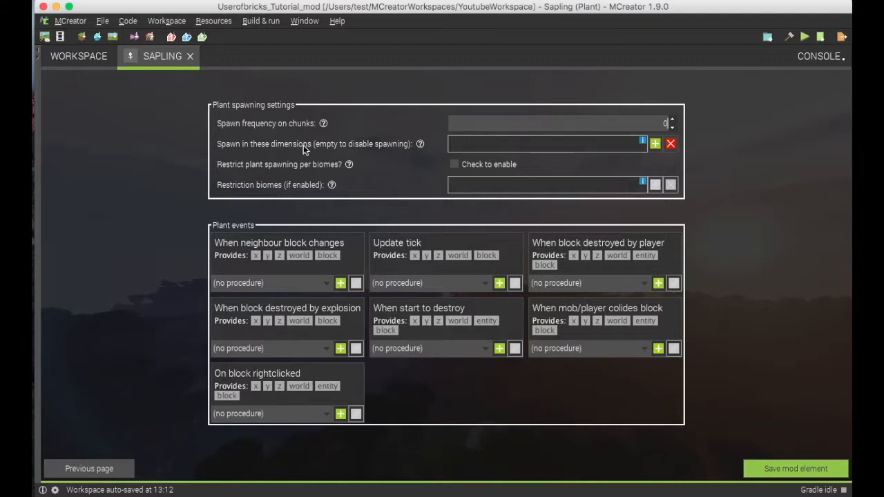
pyautogui.moveTo(231, 147)
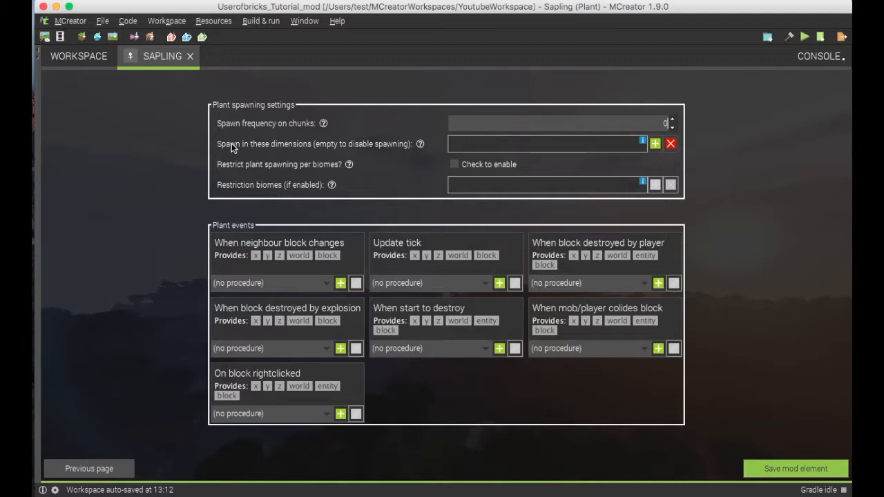
pyautogui.moveTo(334, 211)
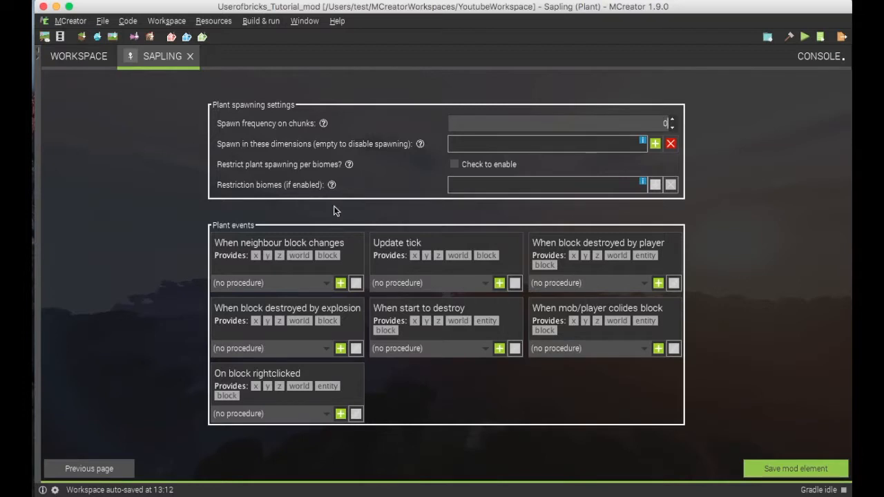
pyautogui.moveTo(224, 247)
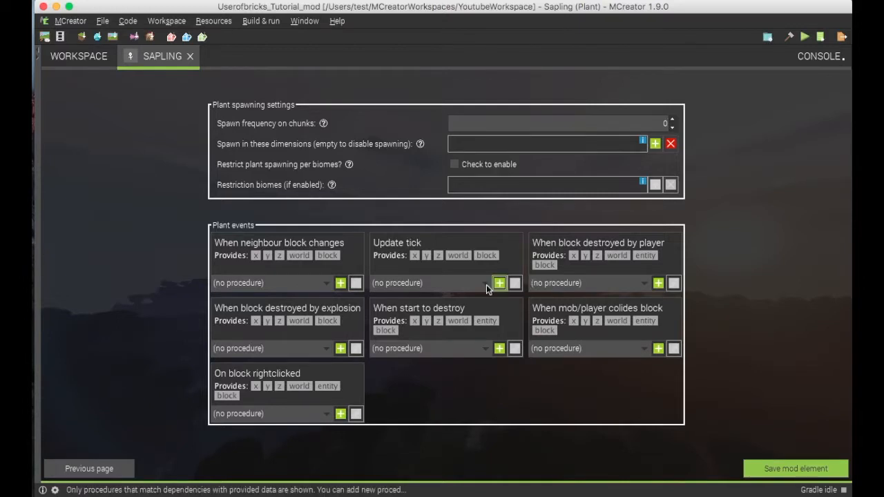
# - Start a new procedure for the Sapling's Update tick event
pyautogui.click(500, 282)
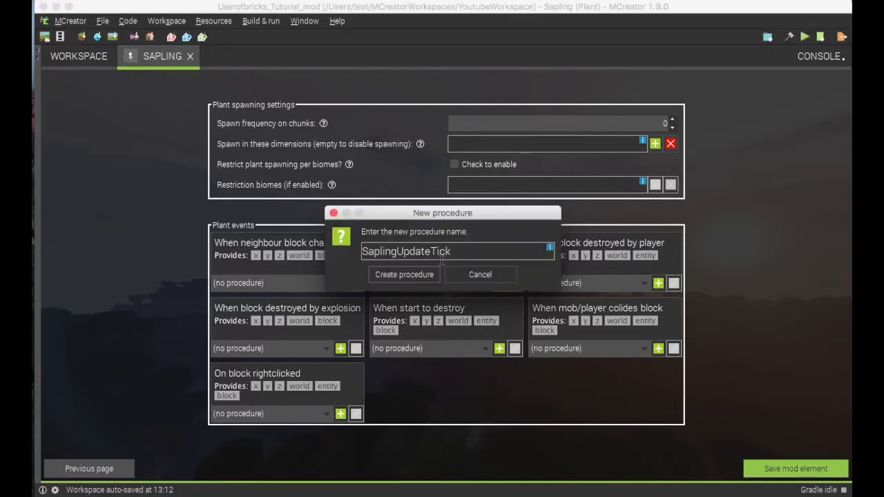
# - Create SaplingUpdateTick and insert the 'Do with 70% chance' template
pyautogui.click(403, 274)
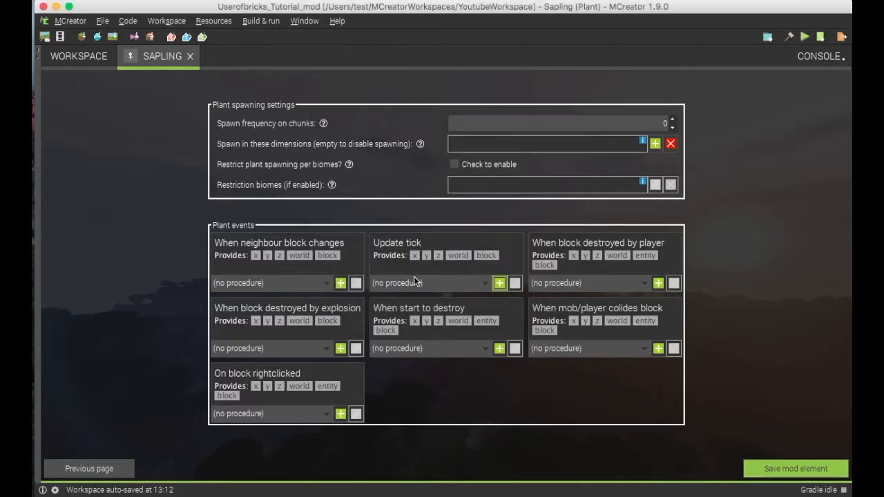
pyautogui.click(499, 282)
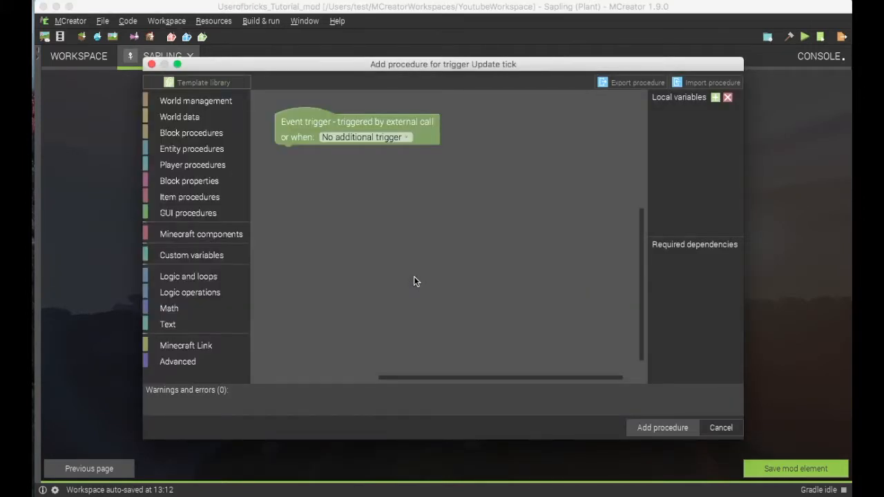
pyautogui.moveTo(290, 138)
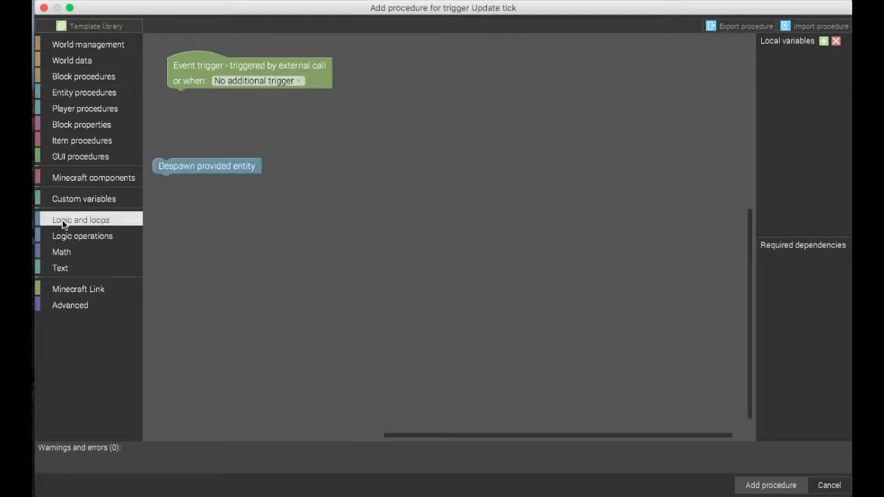
pyautogui.click(80, 220)
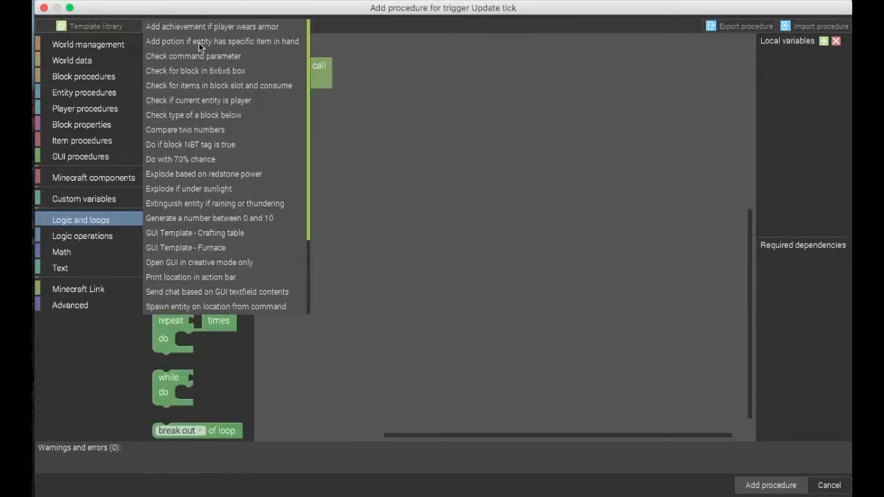
pyautogui.moveTo(201, 144)
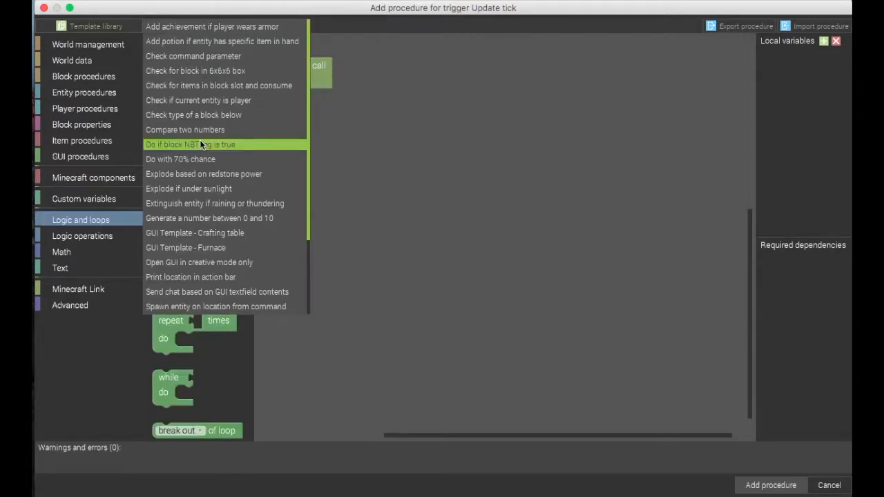
pyautogui.click(190, 144)
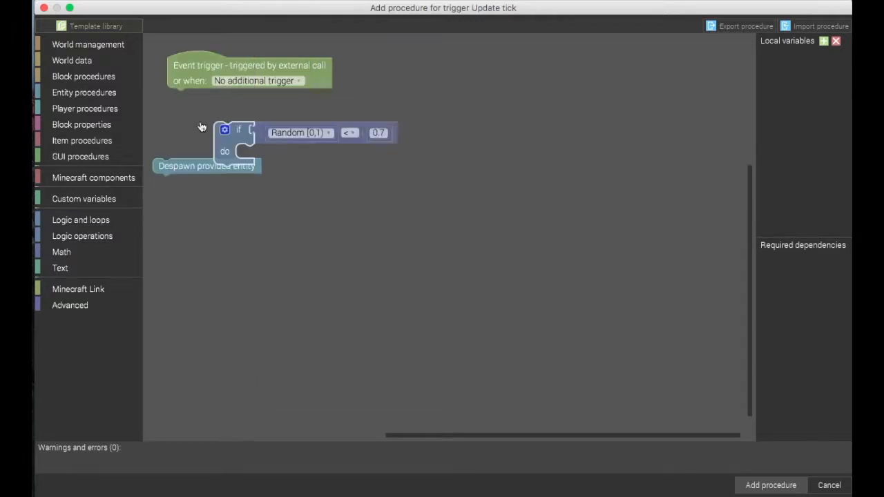
# - Attach the chance check under the event trigger and lower its threshold to 0.01
pyautogui.moveTo(224, 129); pyautogui.dragTo(177, 97)
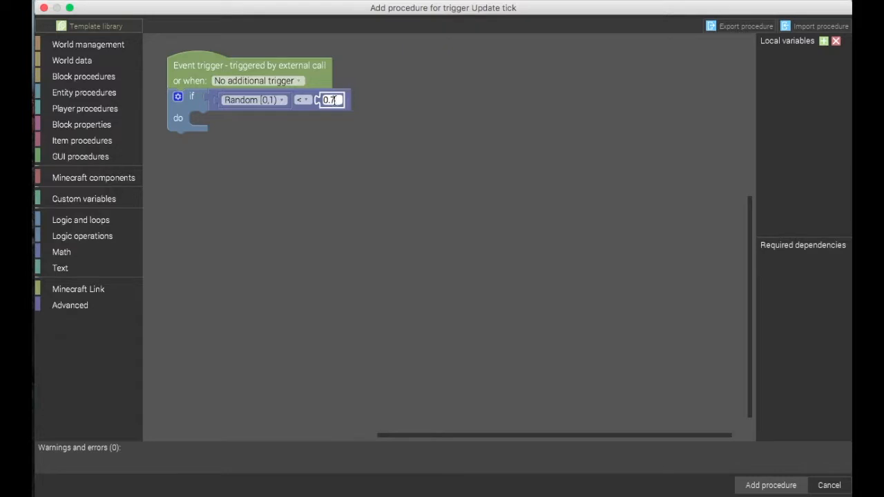
pyautogui.write('0.0')
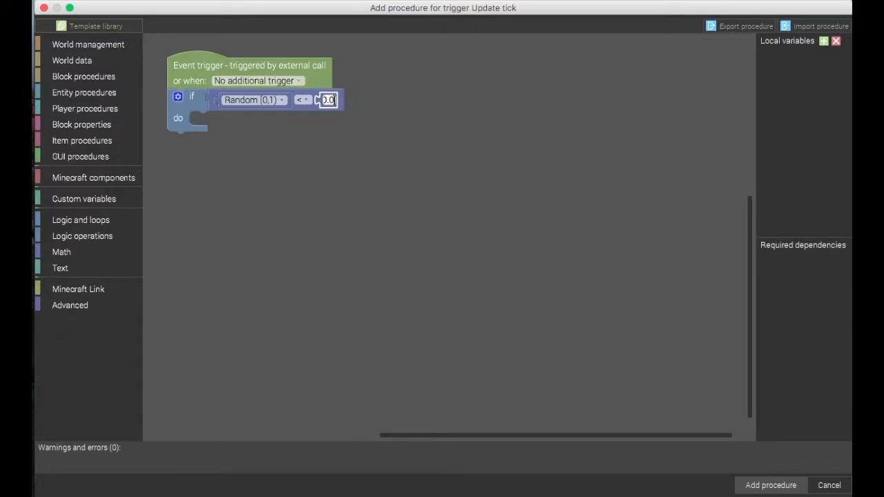
pyautogui.write('0.01')
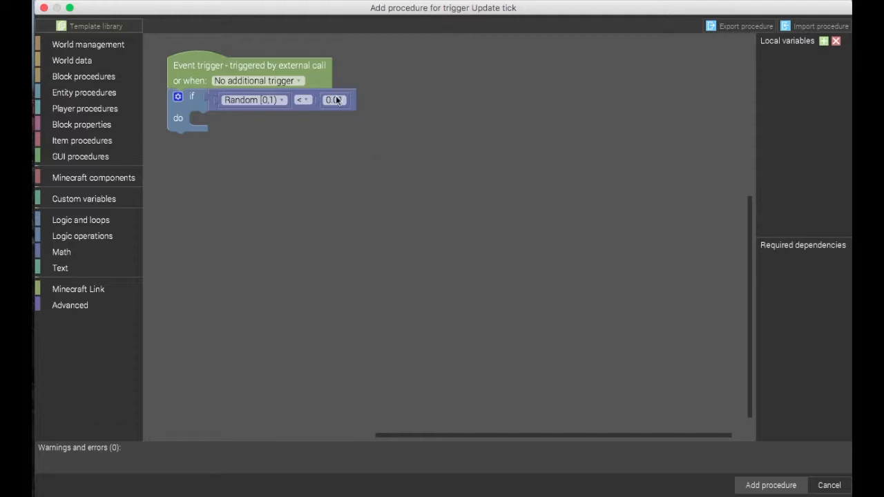
pyautogui.write('0.01')
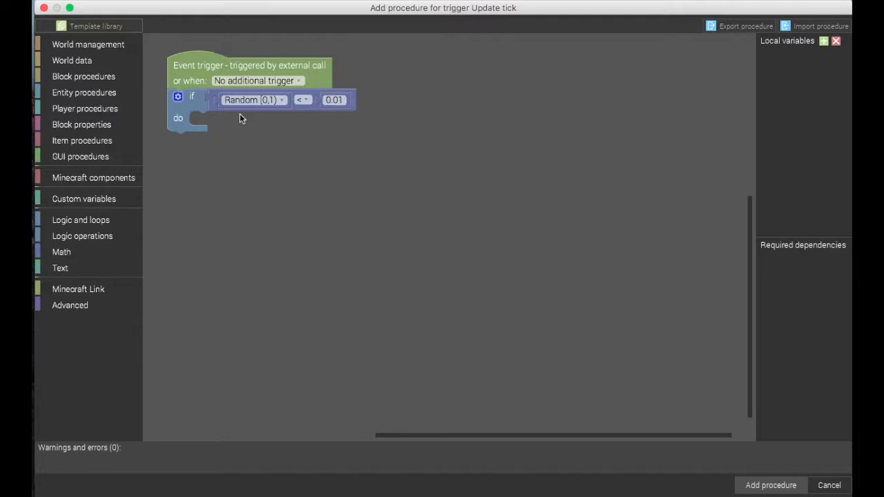
pyautogui.moveTo(161, 168)
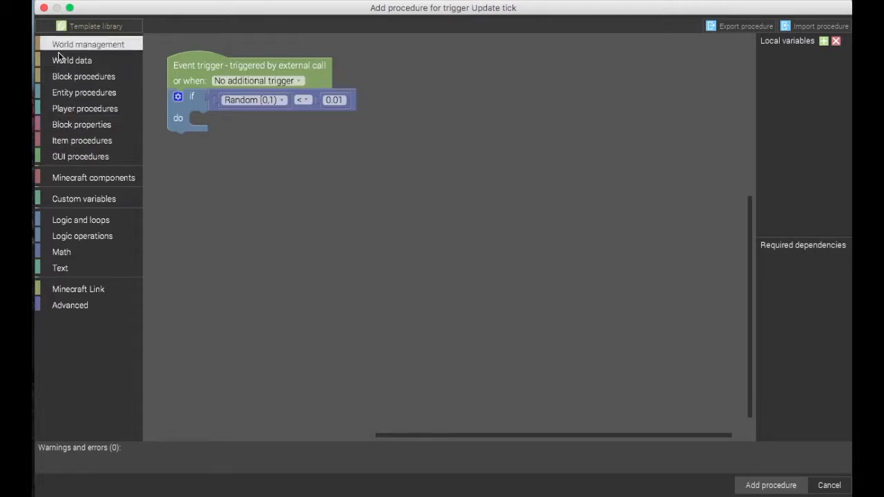
pyautogui.moveTo(59, 47)
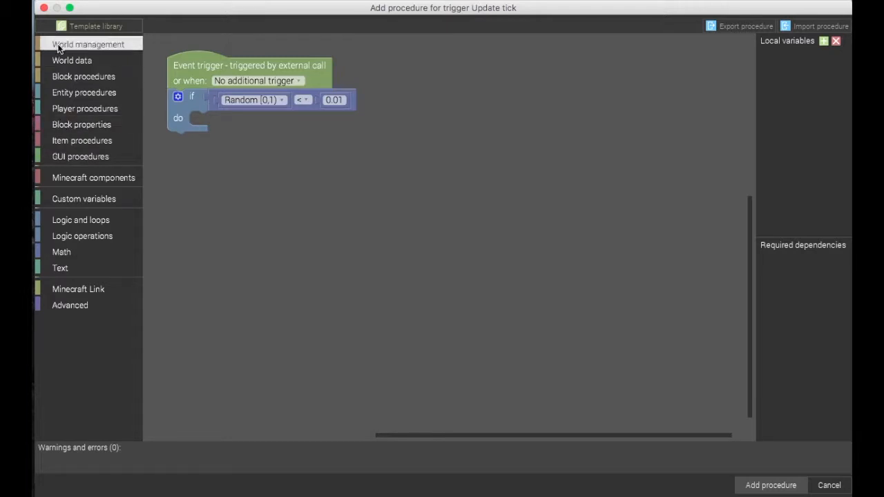
# - Put a 'place schematic at x y z' block inside the if block
pyautogui.click(89, 43)
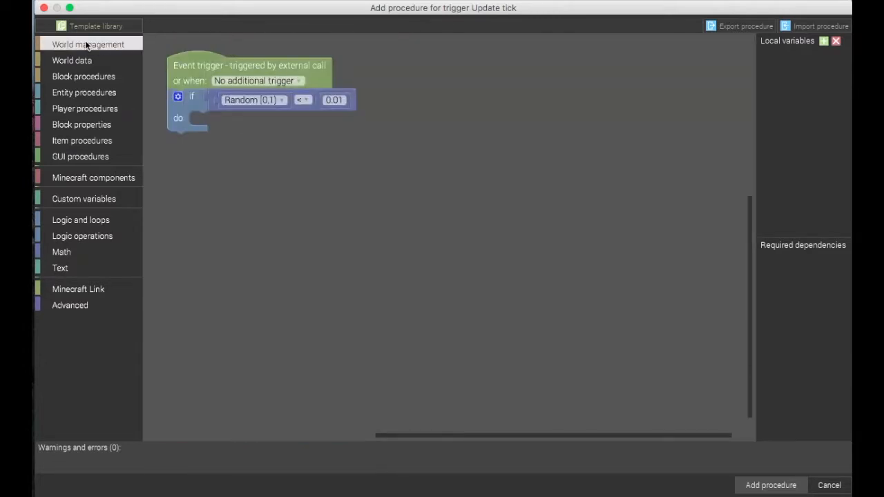
pyautogui.moveTo(105, 55)
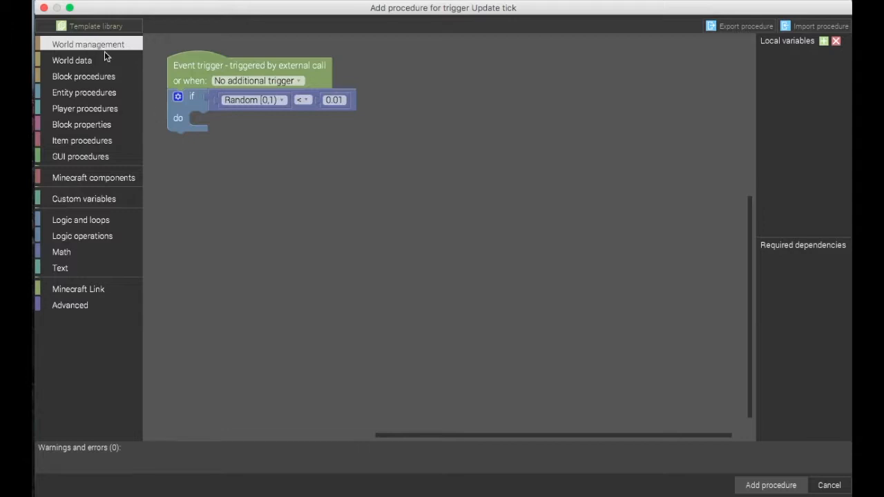
pyautogui.click(87, 44)
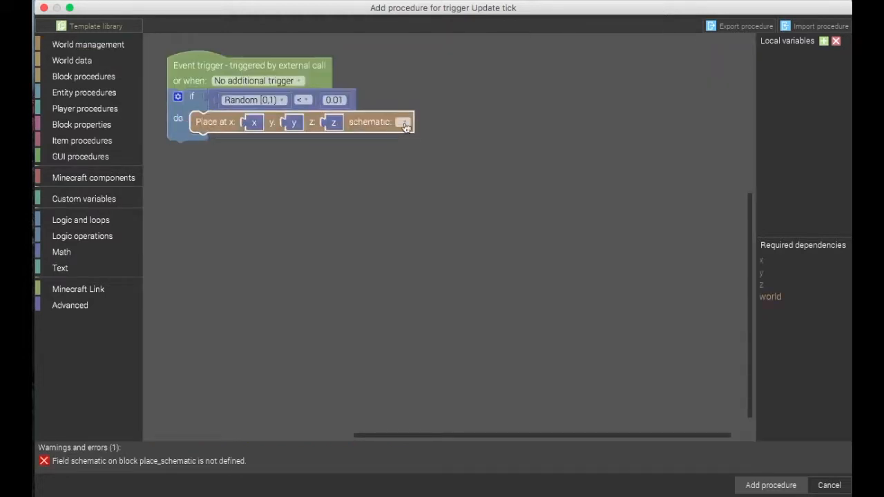
pyautogui.click(404, 122)
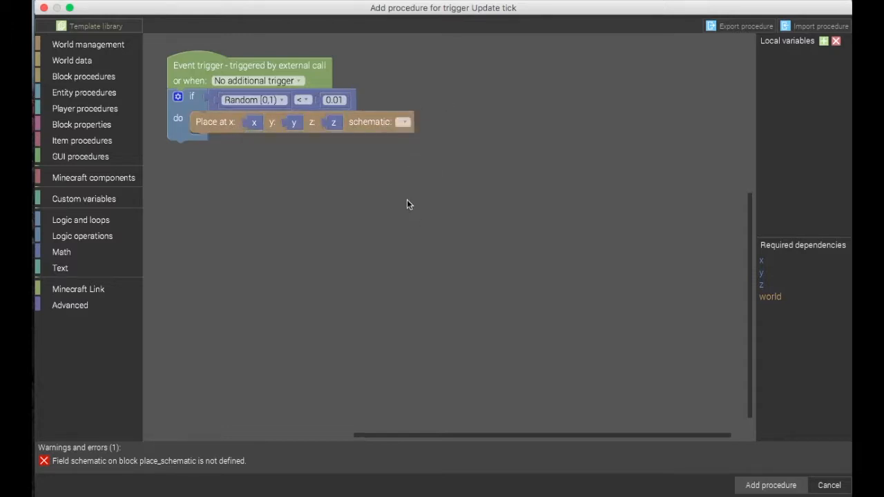
pyautogui.moveTo(375, 129)
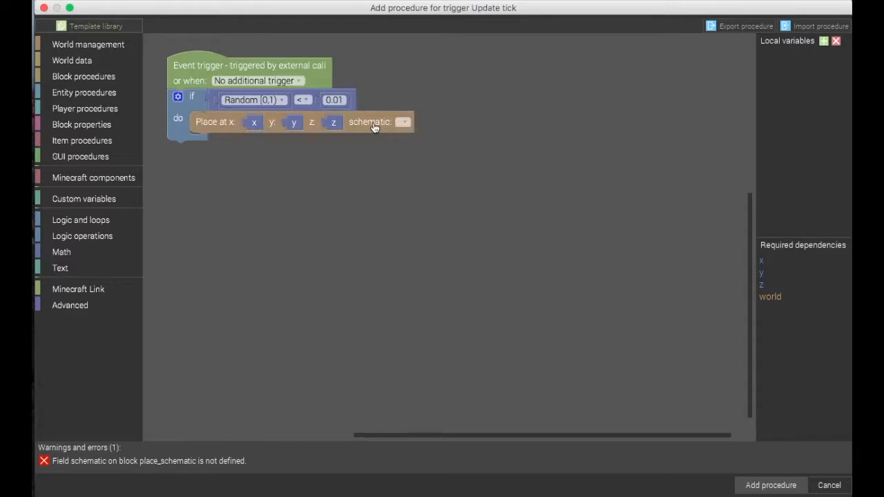
pyautogui.moveTo(387, 132)
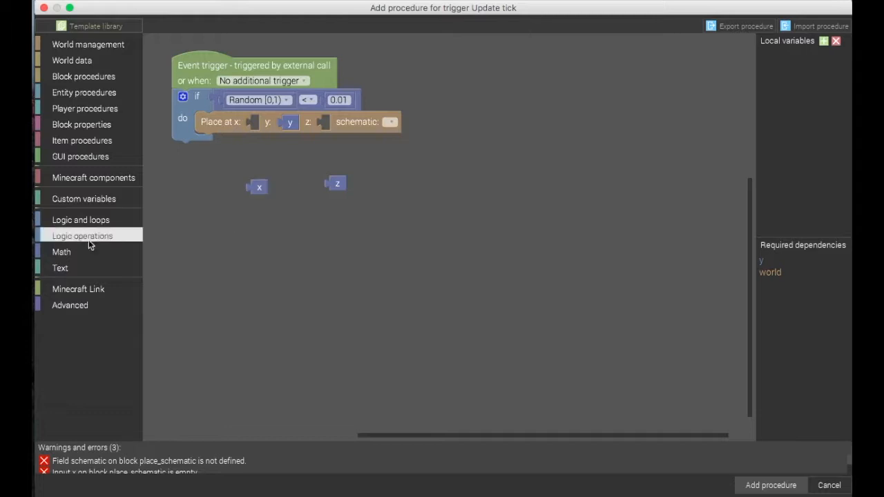
# - Feed 'x + offset' and 'z + offset' sums into the schematic's x and z inputs
pyautogui.click(62, 252)
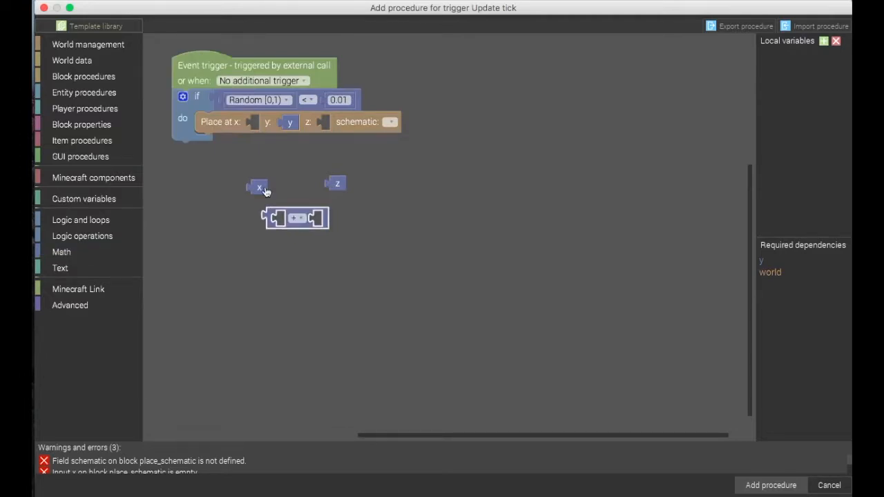
pyautogui.moveTo(259, 187); pyautogui.dragTo(285, 218)
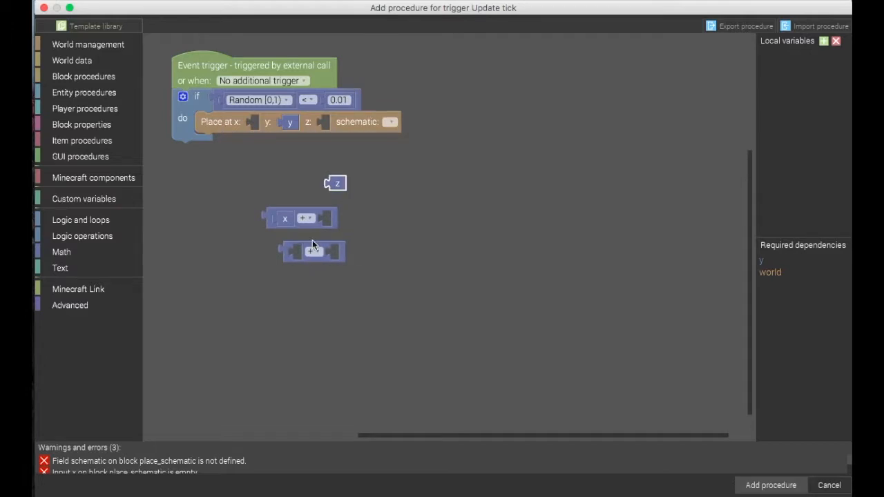
pyautogui.moveTo(335, 183); pyautogui.dragTo(297, 252)
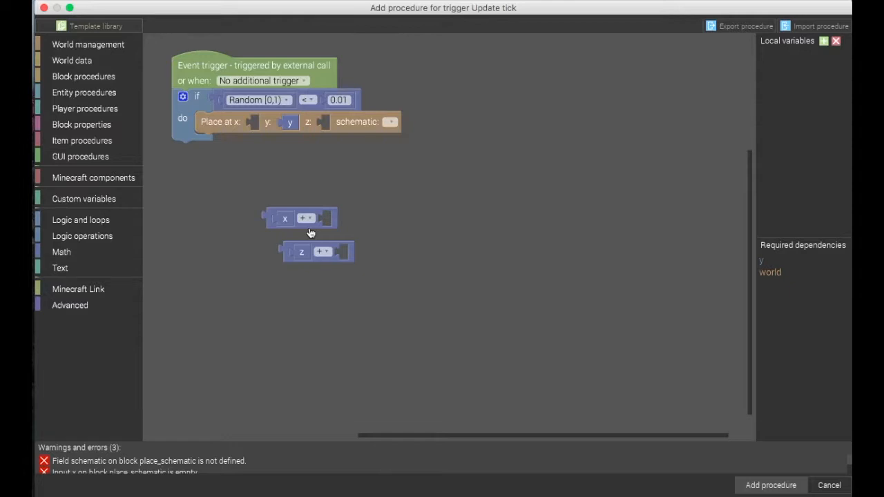
pyautogui.moveTo(301, 218); pyautogui.dragTo(273, 125)
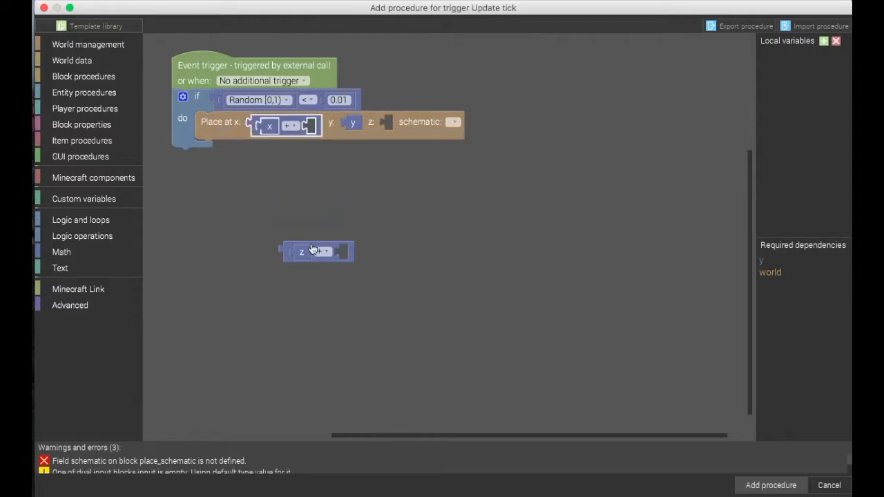
pyautogui.moveTo(301, 251); pyautogui.dragTo(411, 124)
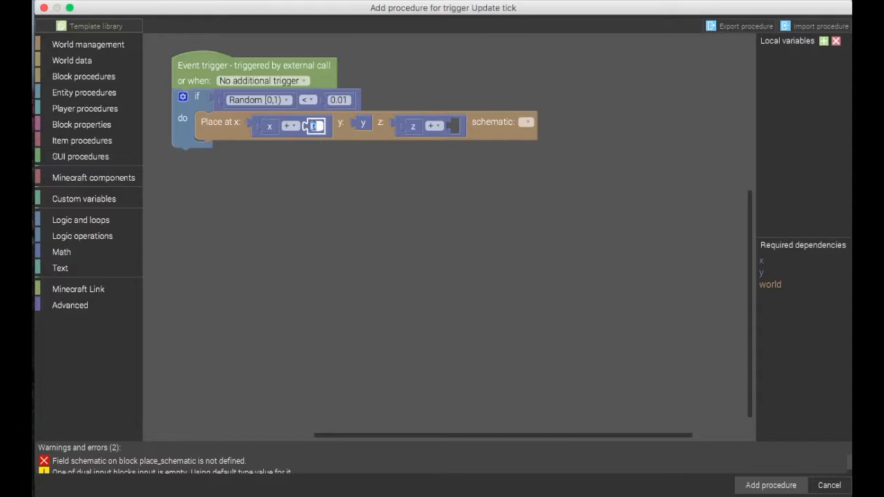
# - Set both offsets to 2 and assign SaplingUpdateTick to Update tick
pyautogui.write('2')
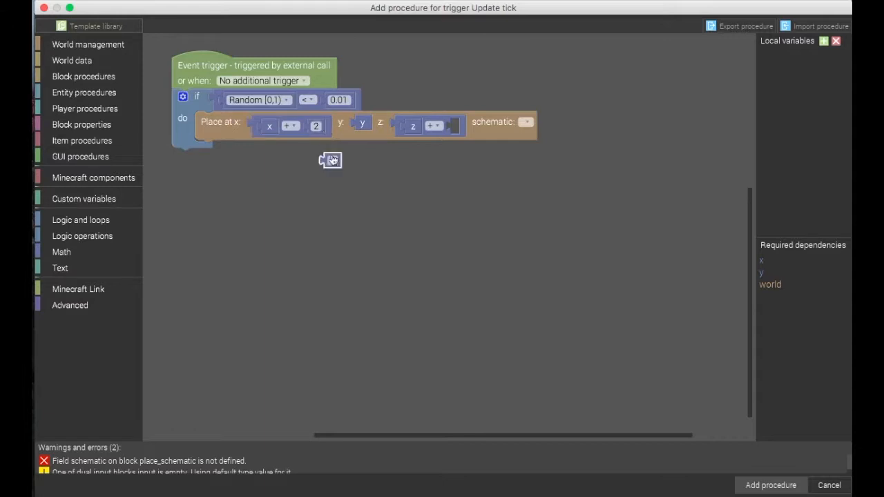
pyautogui.moveTo(330, 160); pyautogui.dragTo(454, 123)
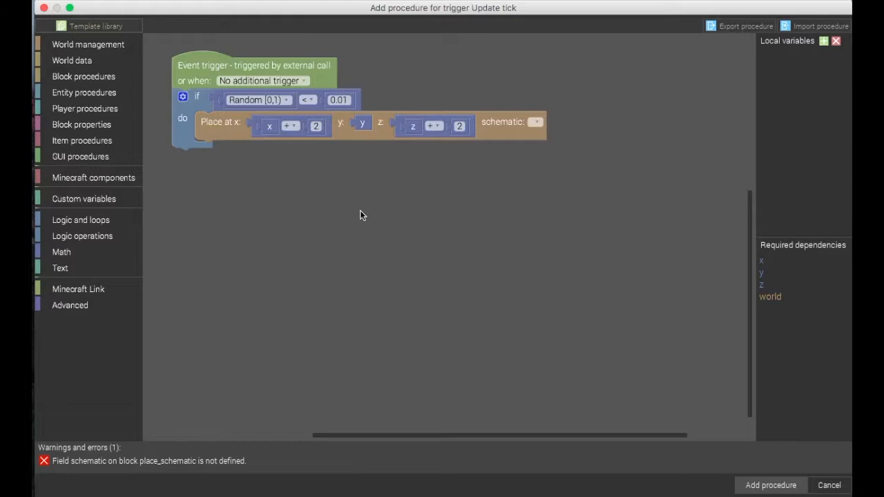
pyautogui.moveTo(406, 107)
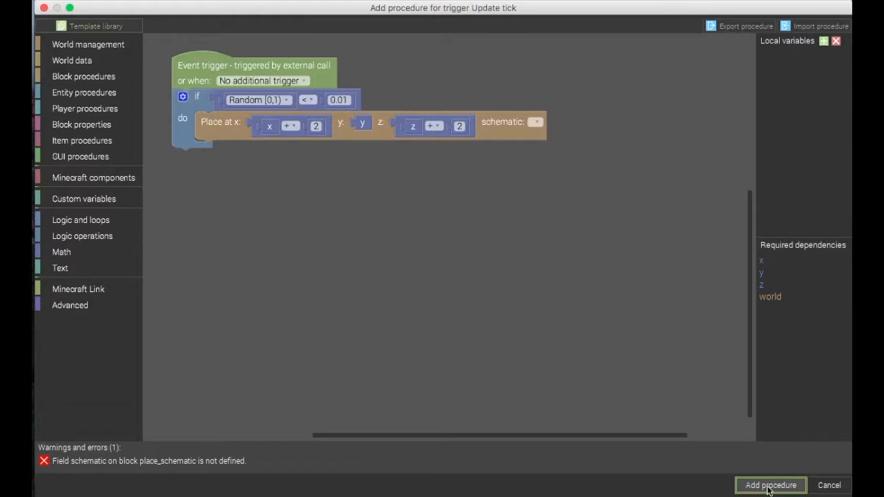
pyautogui.click(537, 126)
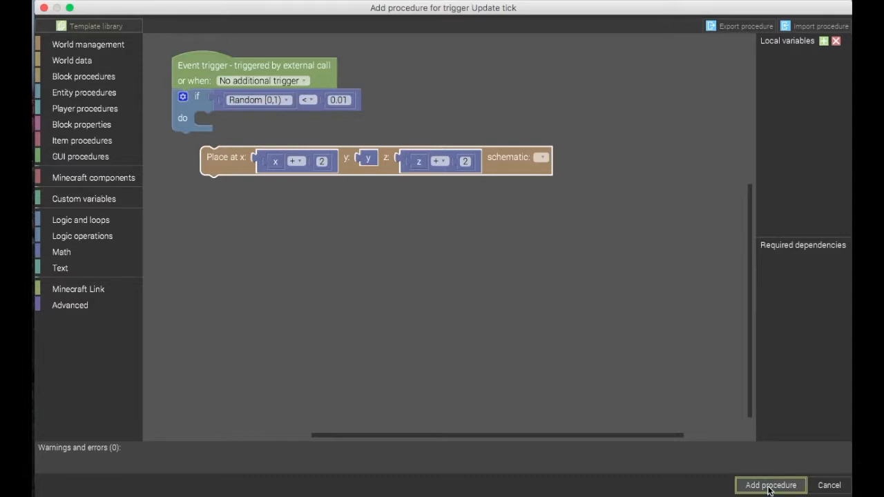
pyautogui.moveTo(511, 164)
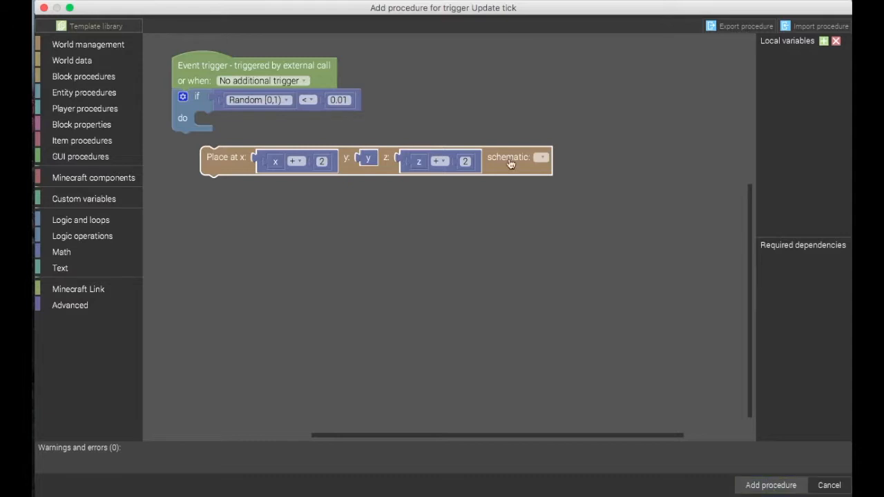
pyautogui.click(770, 485)
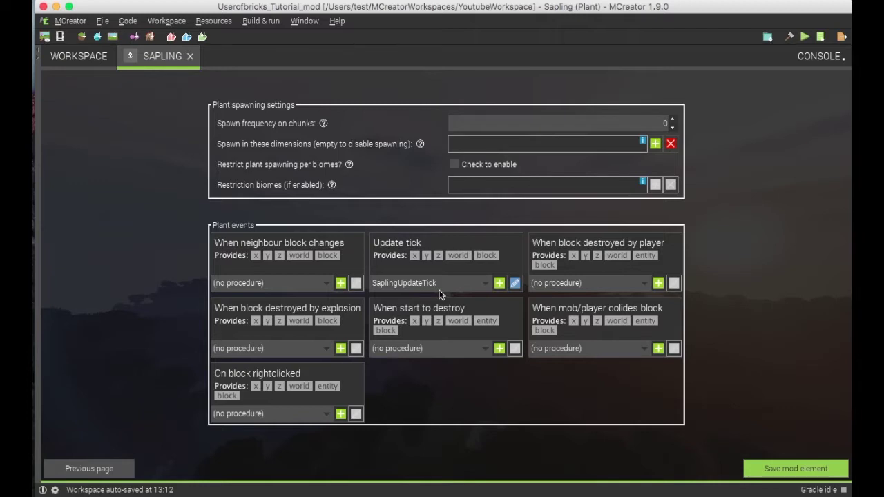
pyautogui.moveTo(217, 257)
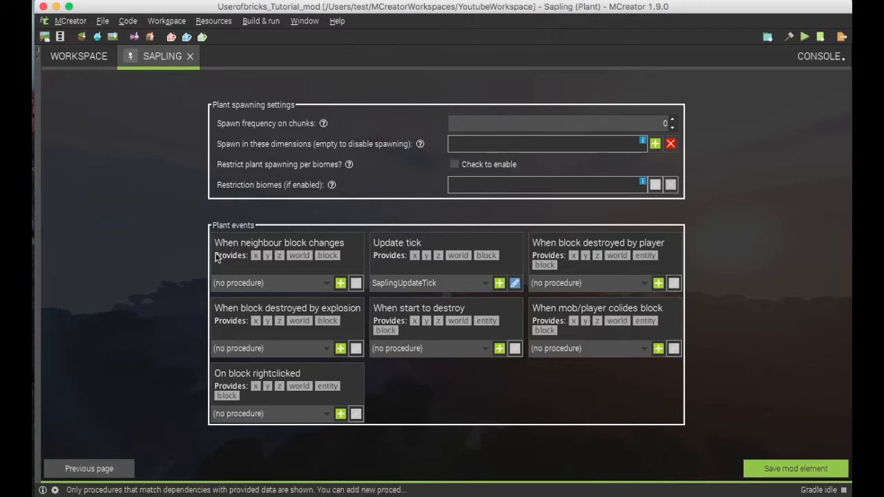
pyautogui.moveTo(427, 371)
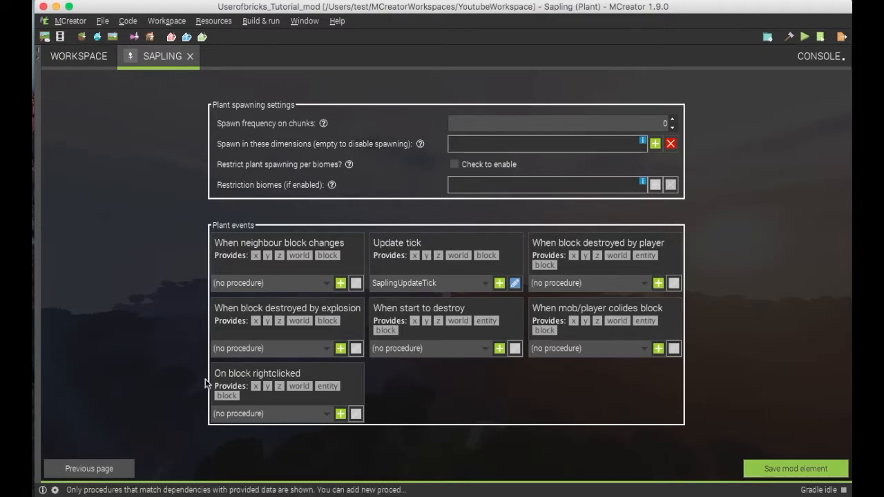
# - Add SaplingOnBlockRightclicked for On block rightclicked, keeping the suggested name
pyautogui.click(340, 414)
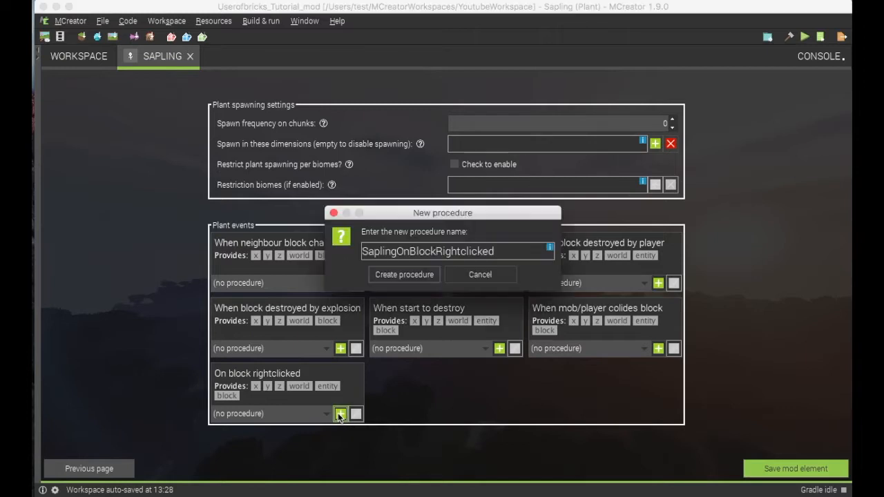
pyautogui.click(403, 274)
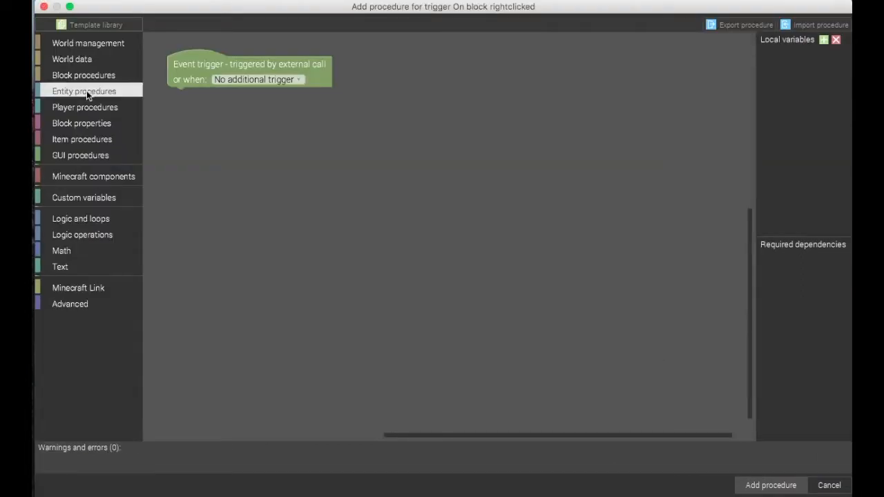
pyautogui.moveTo(97, 103)
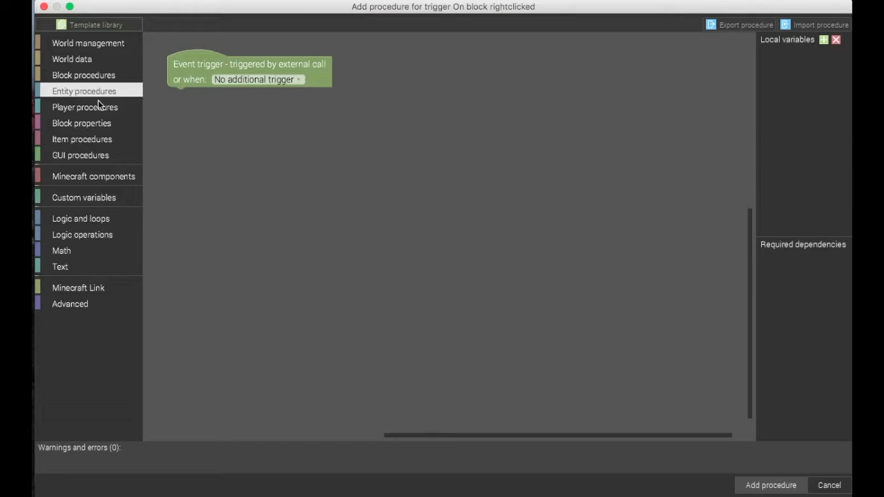
# - Add an if block under the right-click trigger with an item-equals comparison as its condition
pyautogui.click(83, 74)
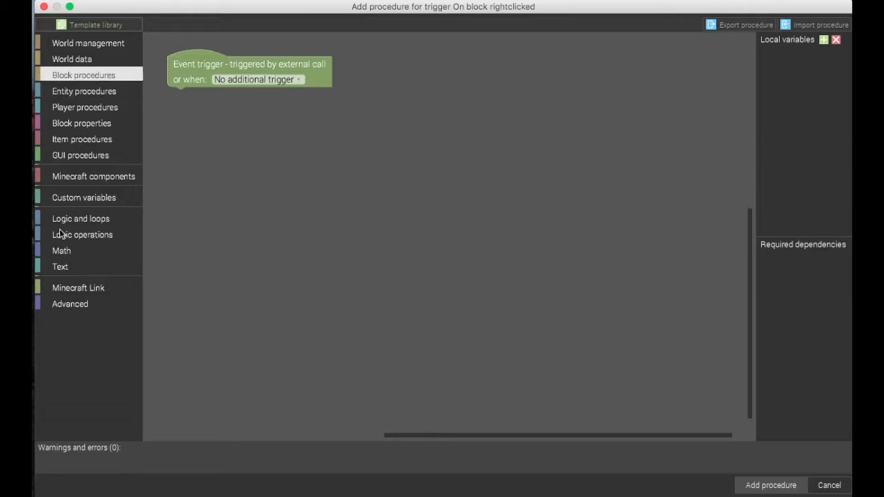
pyautogui.click(80, 219)
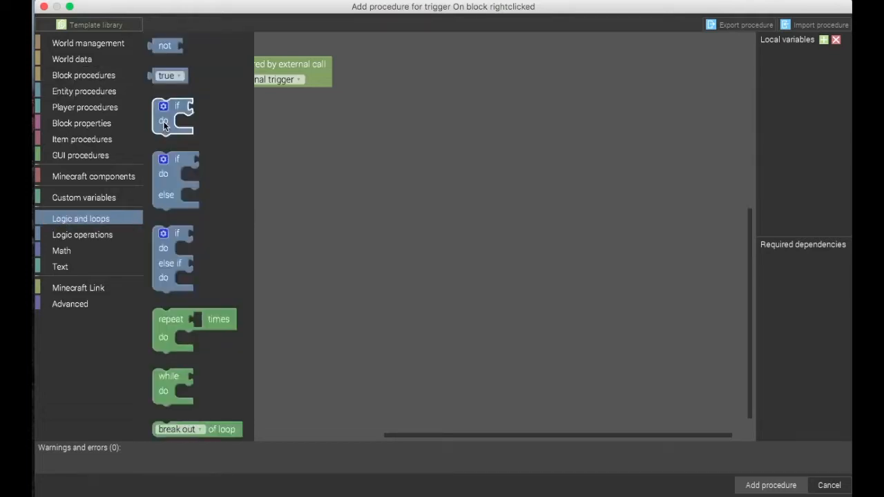
pyautogui.click(96, 24)
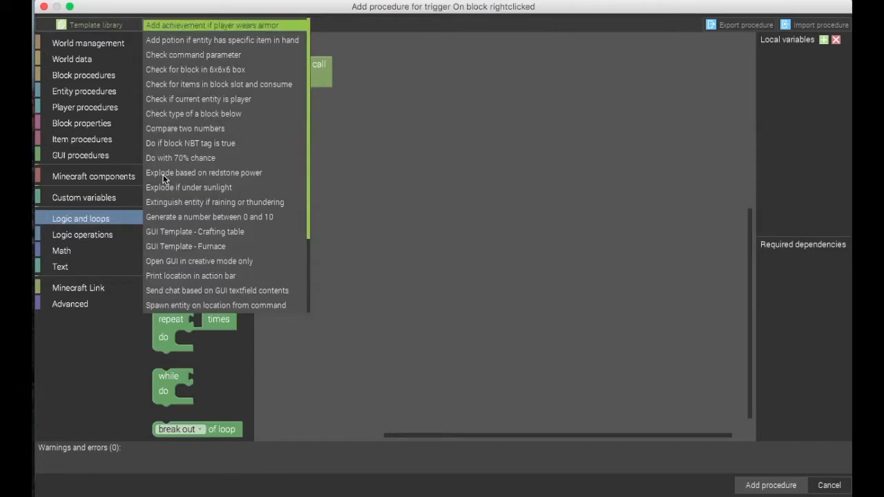
pyautogui.moveTo(190, 143)
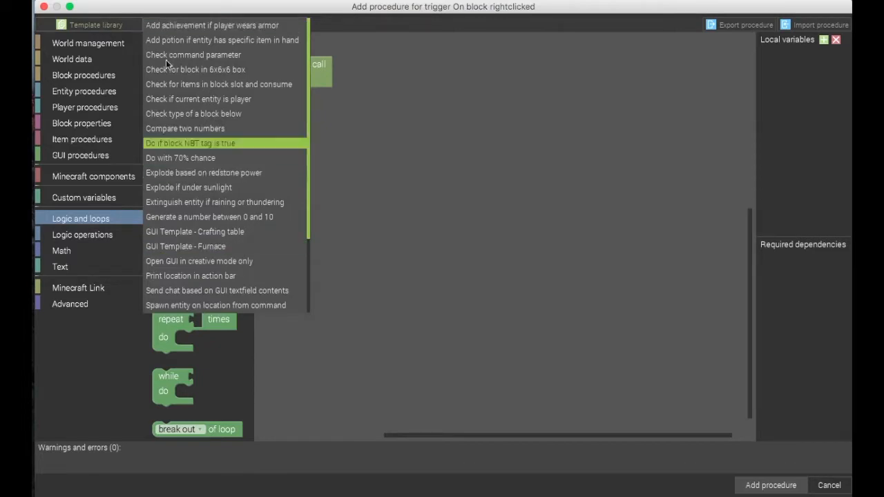
pyautogui.moveTo(165, 99)
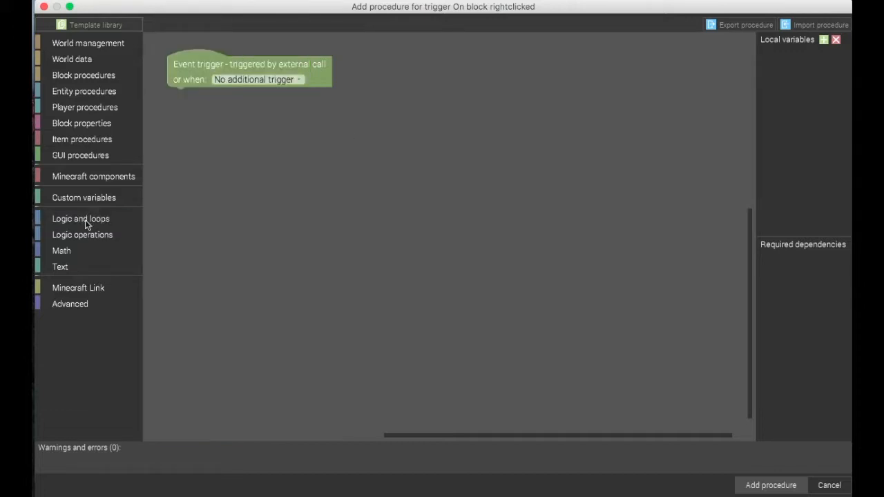
pyautogui.click(80, 218)
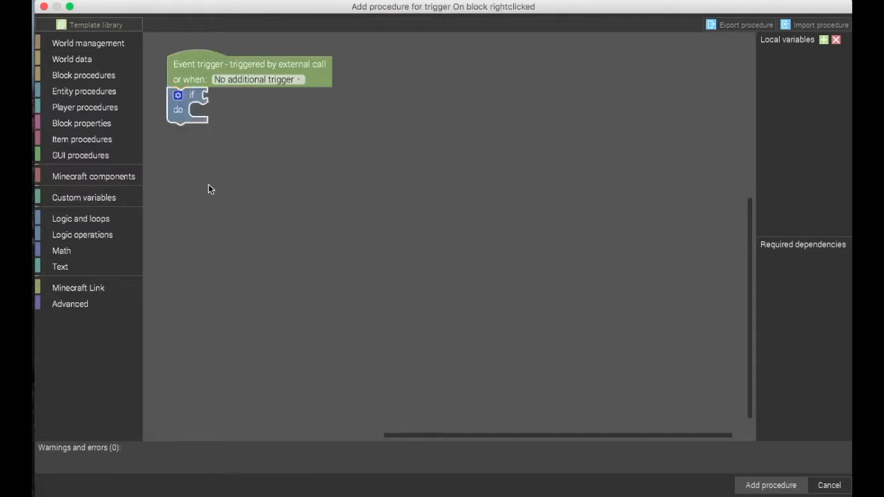
pyautogui.click(81, 234)
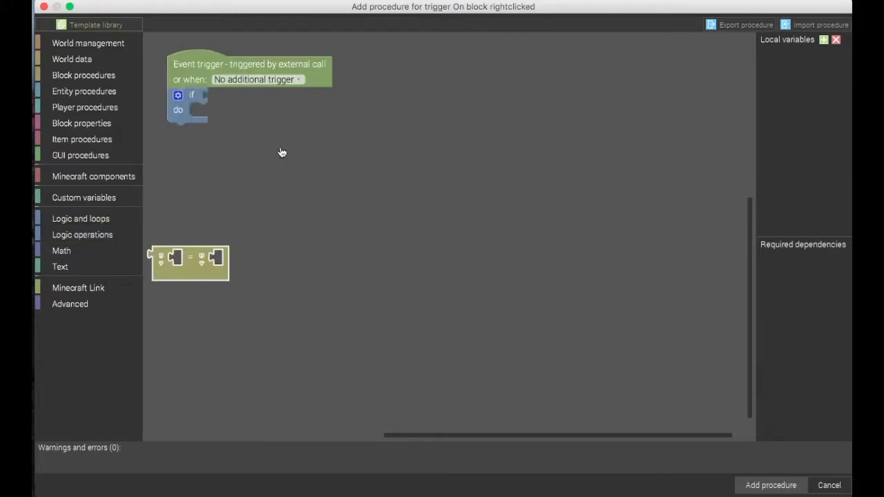
pyautogui.moveTo(190, 262); pyautogui.dragTo(228, 97)
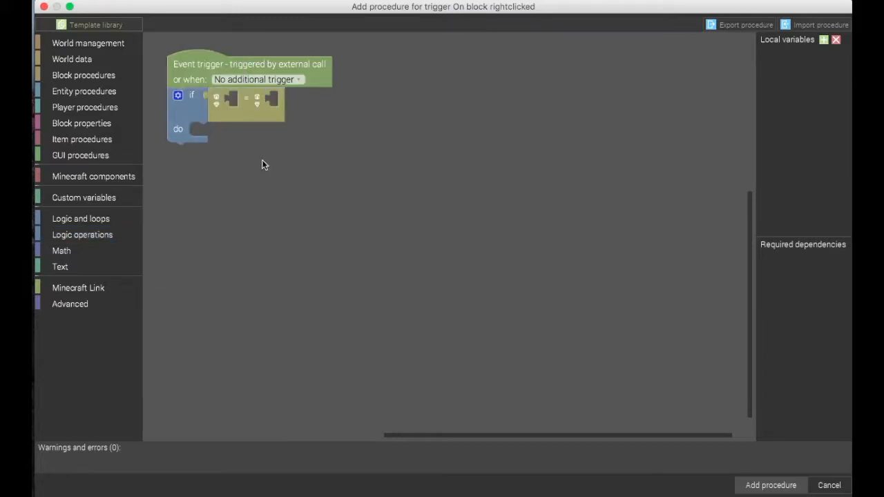
pyautogui.moveTo(84, 186)
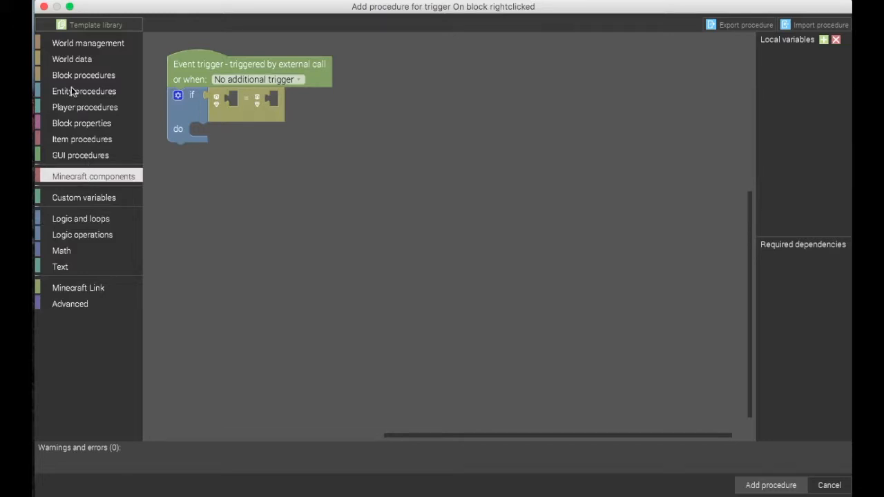
# - Try Provided item in the comparison's left side, then browse the player and entity blocks
pyautogui.click(81, 139)
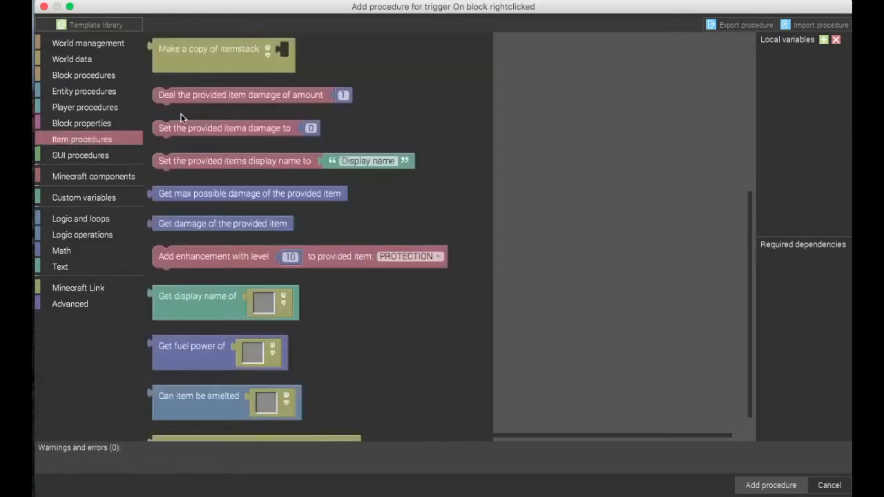
pyautogui.scroll(-3)
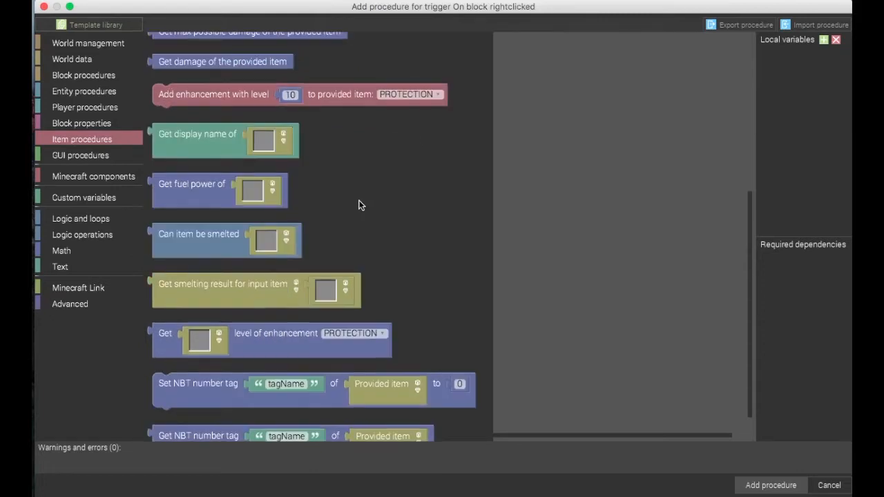
pyautogui.scroll(-3)
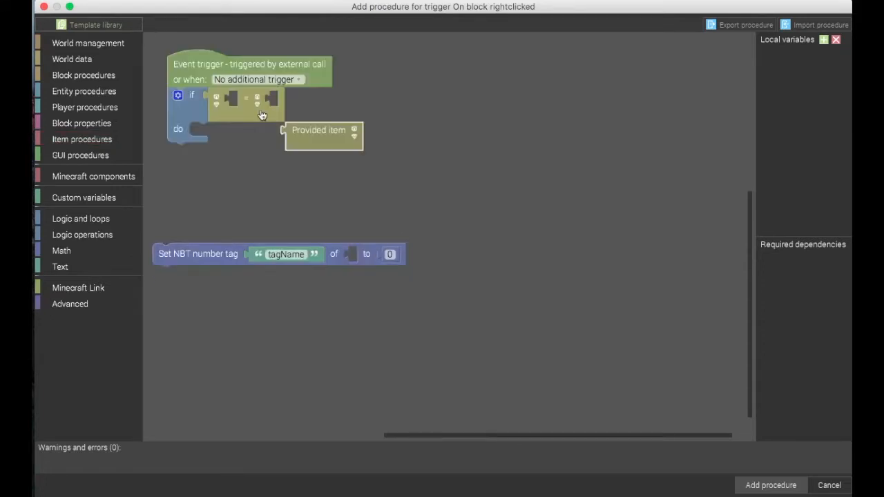
pyautogui.moveTo(323, 130); pyautogui.dragTo(262, 98)
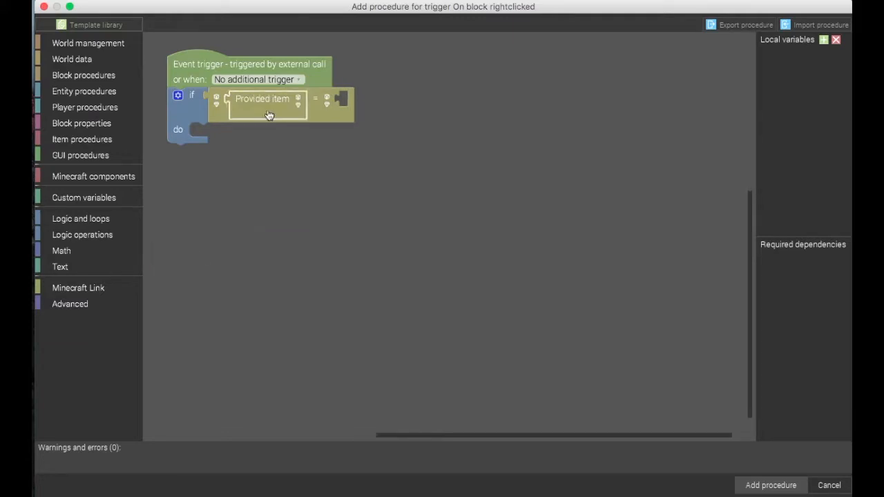
pyautogui.click(85, 107)
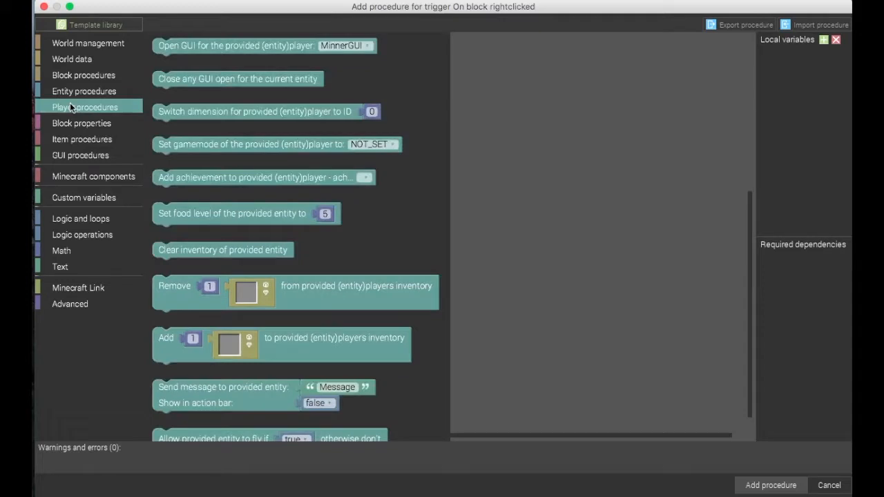
pyautogui.scroll(-3)
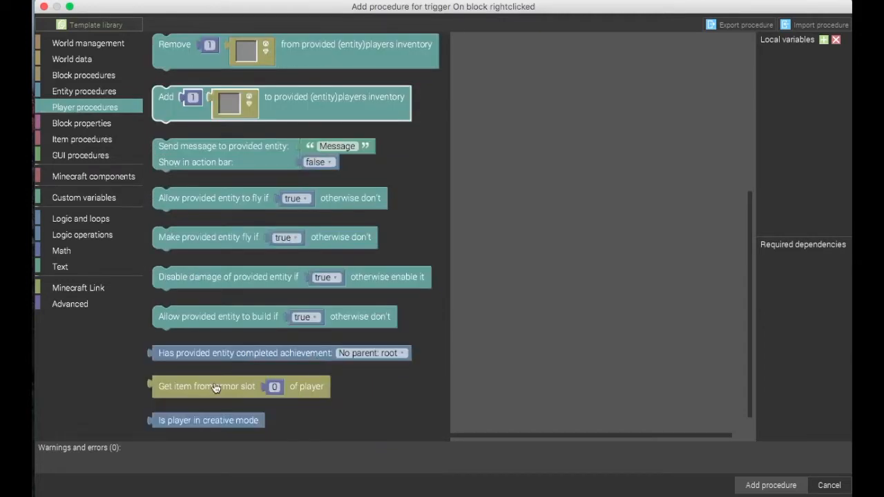
pyautogui.scroll(3)
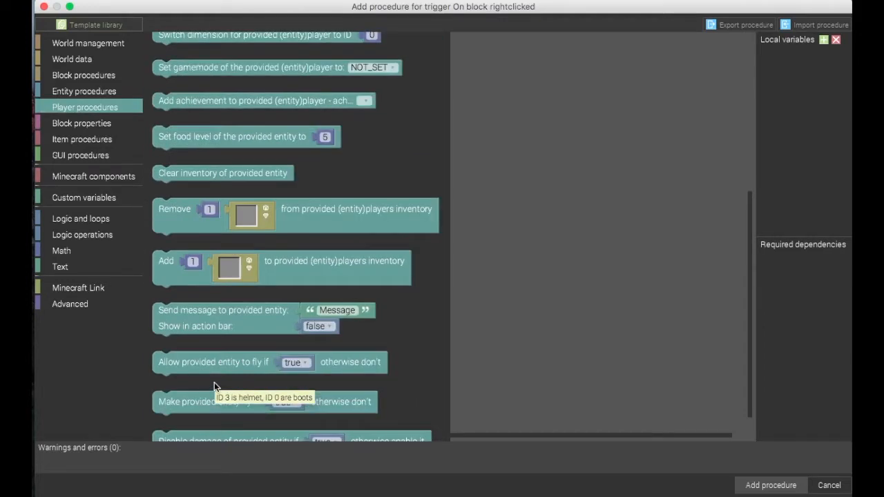
pyautogui.scroll(-3)
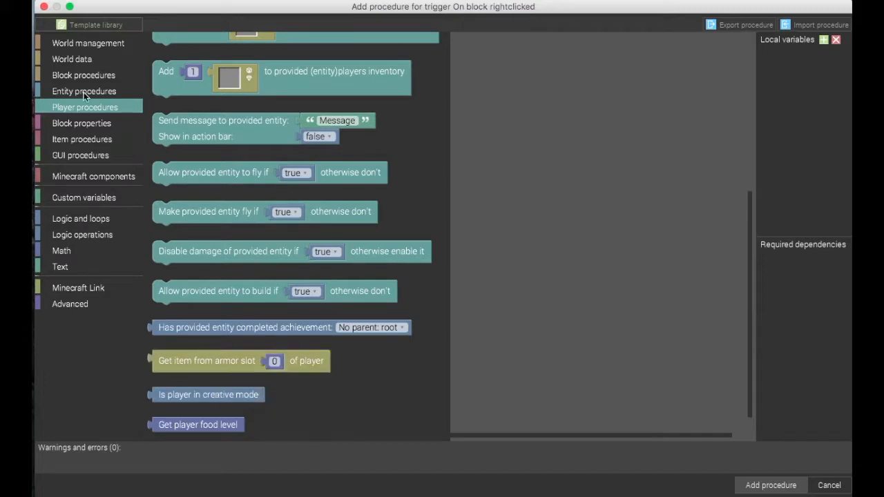
pyautogui.click(83, 90)
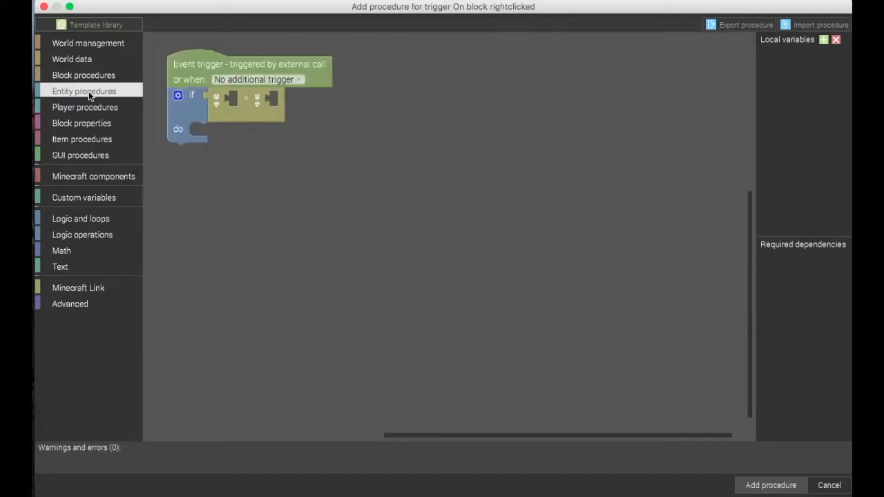
pyautogui.moveTo(171, 158)
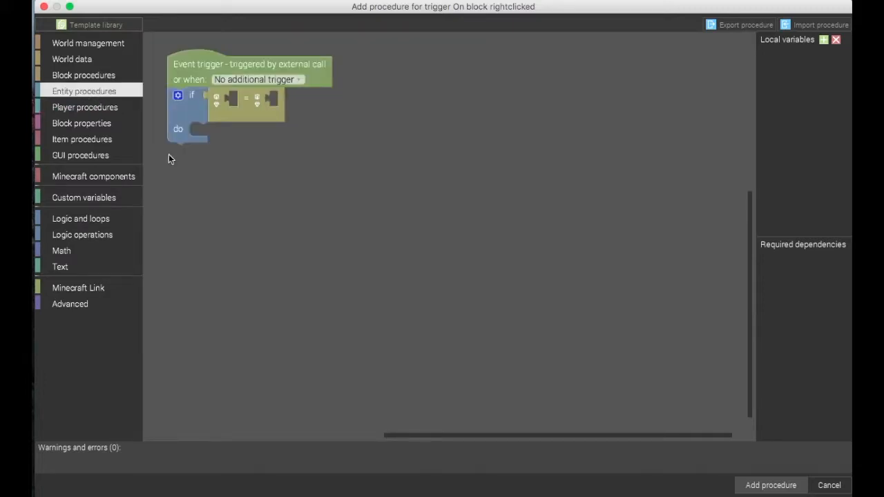
pyautogui.click(84, 91)
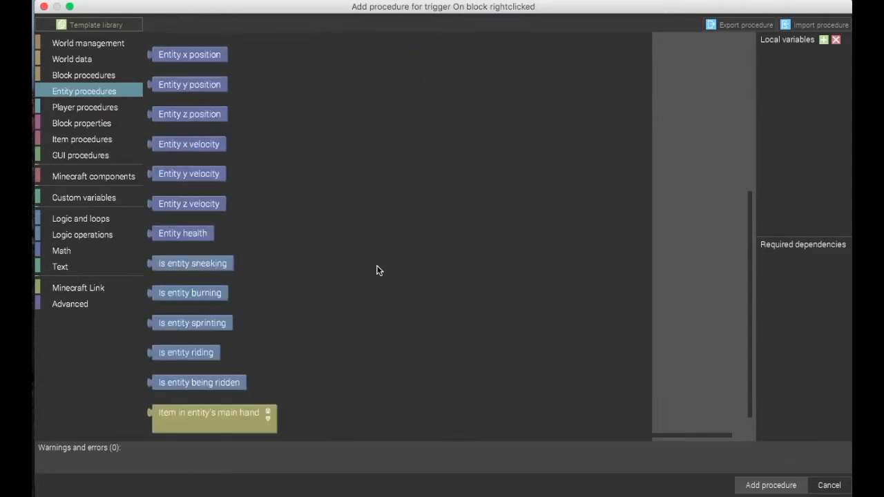
# - Compare item in entity's main hand against a Minecraft component item block on the right
pyautogui.scroll(-3)
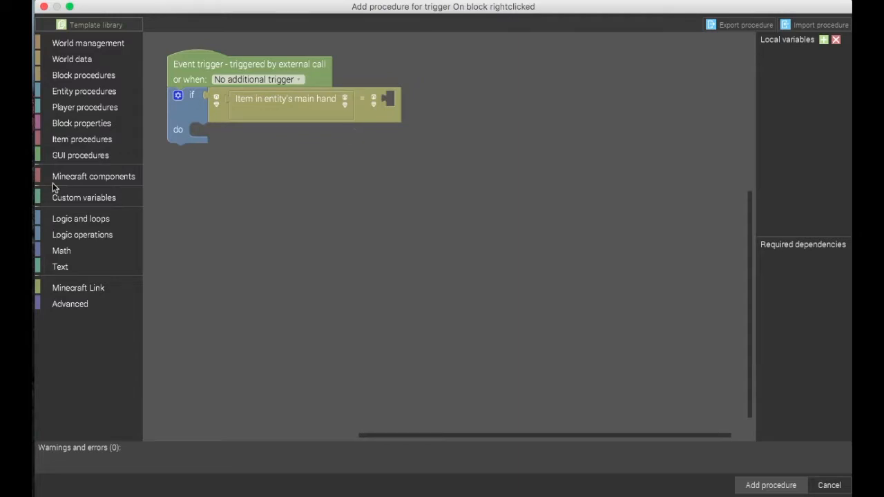
pyautogui.click(84, 197)
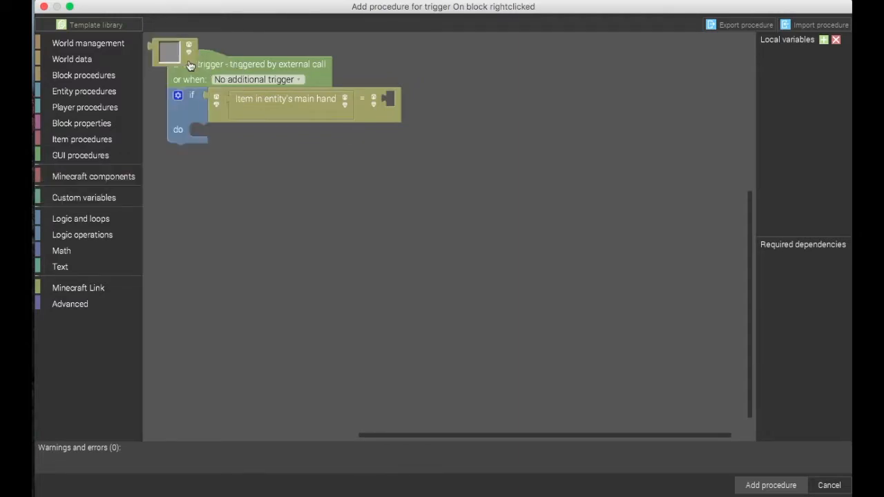
pyautogui.moveTo(168, 53); pyautogui.dragTo(404, 105)
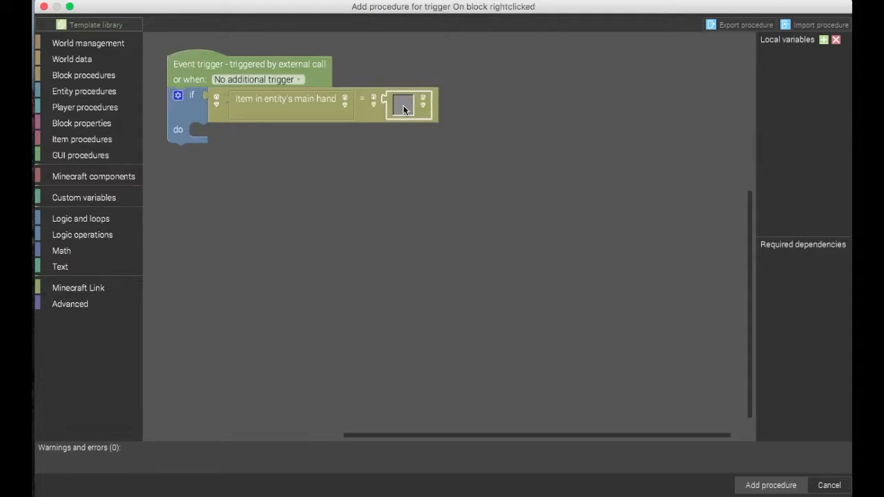
pyautogui.click(402, 103)
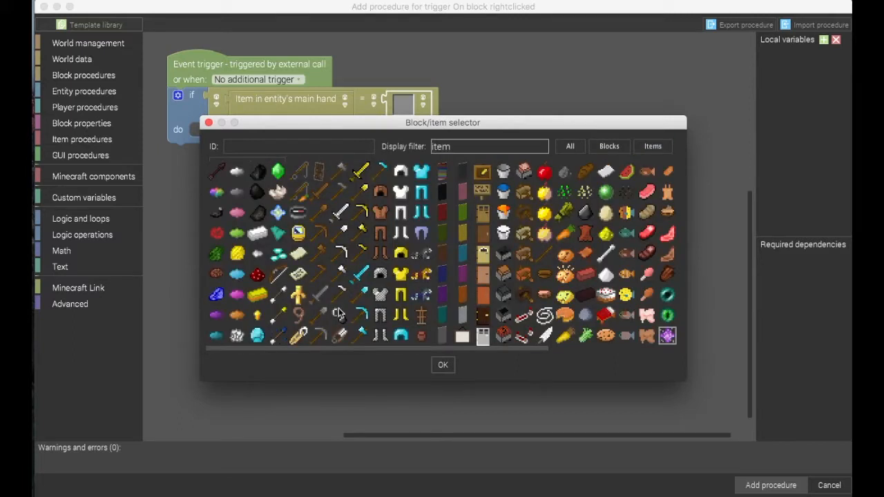
# - Choose the specific item for the comparison's right-hand item block in the selector
pyautogui.click(443, 365)
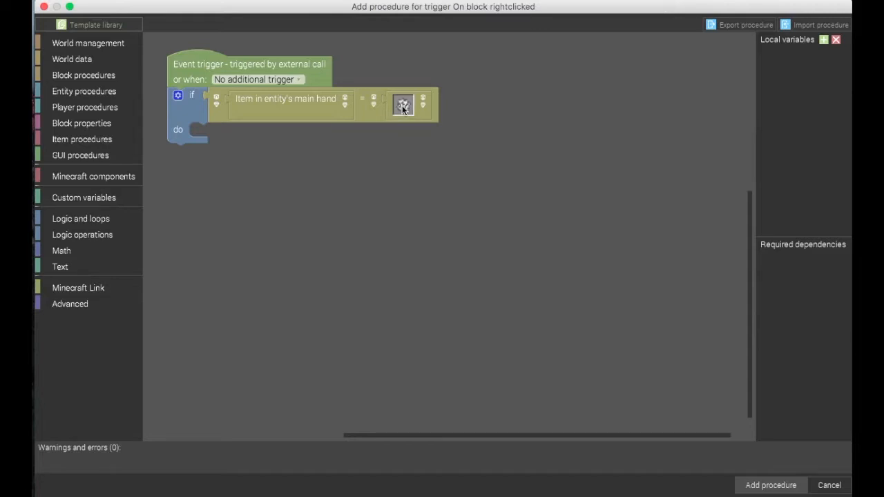
pyautogui.moveTo(210, 164)
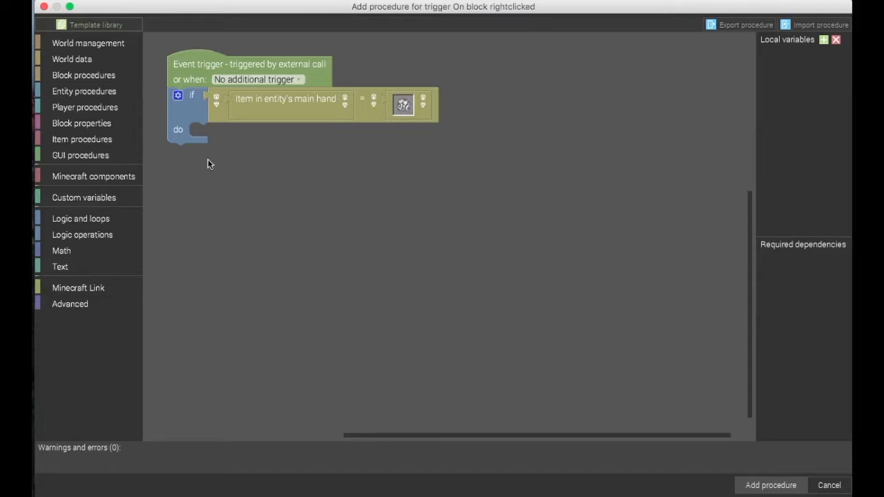
pyautogui.moveTo(357, 227)
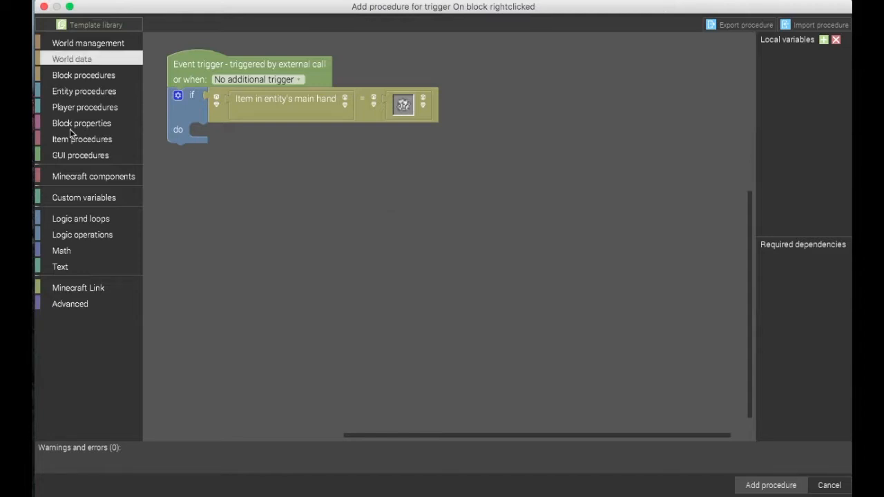
pyautogui.click(83, 91)
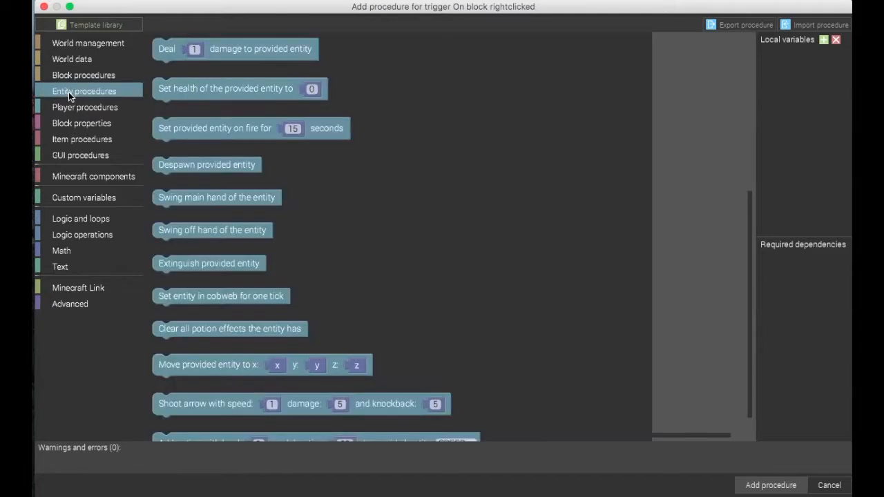
# - Duplicate the checked item block and drop it into the Remove block's empty item input
pyautogui.click(84, 107)
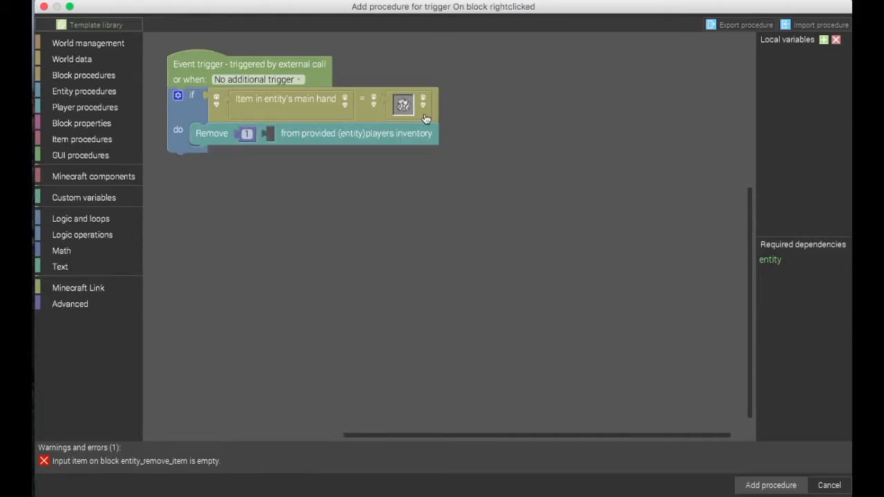
pyautogui.moveTo(402, 103); pyautogui.dragTo(423, 138)
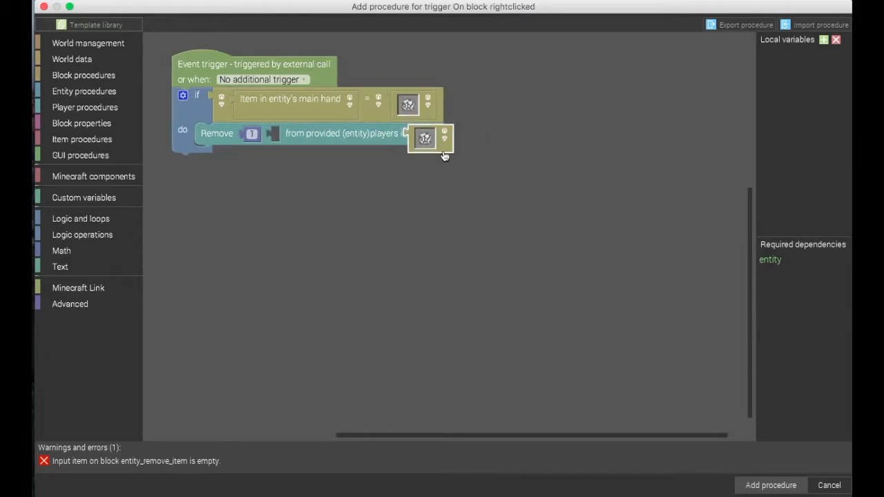
pyautogui.moveTo(425, 138); pyautogui.dragTo(288, 138)
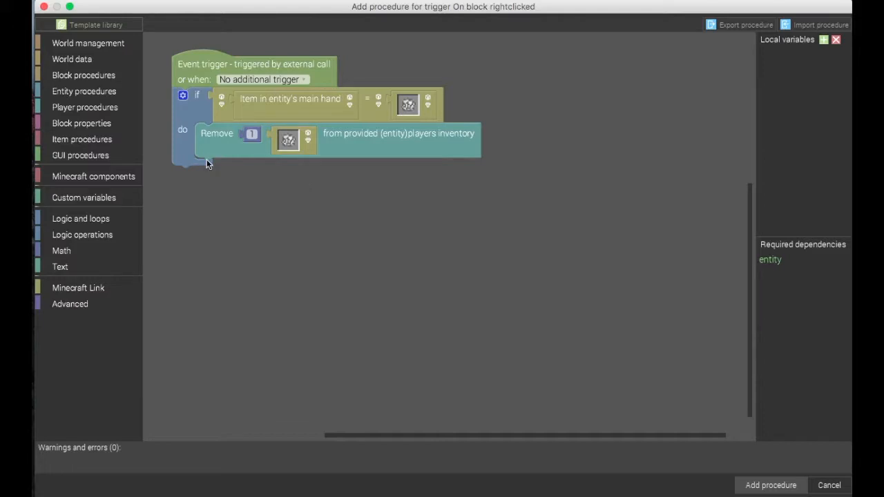
pyautogui.moveTo(401, 153)
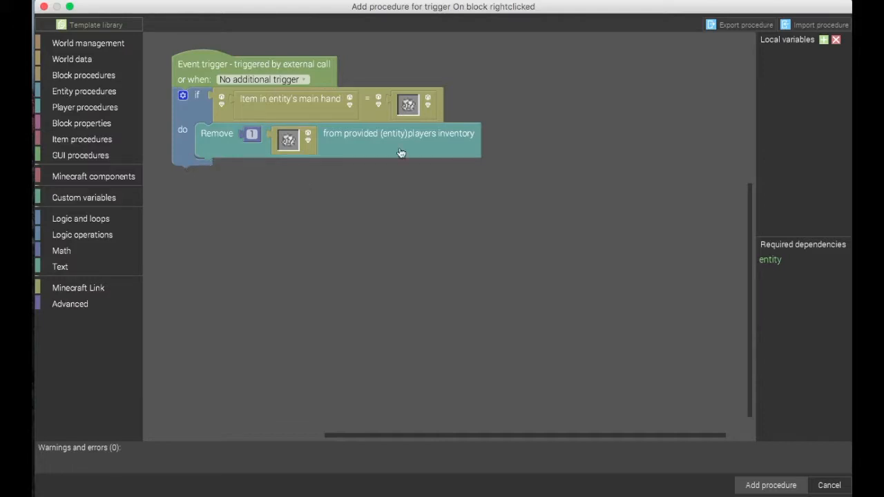
pyautogui.moveTo(339, 266)
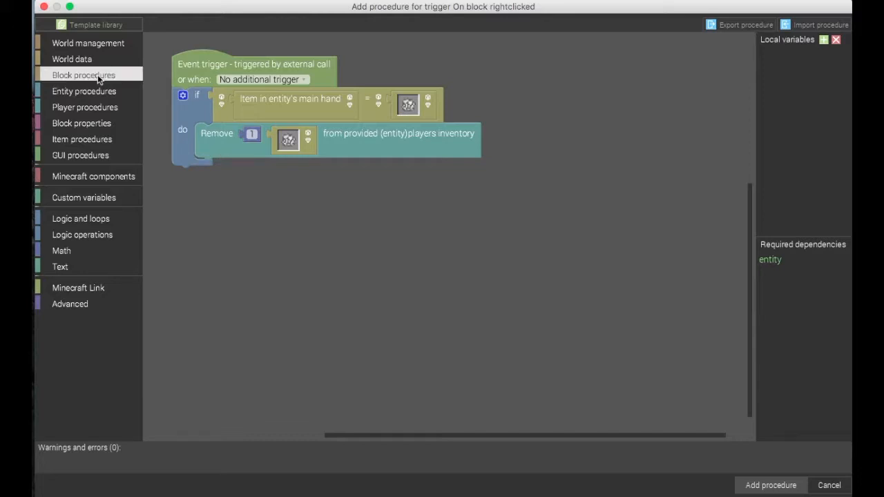
# - Spawn 5 EXPLOSION_NORMAL particles at x, y, z after Remove, with 1×1×1 spread
pyautogui.click(83, 74)
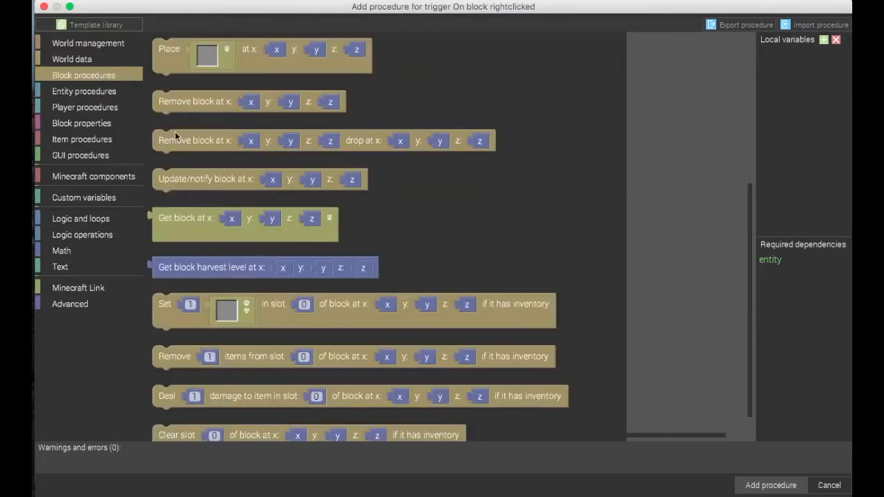
pyautogui.moveTo(407, 248)
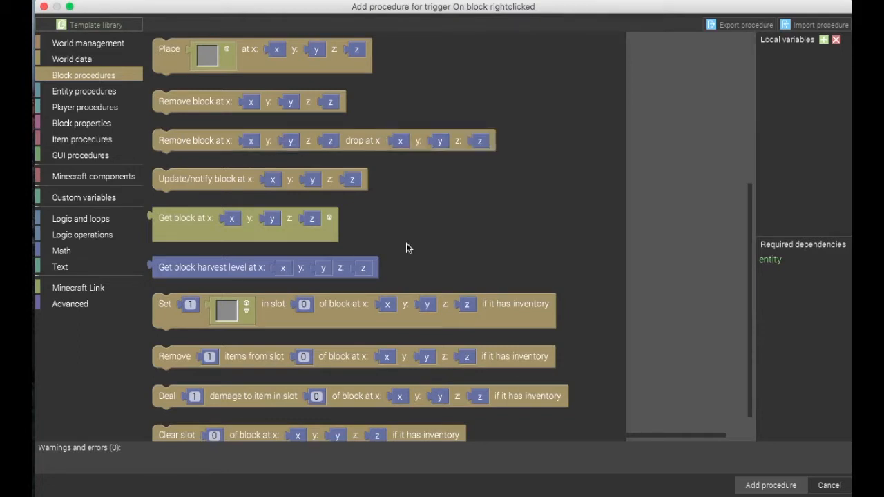
pyautogui.scroll(-3)
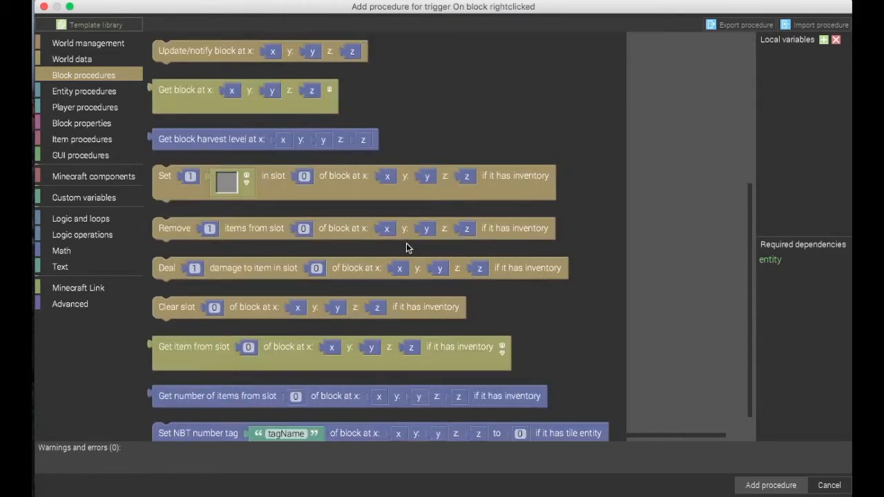
pyautogui.scroll(-3)
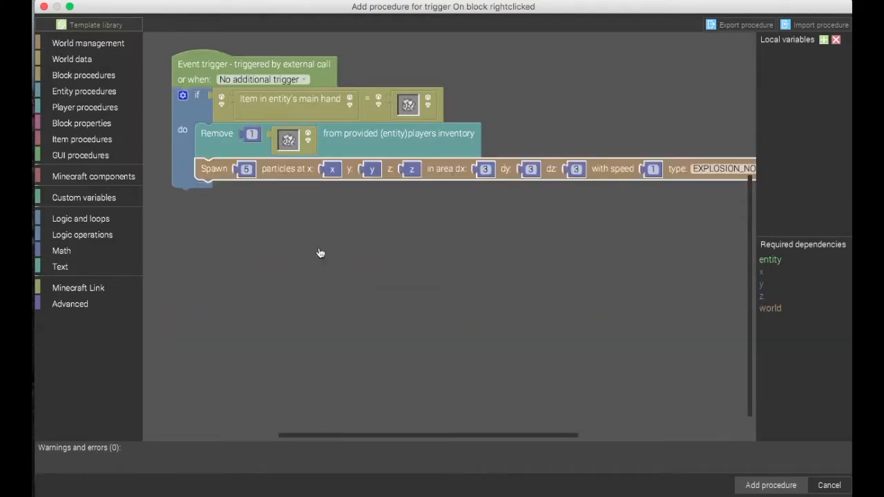
pyautogui.hscroll(3)
pyautogui.write('1')
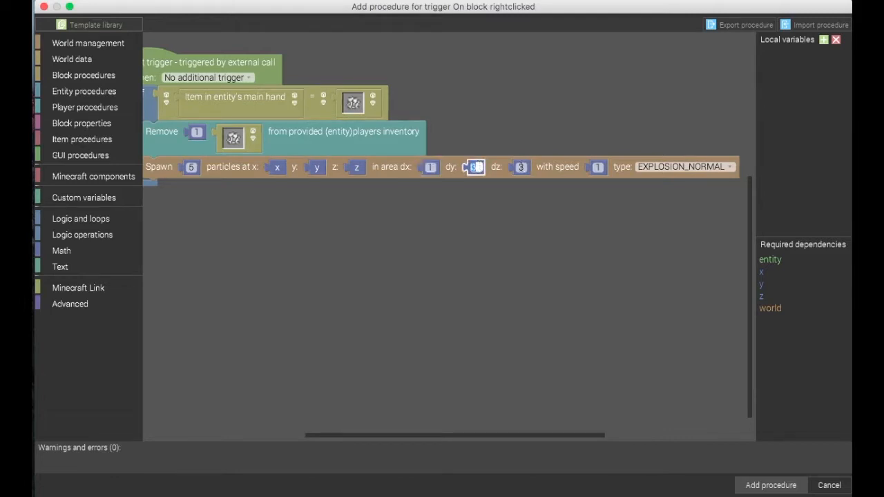
pyautogui.click(519, 166)
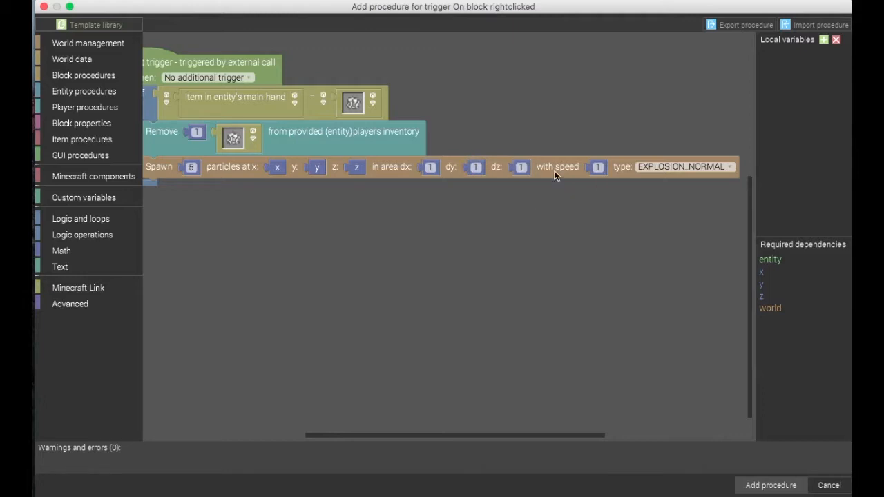
pyautogui.moveTo(634, 187)
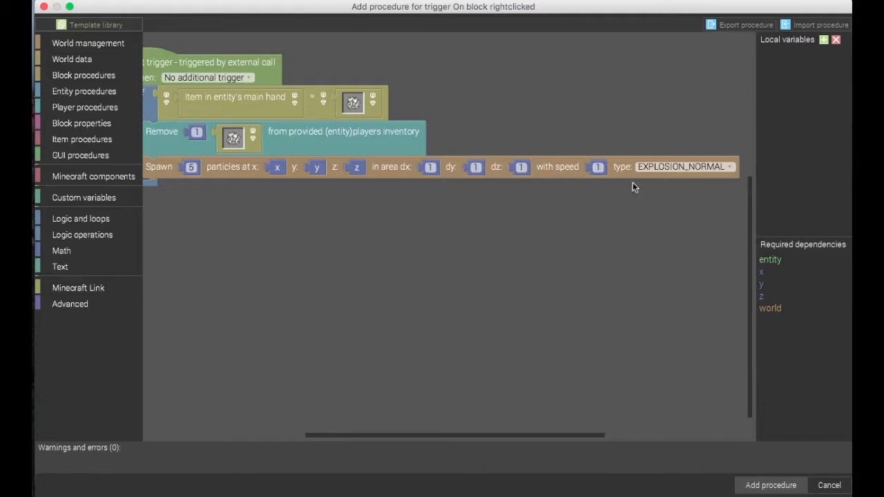
# - Change the spawned particle type from EXPLOSION_NORMAL to REDSTONE
pyautogui.click(680, 167)
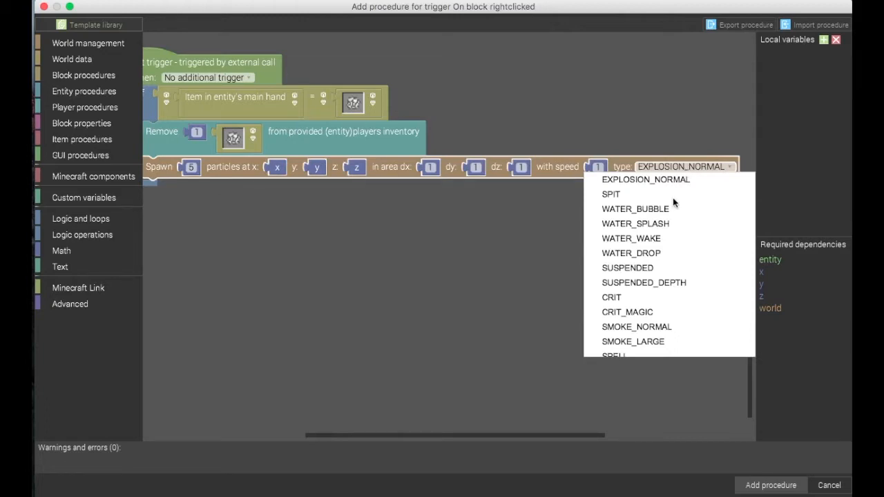
pyautogui.scroll(-3)
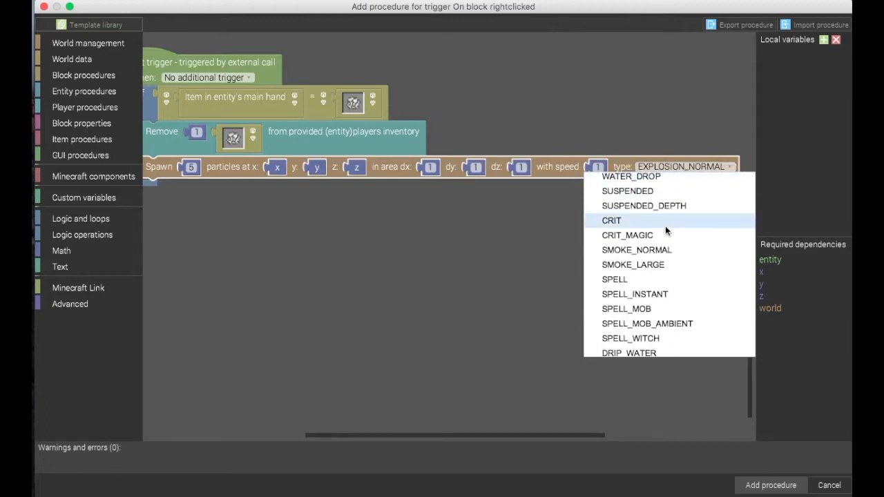
pyautogui.scroll(-3)
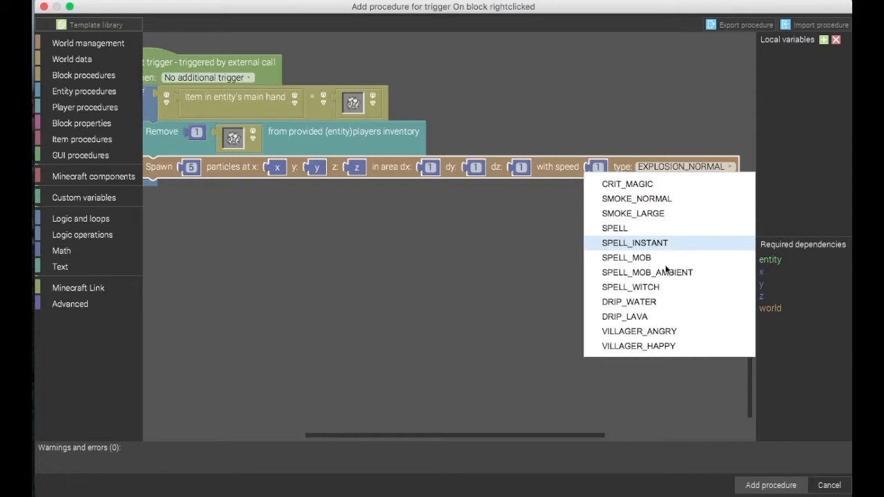
pyautogui.scroll(-3)
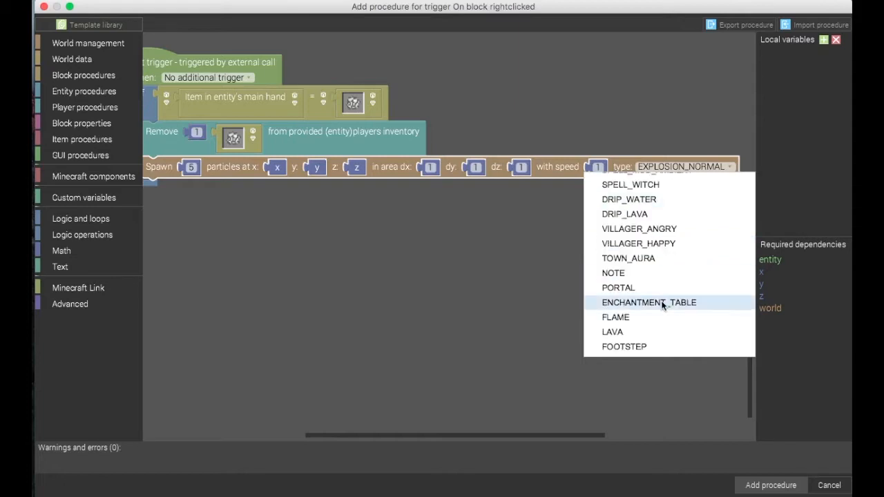
pyautogui.moveTo(659, 267)
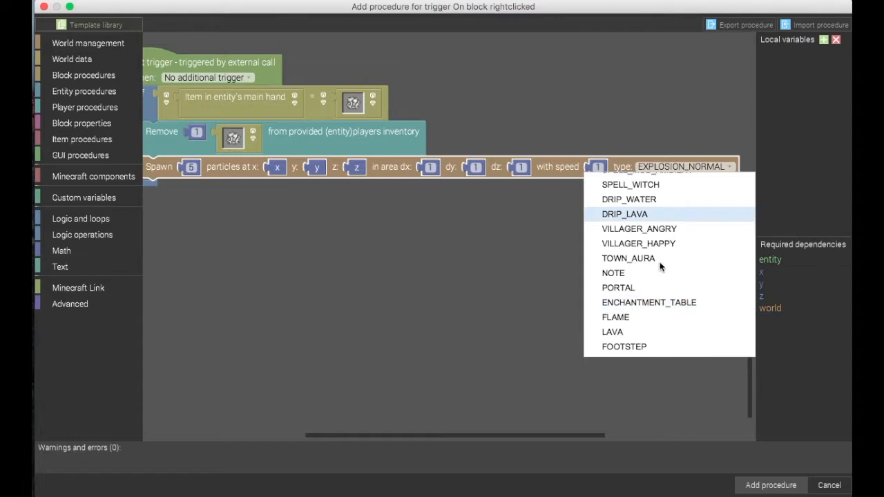
pyautogui.scroll(-3)
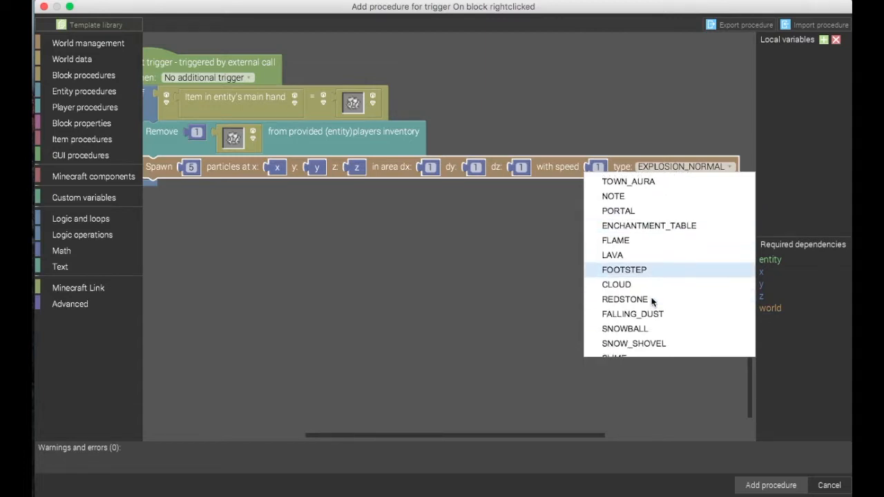
pyautogui.scroll(-3)
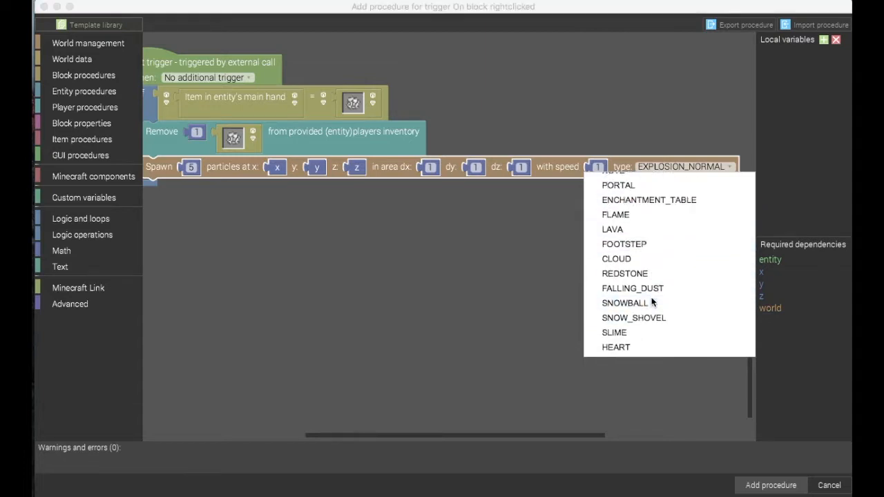
pyautogui.scroll(-3)
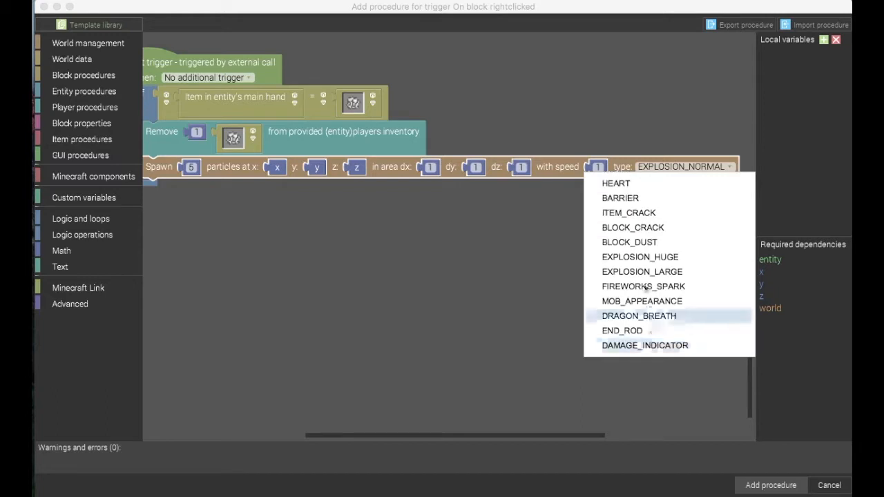
pyautogui.scroll(-3)
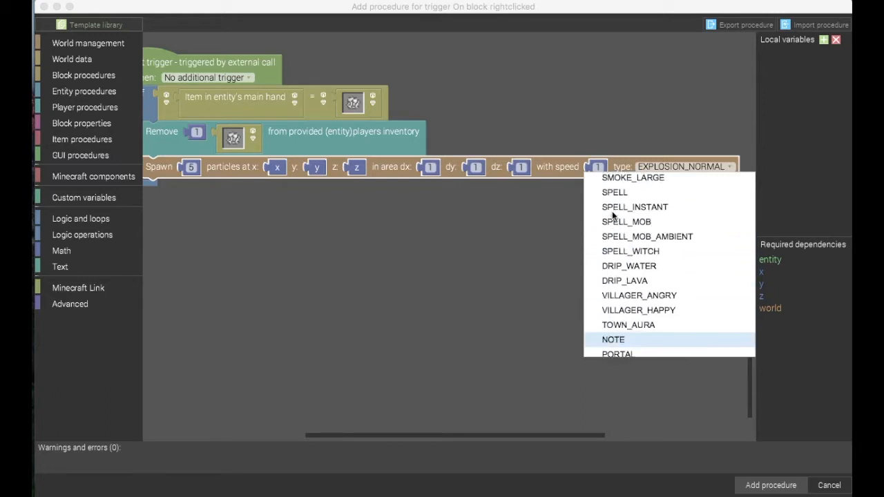
pyautogui.scroll(3)
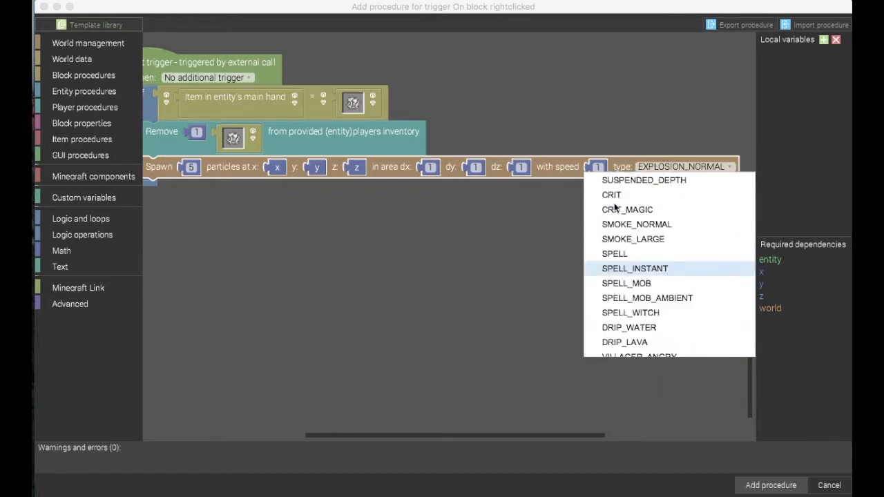
pyautogui.scroll(-3)
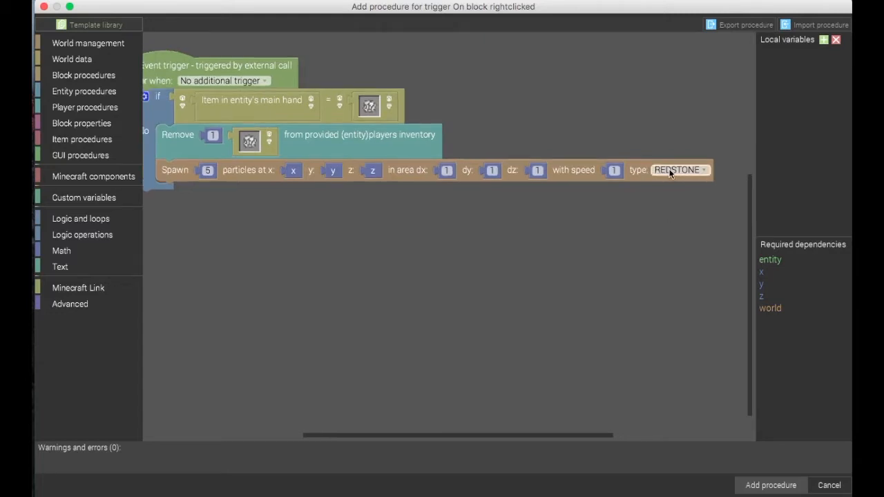
pyautogui.moveTo(675, 142)
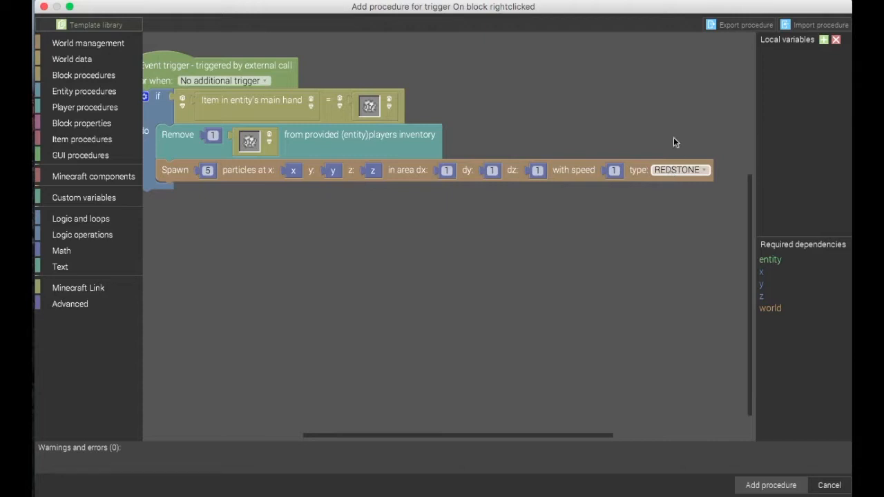
pyautogui.moveTo(677, 169)
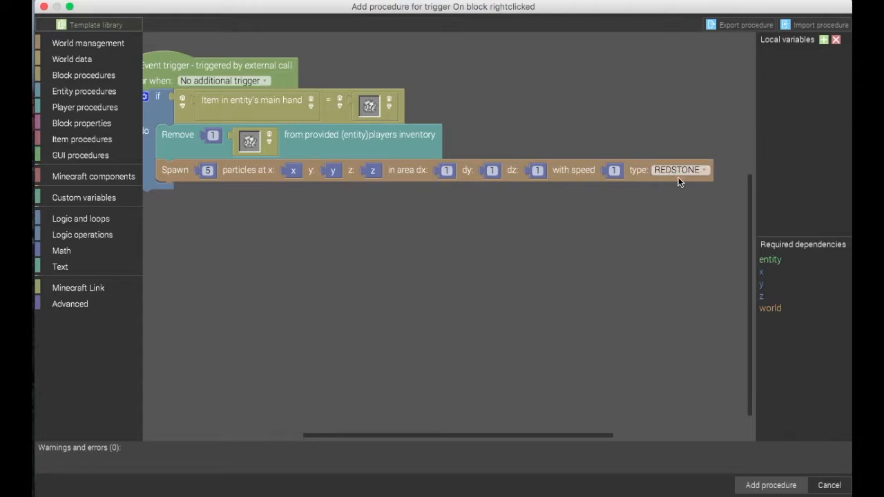
pyautogui.moveTo(232, 230)
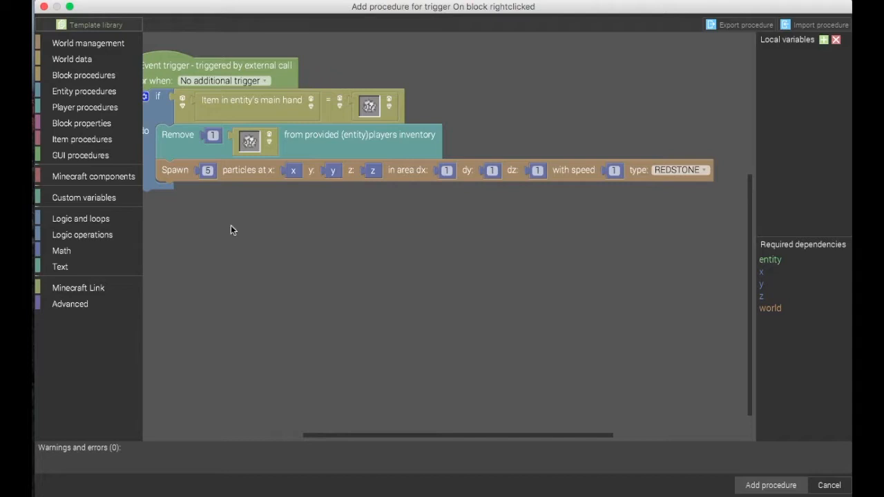
pyautogui.moveTo(178, 188)
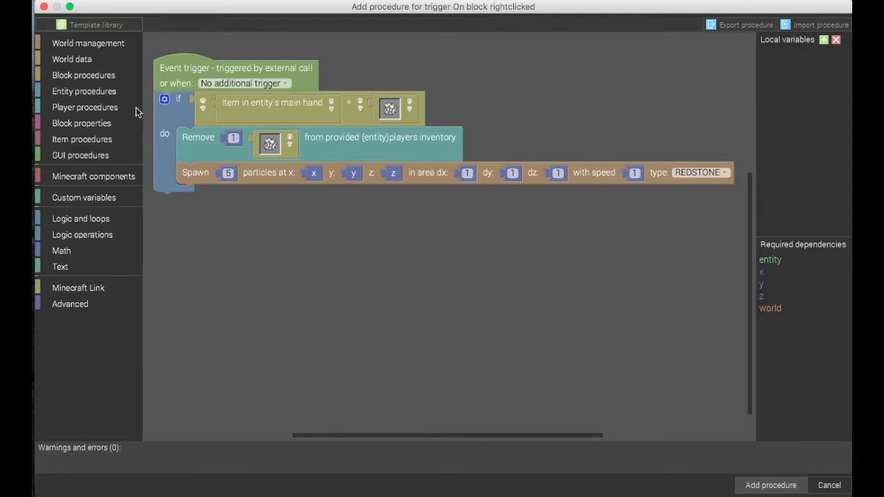
# - Add an if block after the particle spawn testing Random [0,1) < 0.25
pyautogui.click(95, 24)
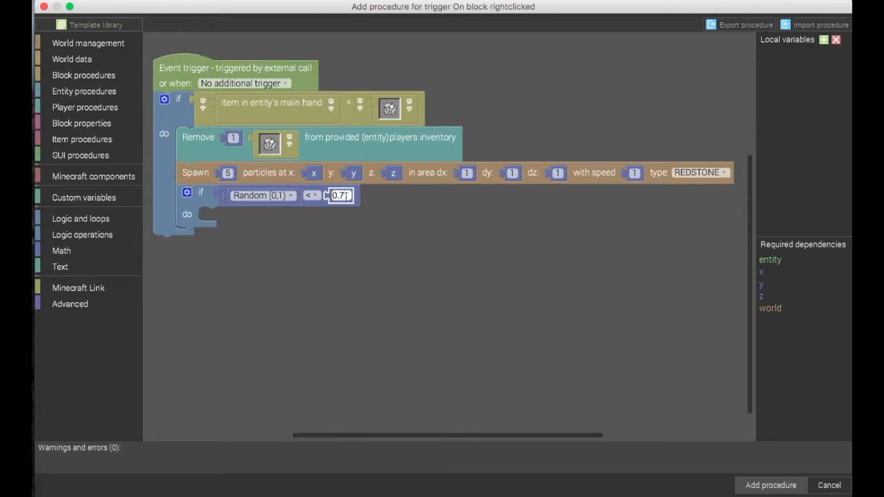
pyautogui.write('0.25')
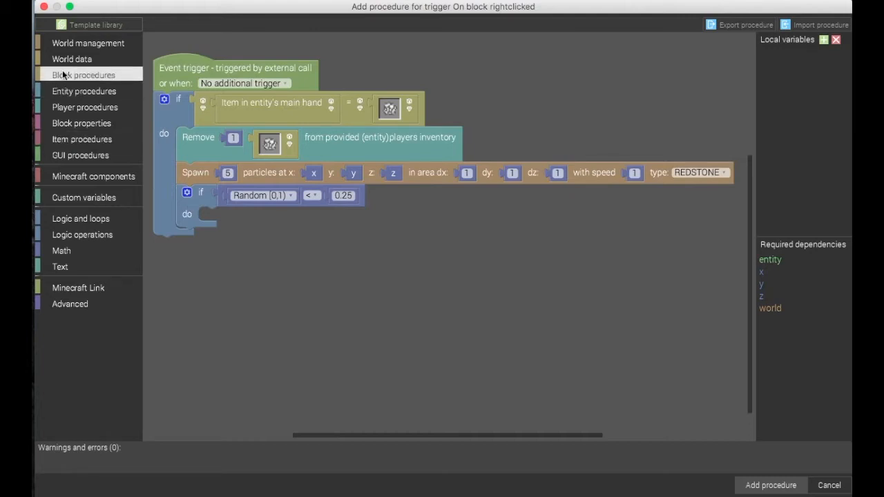
pyautogui.moveTo(71, 58)
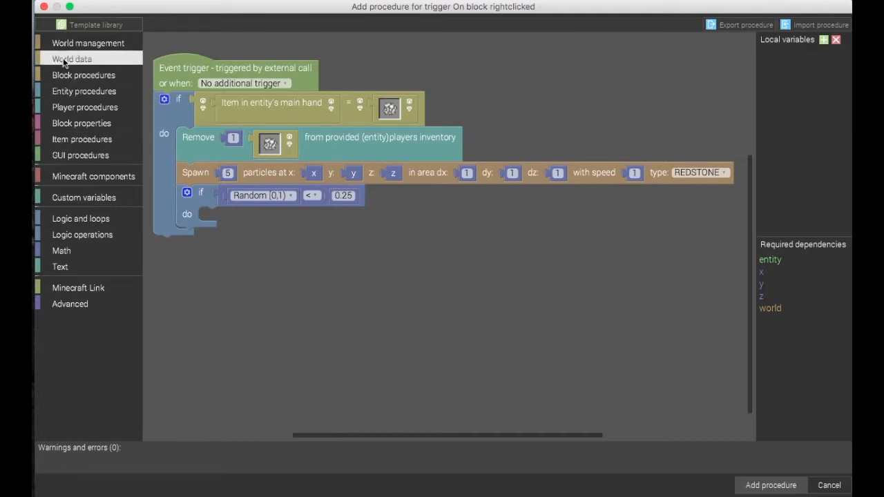
pyautogui.moveTo(87, 42)
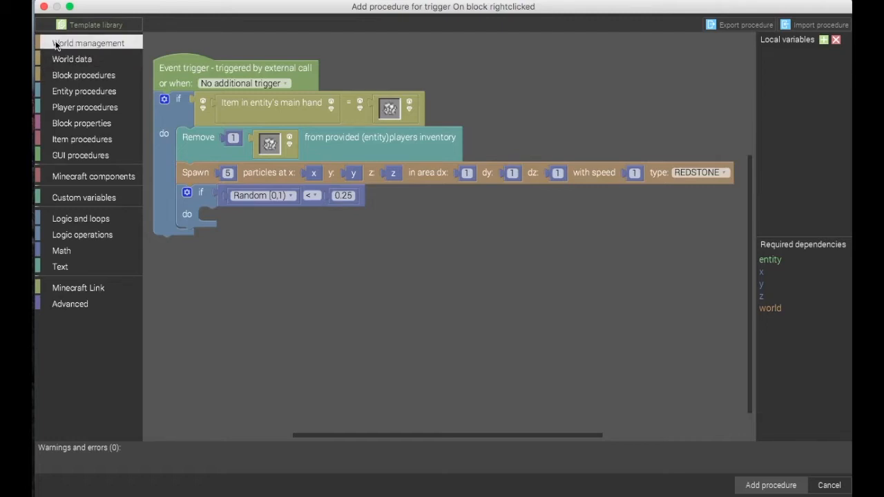
# - Place a schematic inside the random check at position x + 2, y, z + 2
pyautogui.click(87, 43)
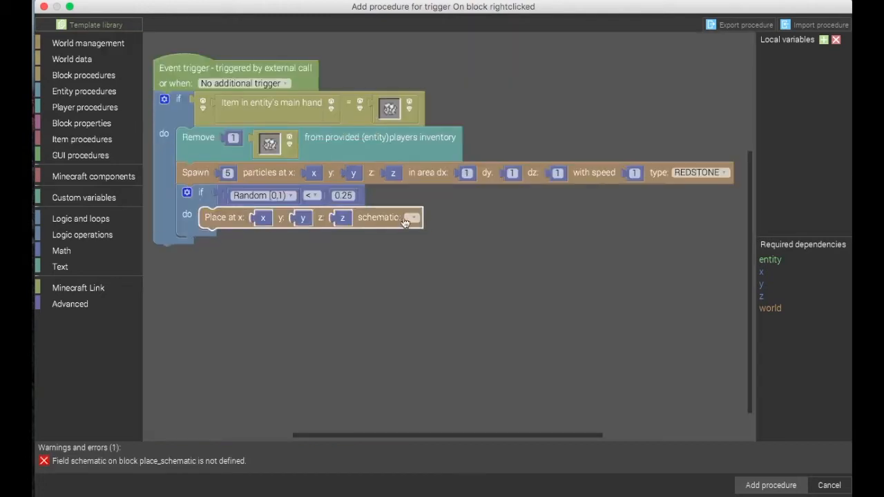
pyautogui.moveTo(262, 217); pyautogui.dragTo(262, 276)
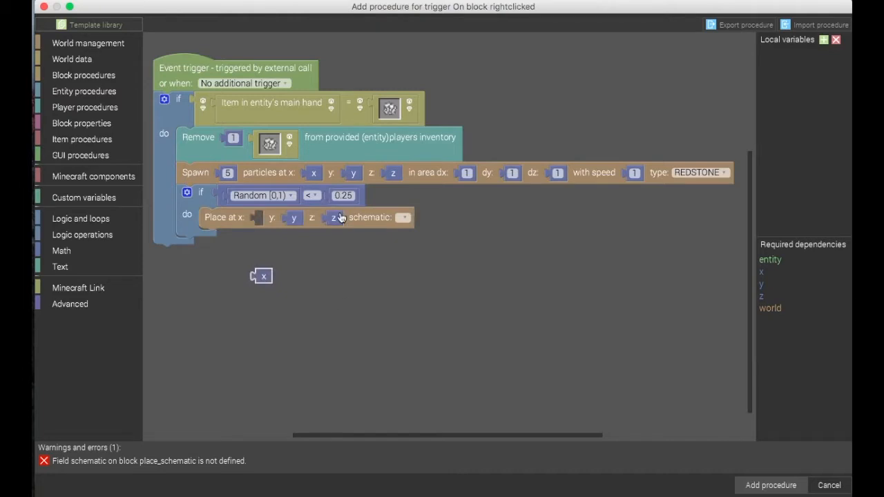
pyautogui.click(61, 250)
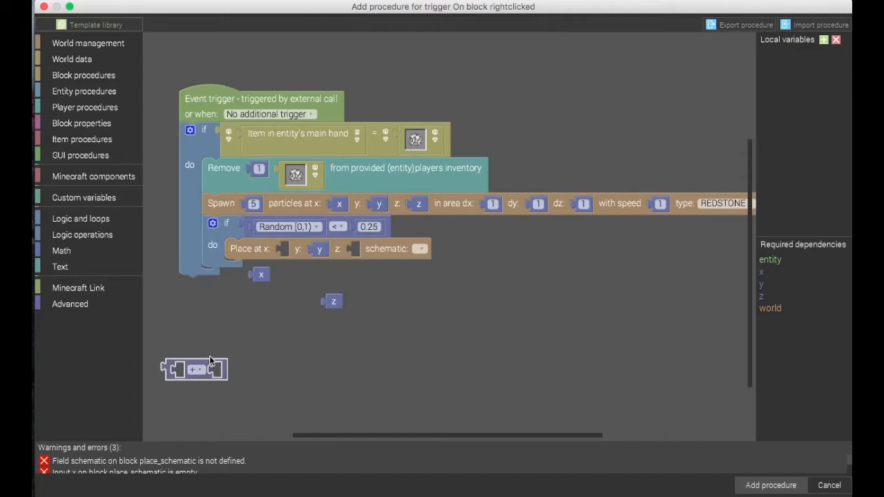
pyautogui.click(62, 250)
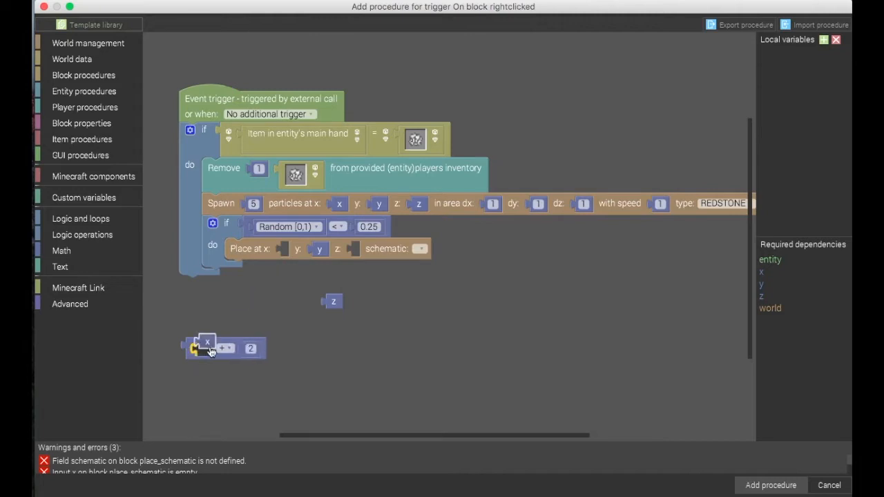
pyautogui.moveTo(207, 347); pyautogui.dragTo(265, 290)
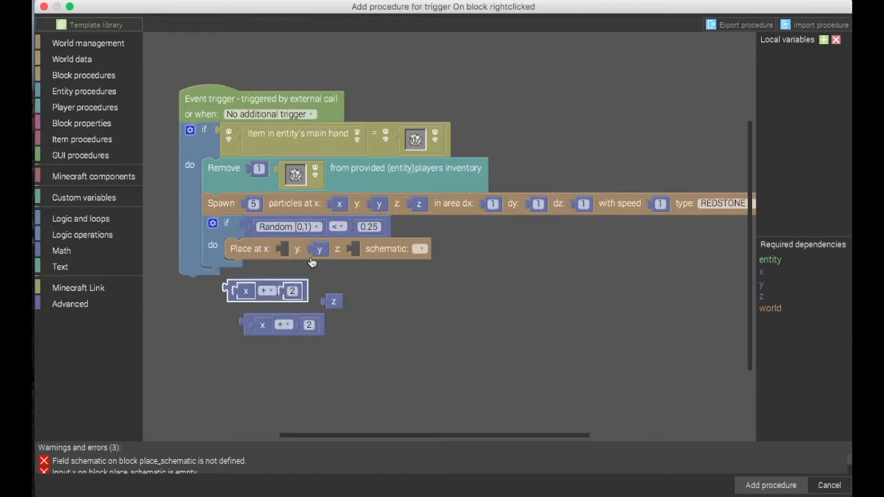
pyautogui.moveTo(265, 290); pyautogui.dragTo(321, 252)
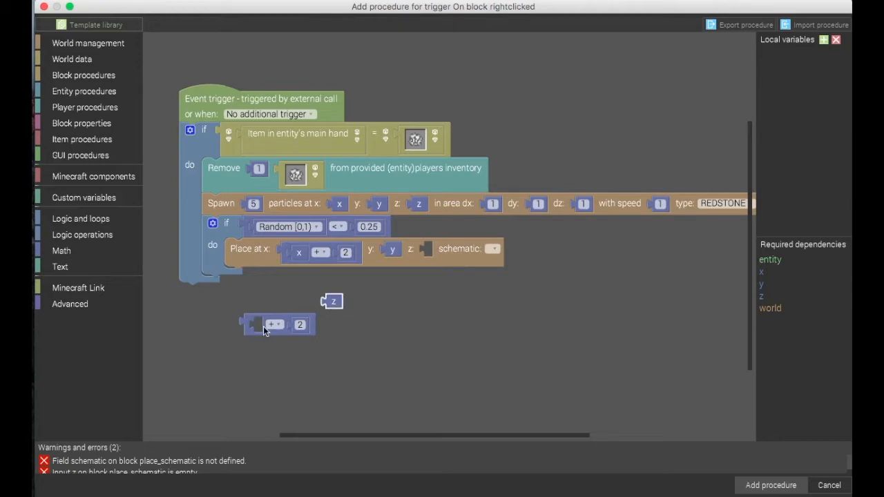
pyautogui.moveTo(276, 325); pyautogui.dragTo(435, 237)
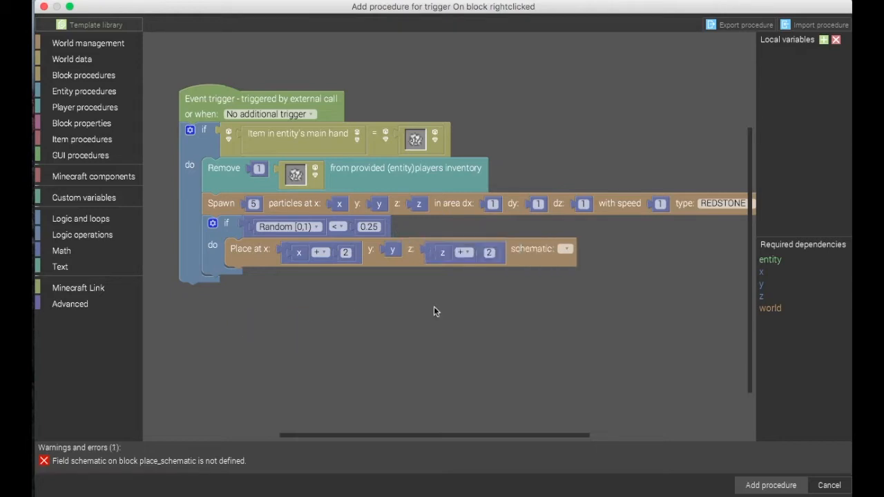
pyautogui.moveTo(249, 59)
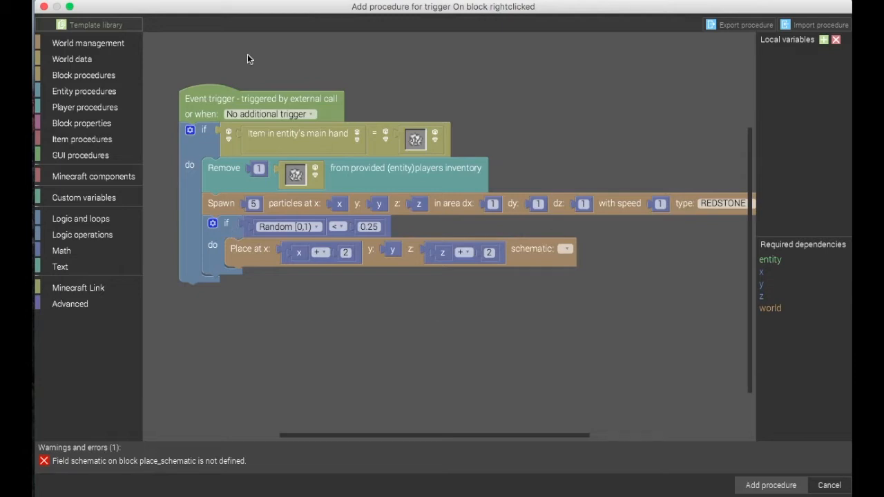
pyautogui.moveTo(454, 346)
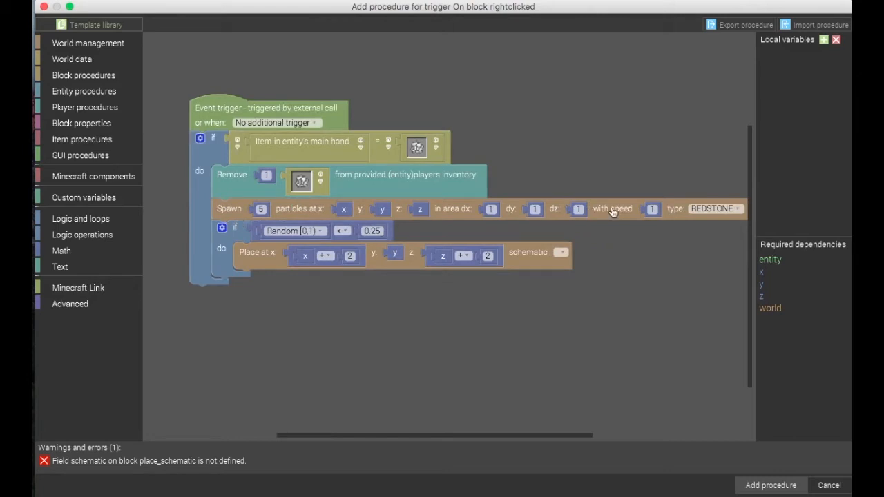
pyautogui.moveTo(615, 209)
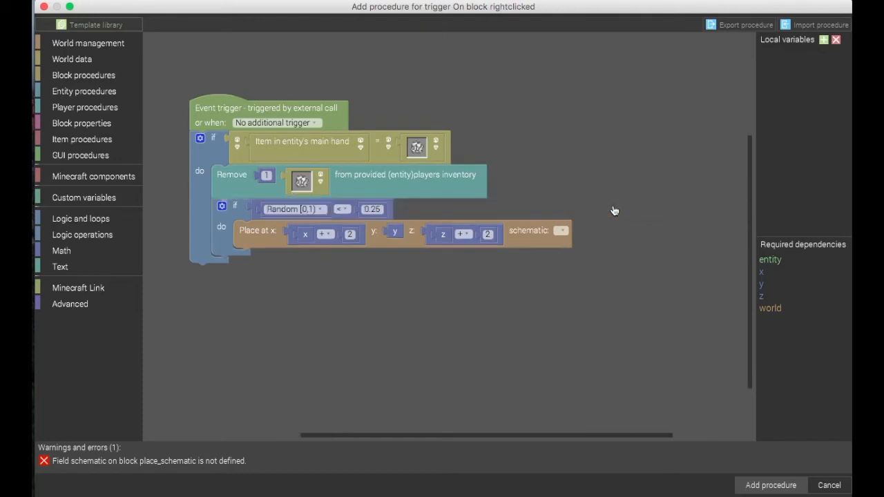
pyautogui.moveTo(253, 270)
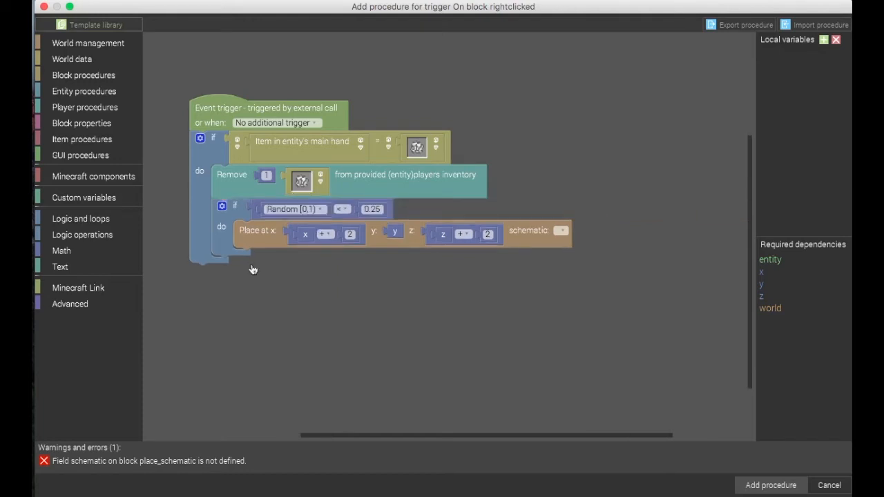
pyautogui.moveTo(266, 237)
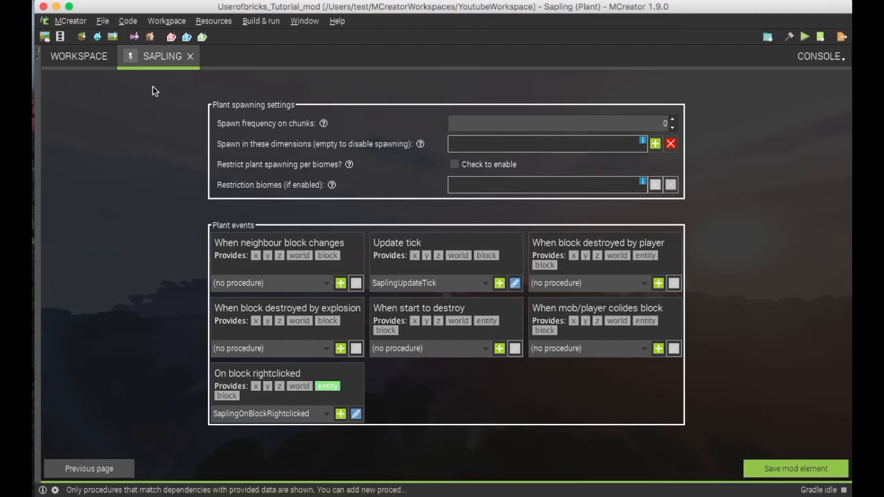
pyautogui.moveTo(97, 469)
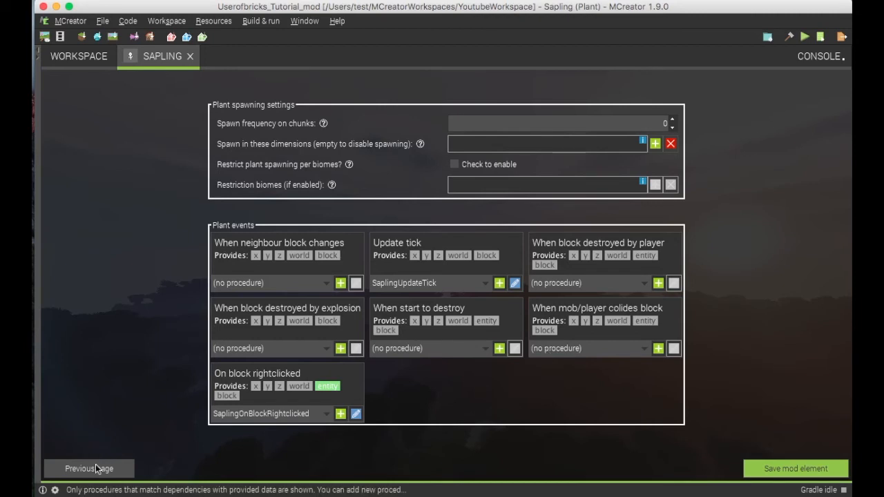
pyautogui.click(88, 468)
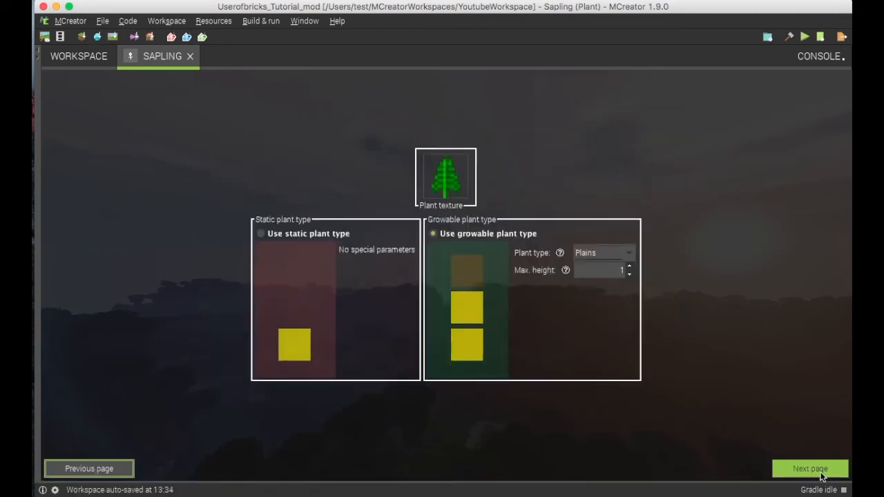
pyautogui.click(809, 468)
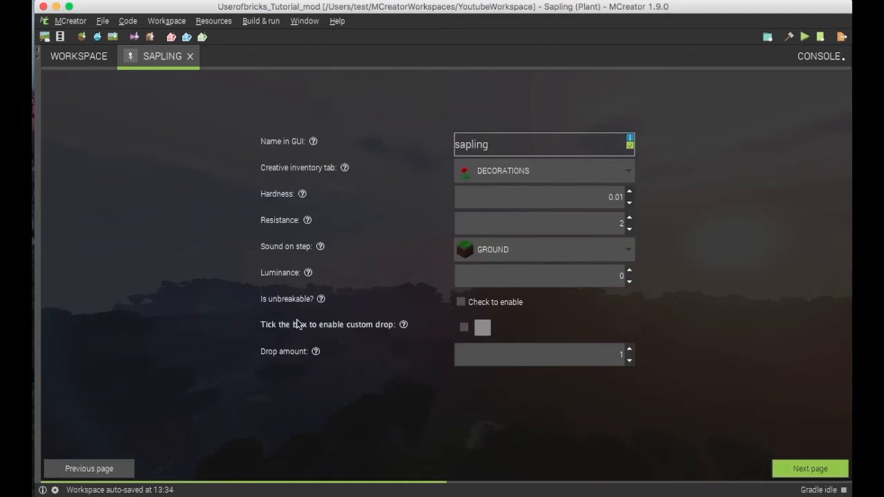
pyautogui.moveTo(404, 324)
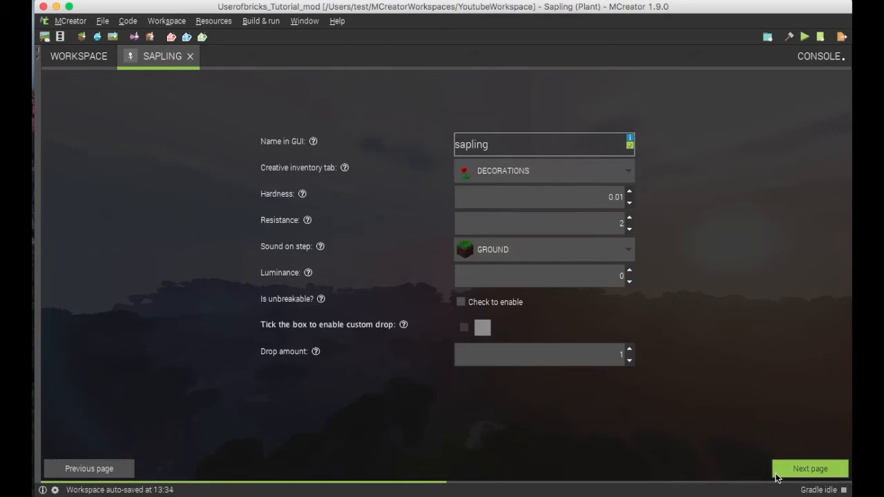
pyautogui.click(809, 468)
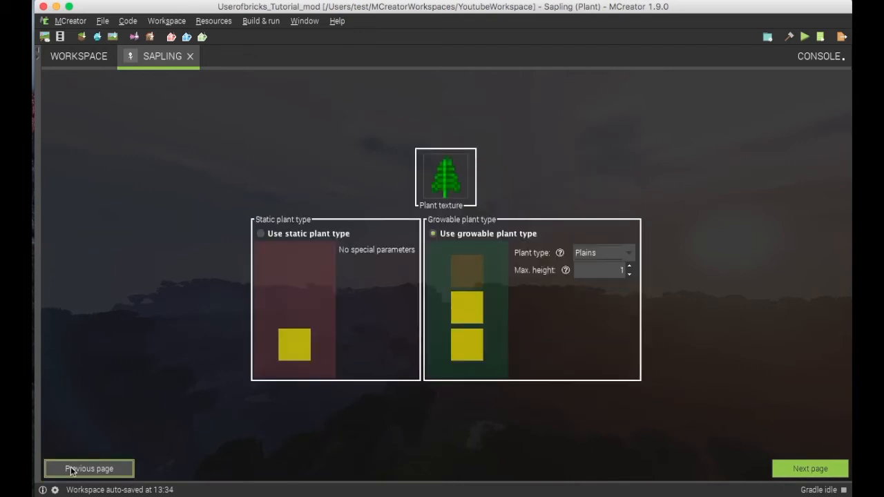
pyautogui.click(809, 468)
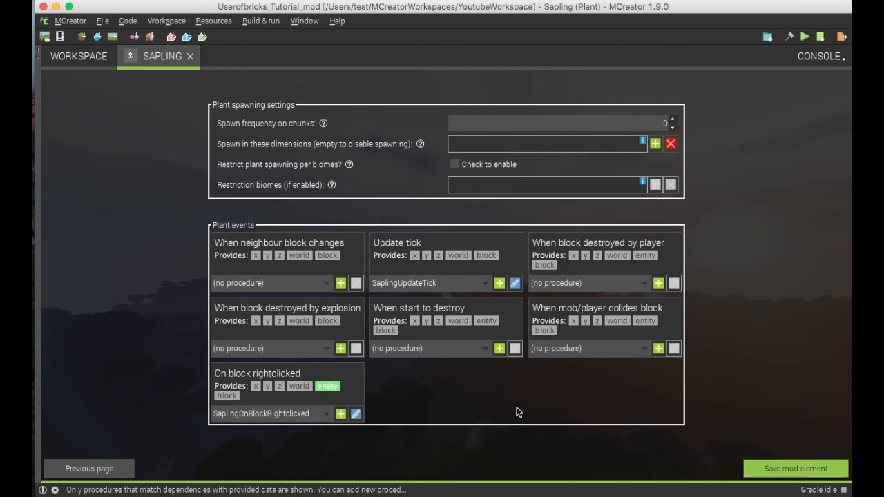
pyautogui.click(795, 468)
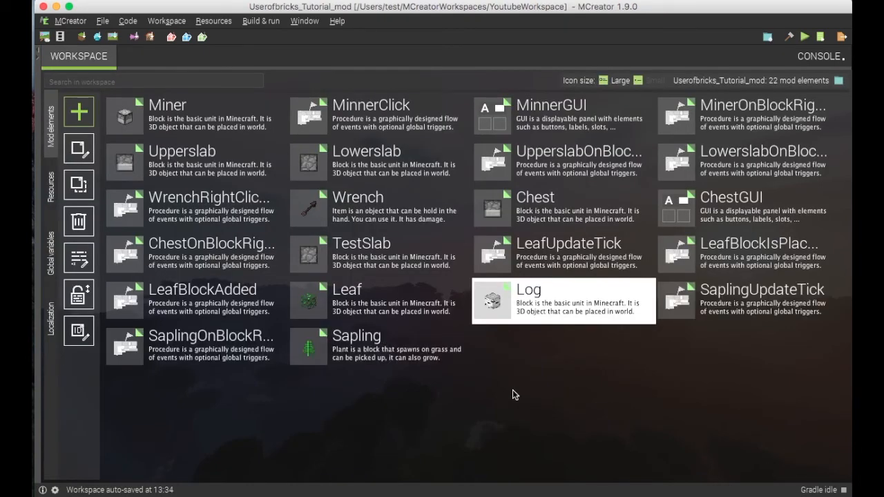
pyautogui.moveTo(545, 261)
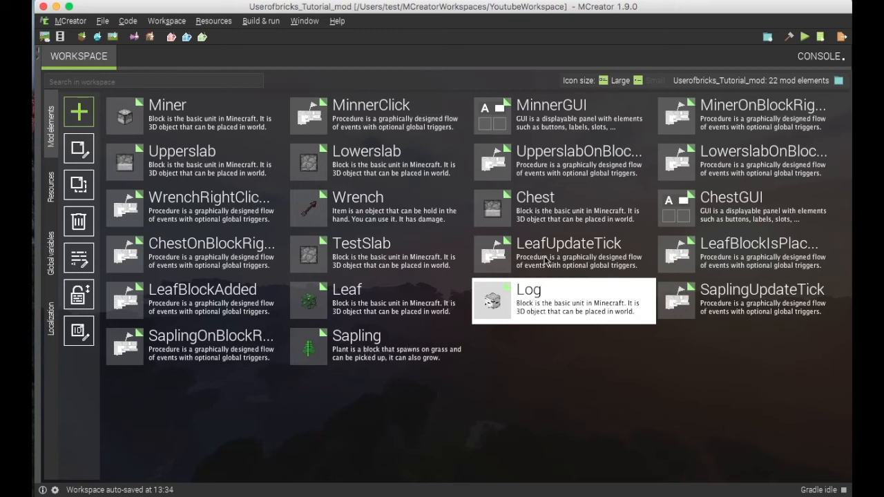
pyautogui.moveTo(349, 309)
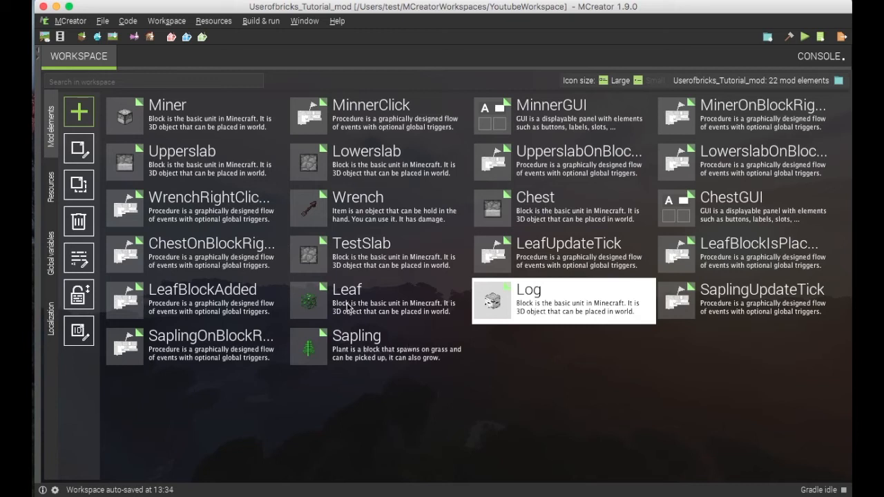
pyautogui.moveTo(355, 350)
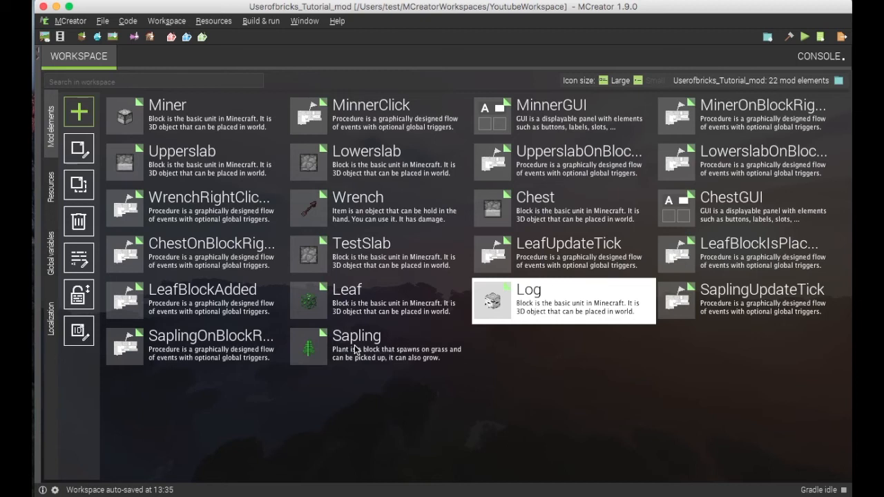
pyautogui.moveTo(428, 388)
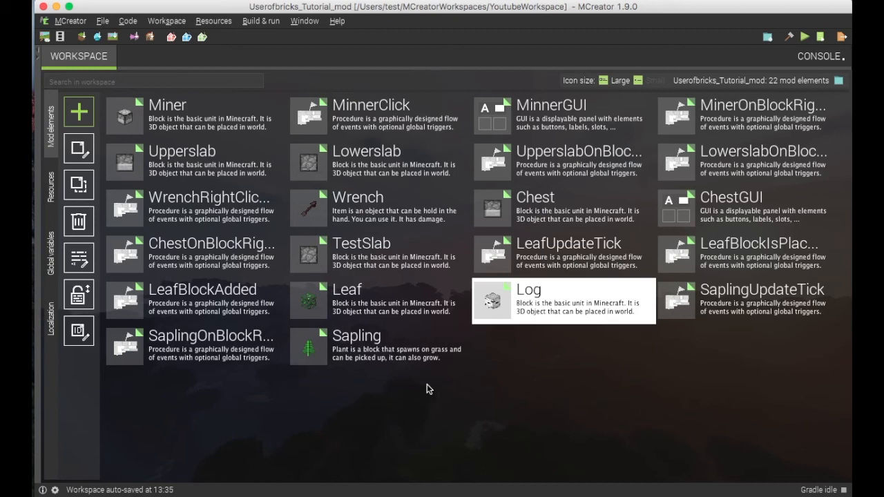
pyautogui.moveTo(329, 355)
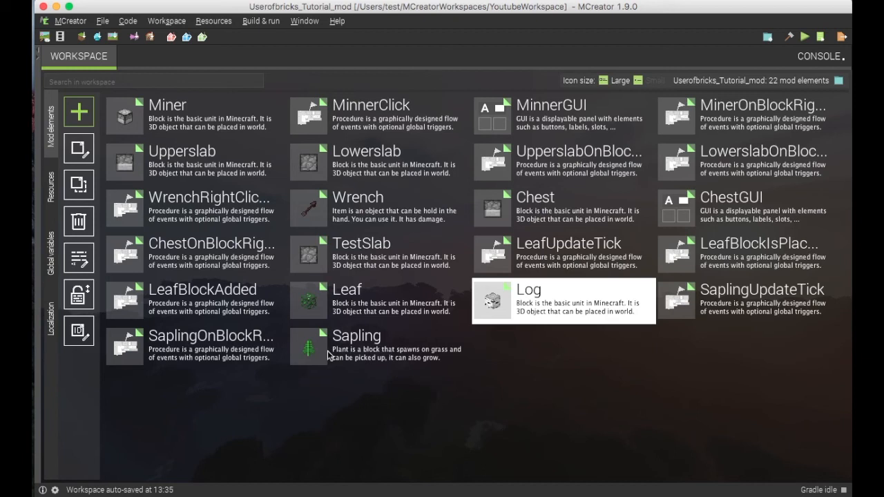
pyautogui.moveTo(458, 400)
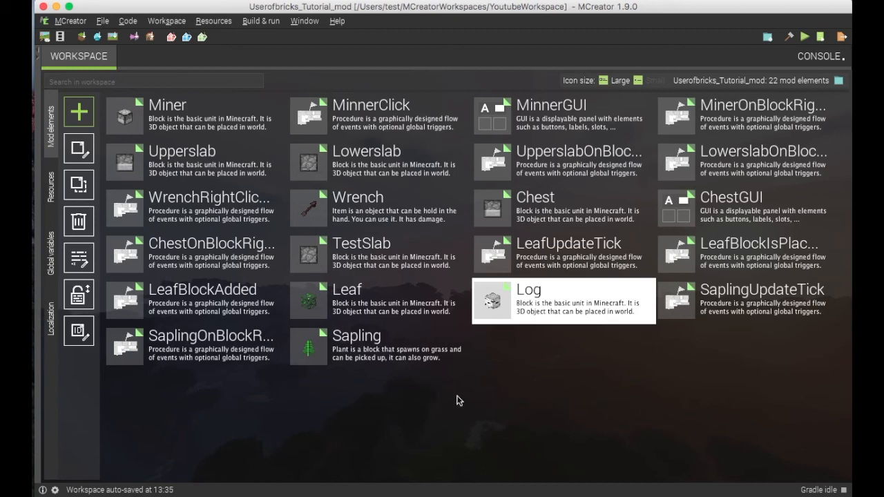